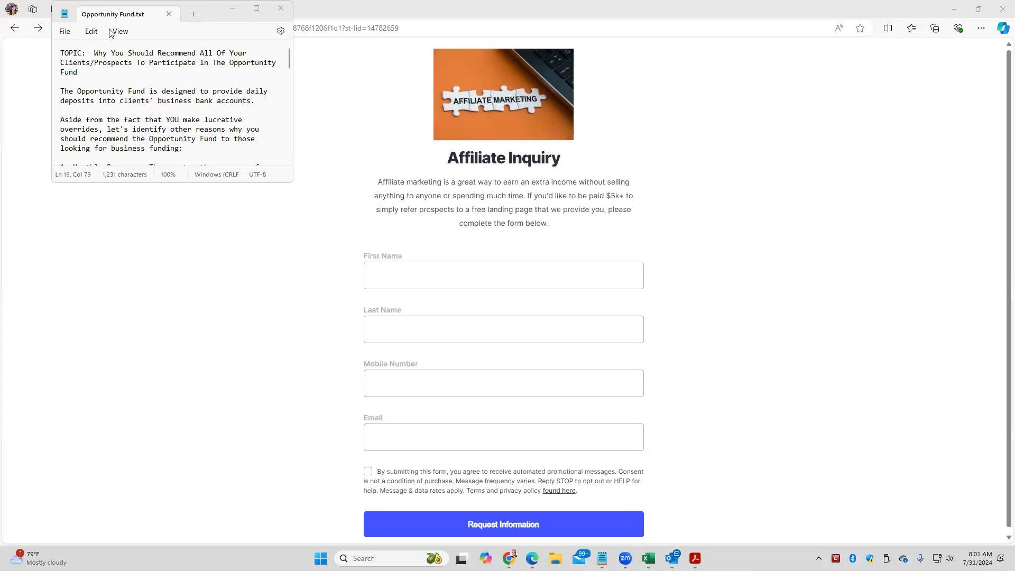
Step: Highlight the daily deposits paragraph, then the other-reasons paragraph, then the word YOU
drag(94, 53, 103, 62)
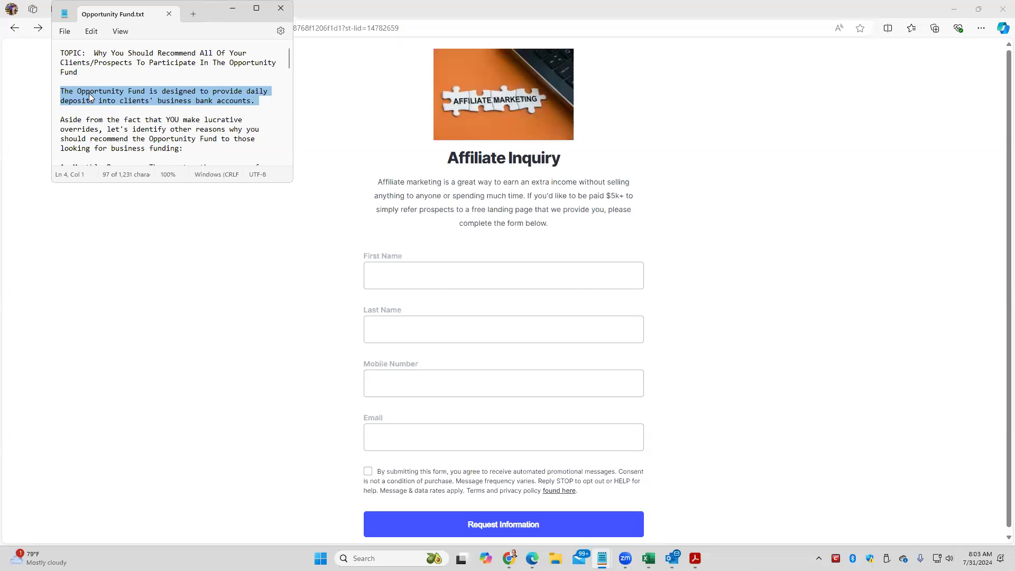
click(95, 53)
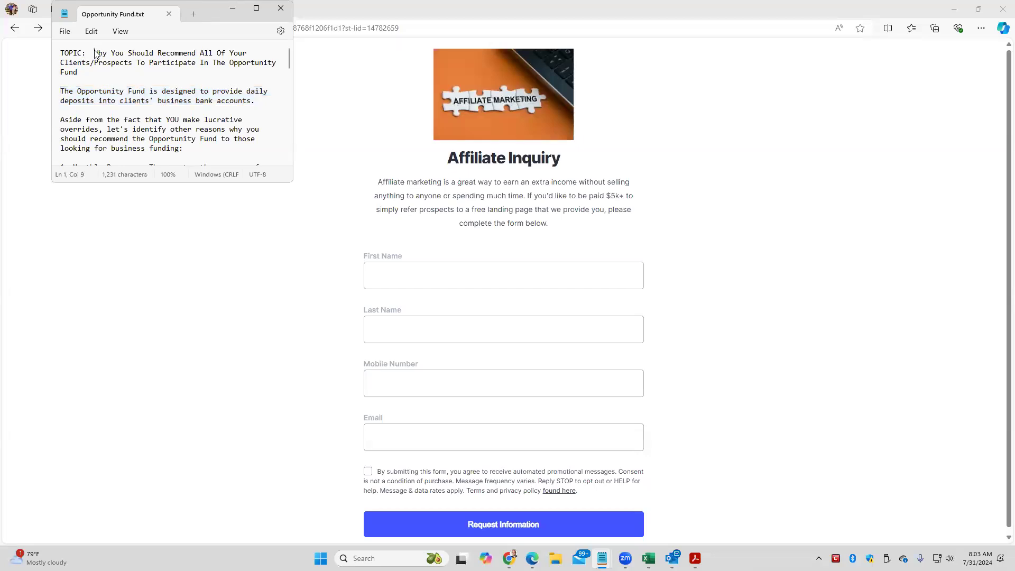
drag(94, 53, 77, 72)
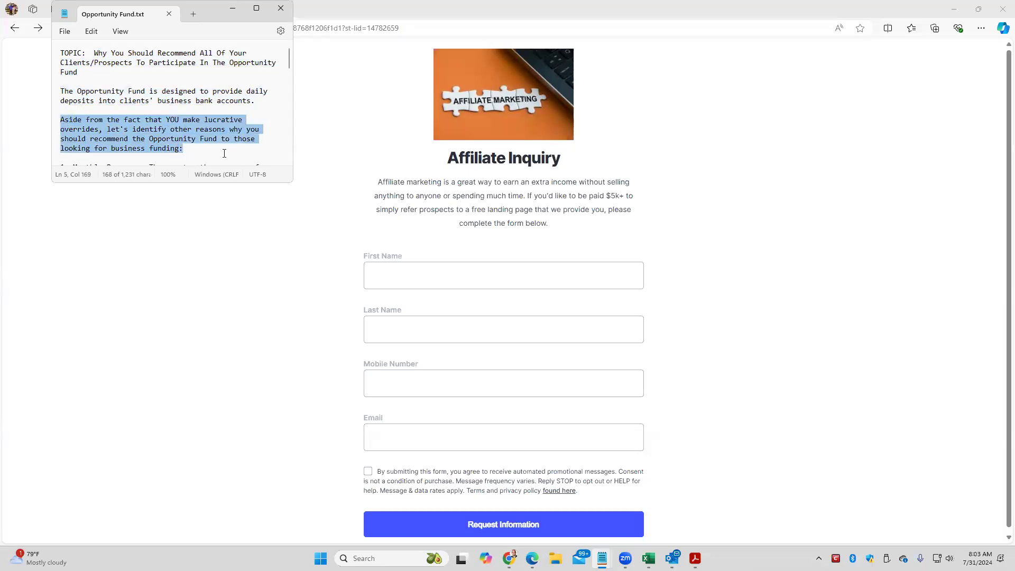
mouse_move(260, 149)
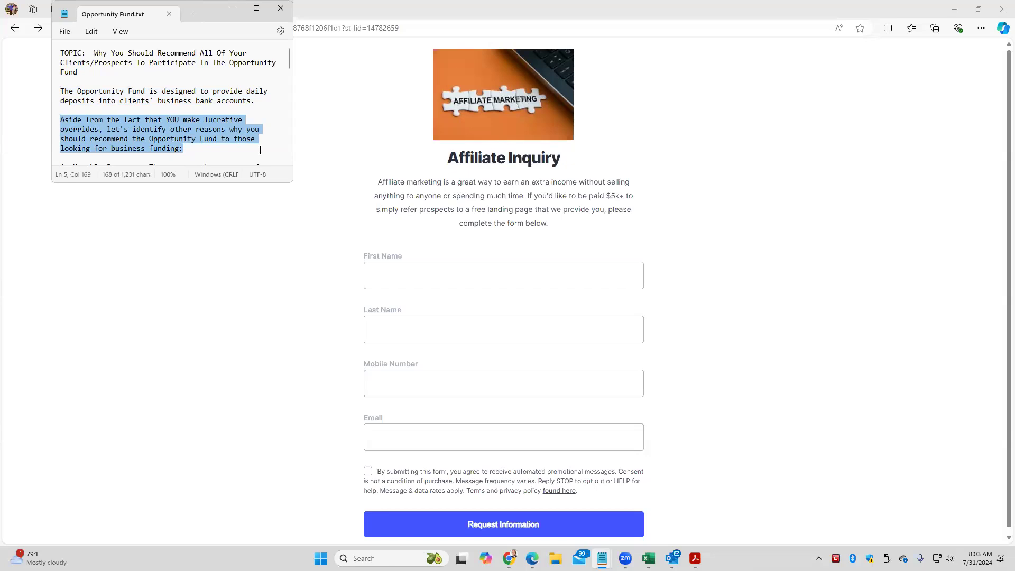
click(172, 119)
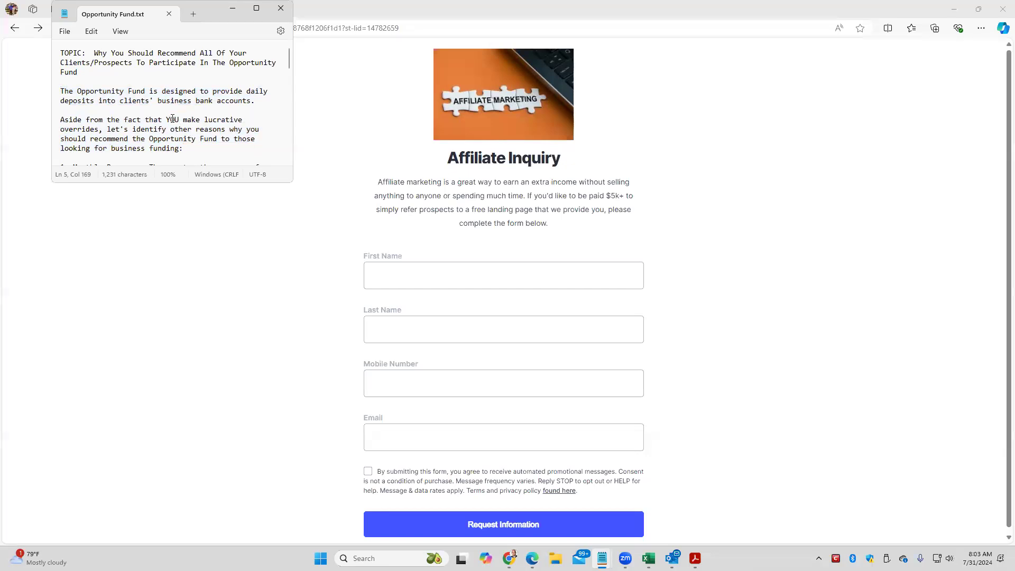
double_click(172, 119)
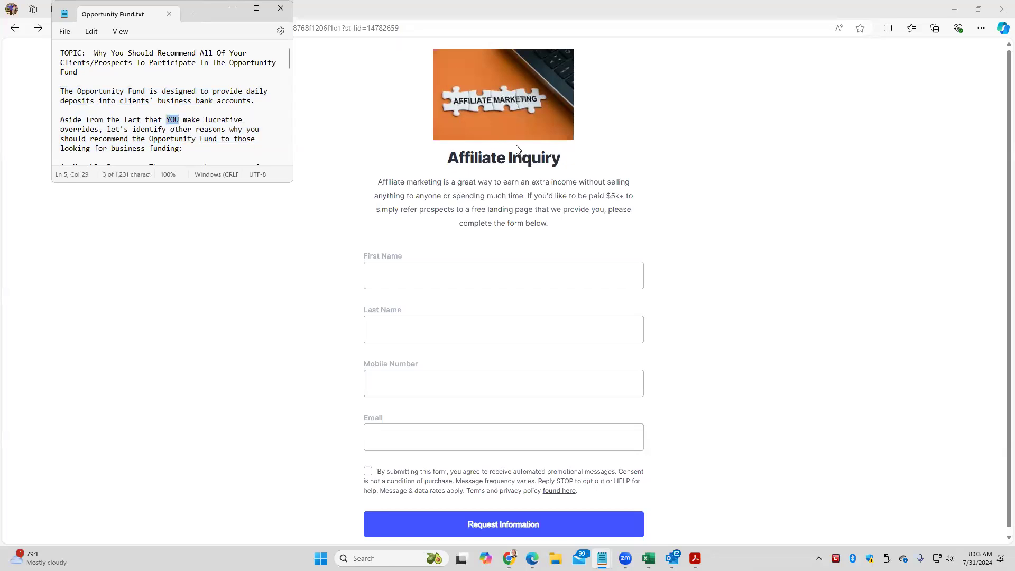
mouse_move(494, 158)
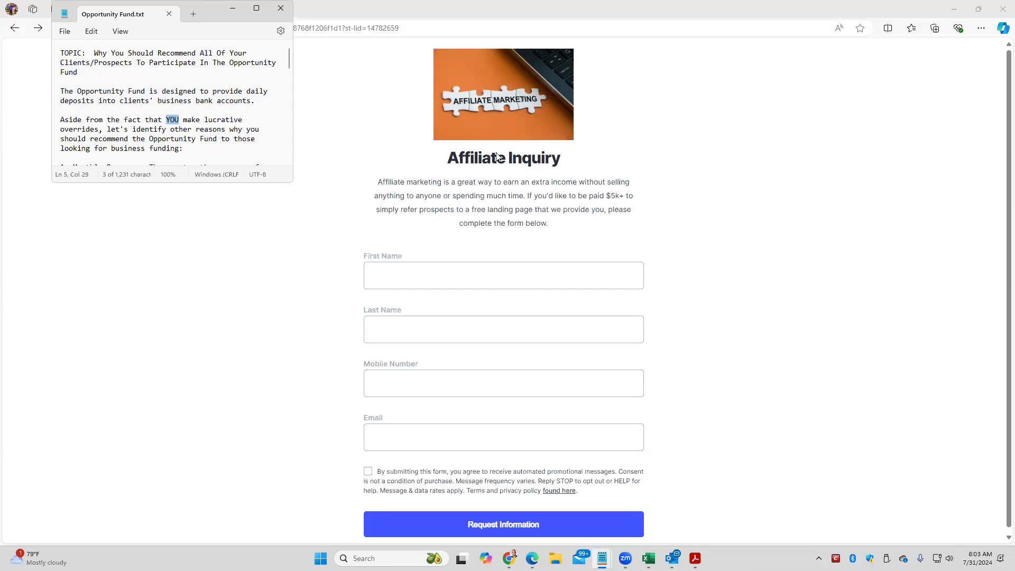
mouse_move(510, 157)
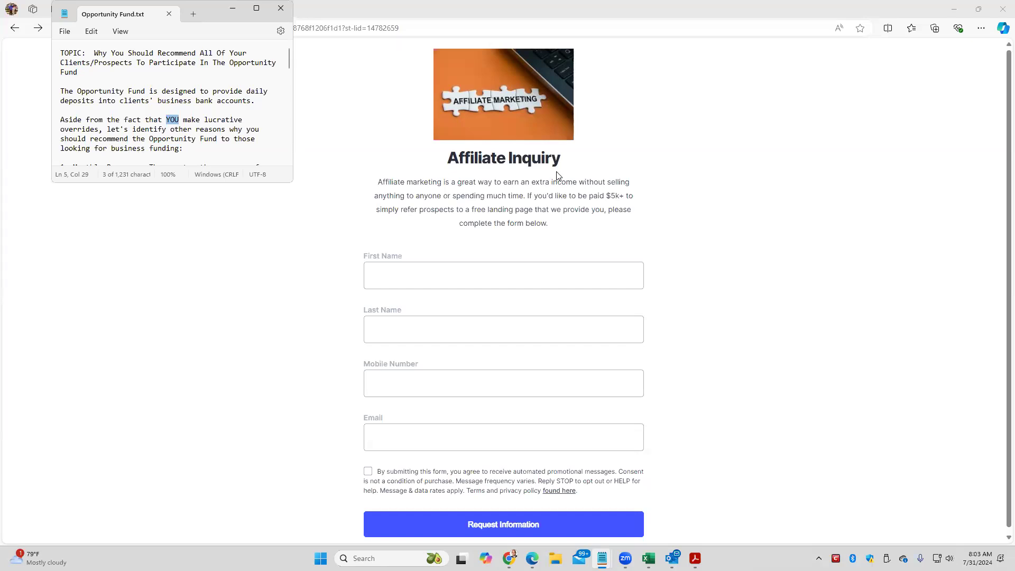
mouse_move(503, 146)
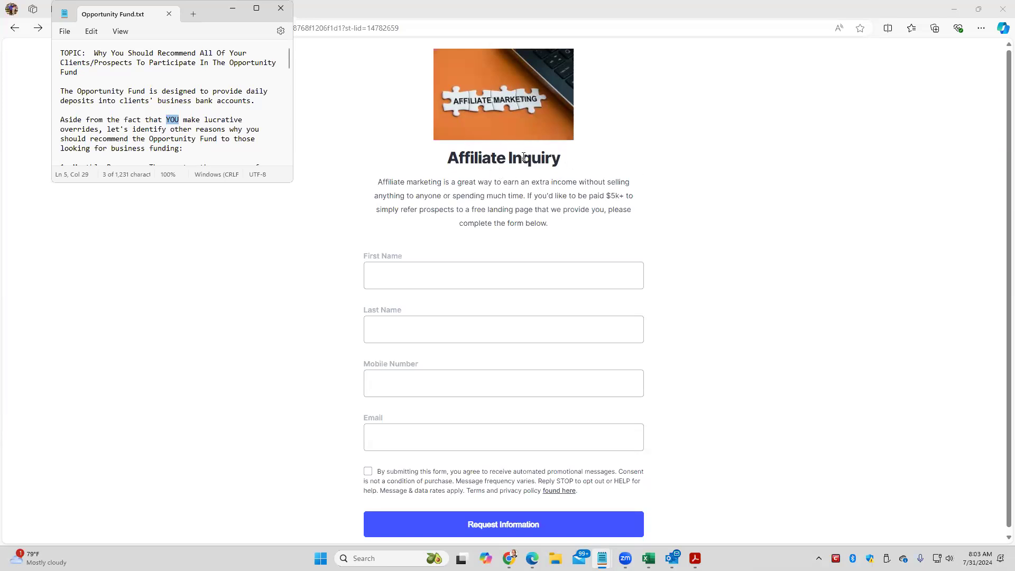
mouse_move(546, 166)
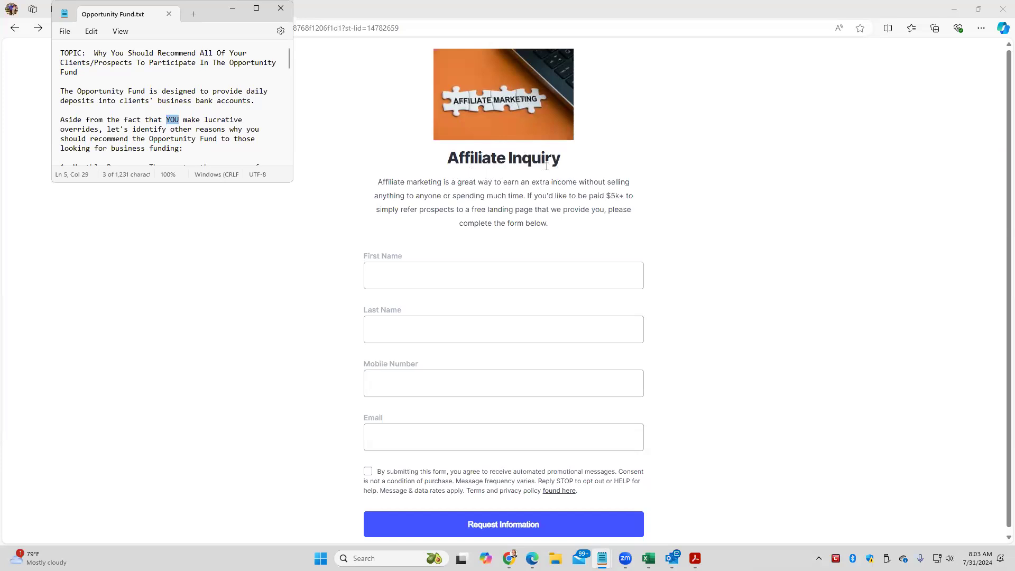
mouse_move(315, 396)
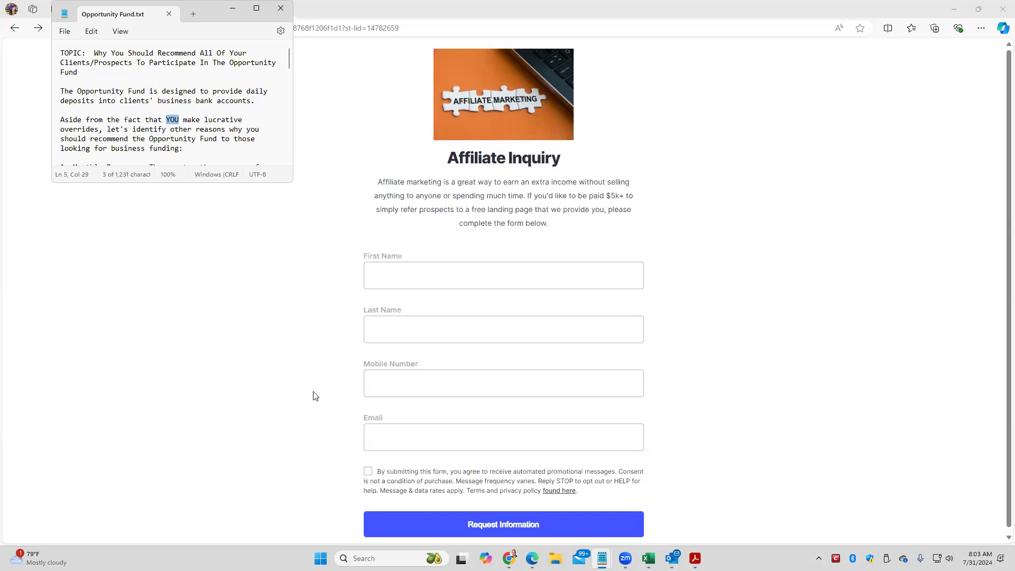
mouse_move(475, 166)
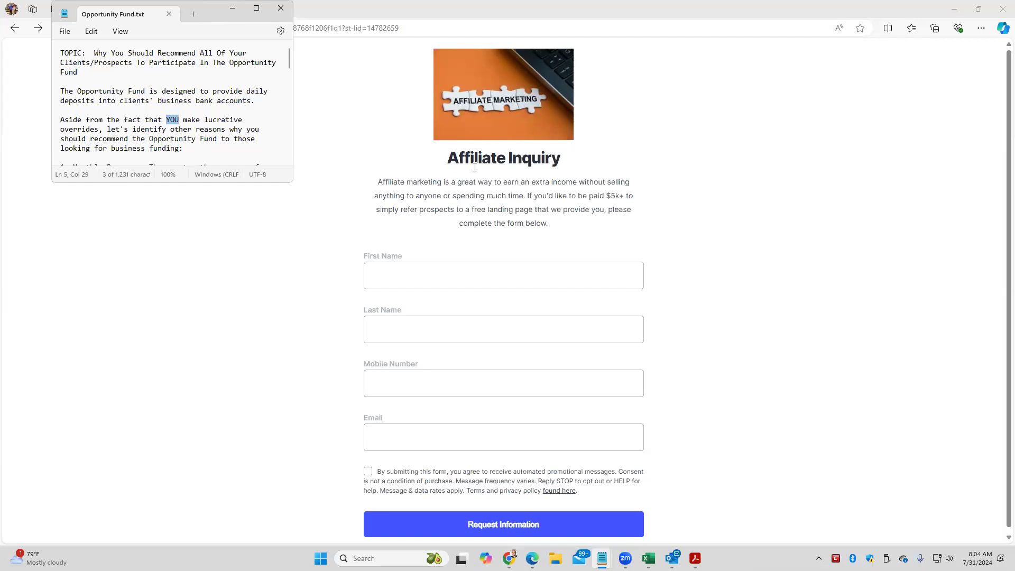
mouse_move(468, 143)
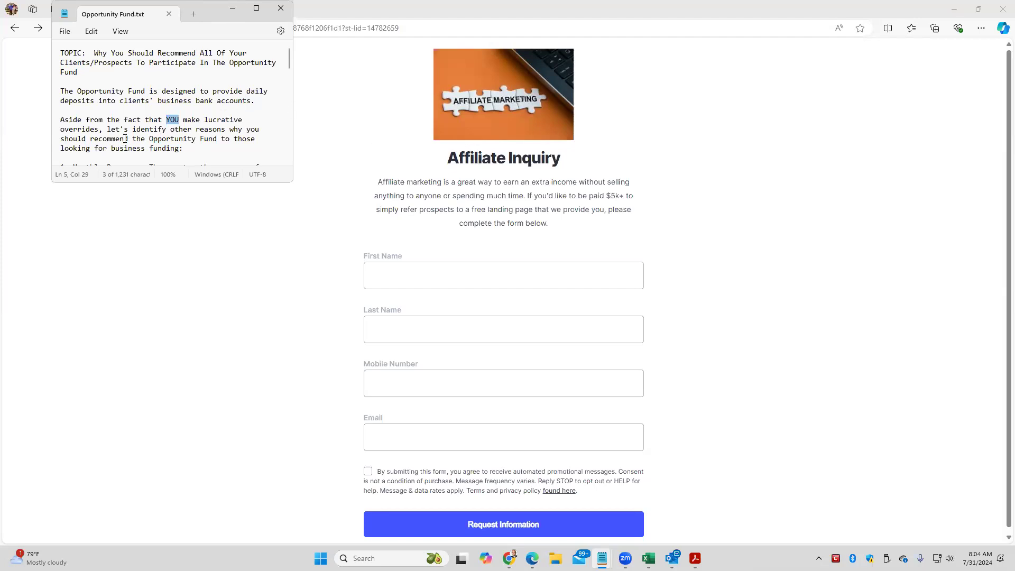
mouse_move(141, 136)
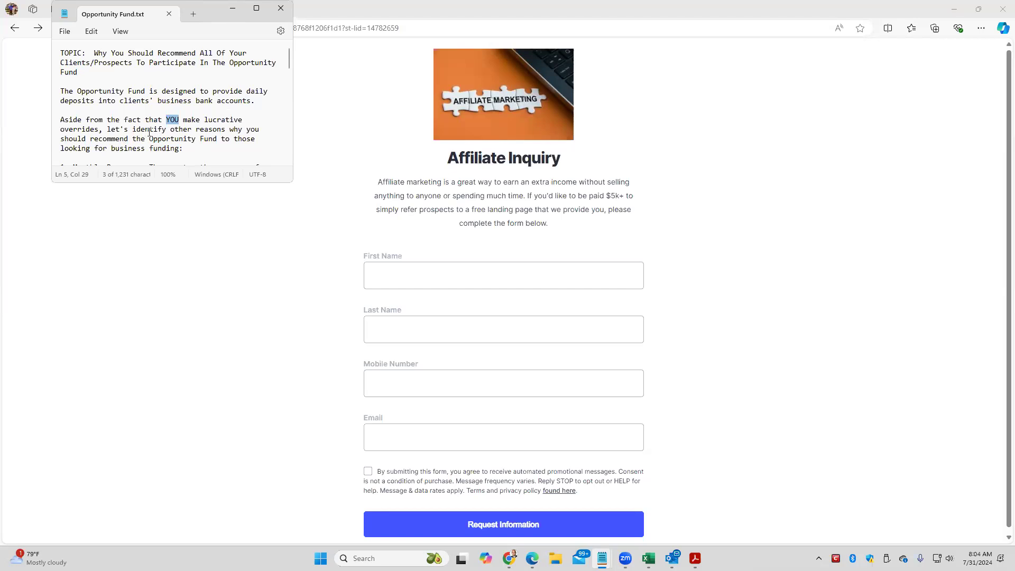
mouse_move(160, 180)
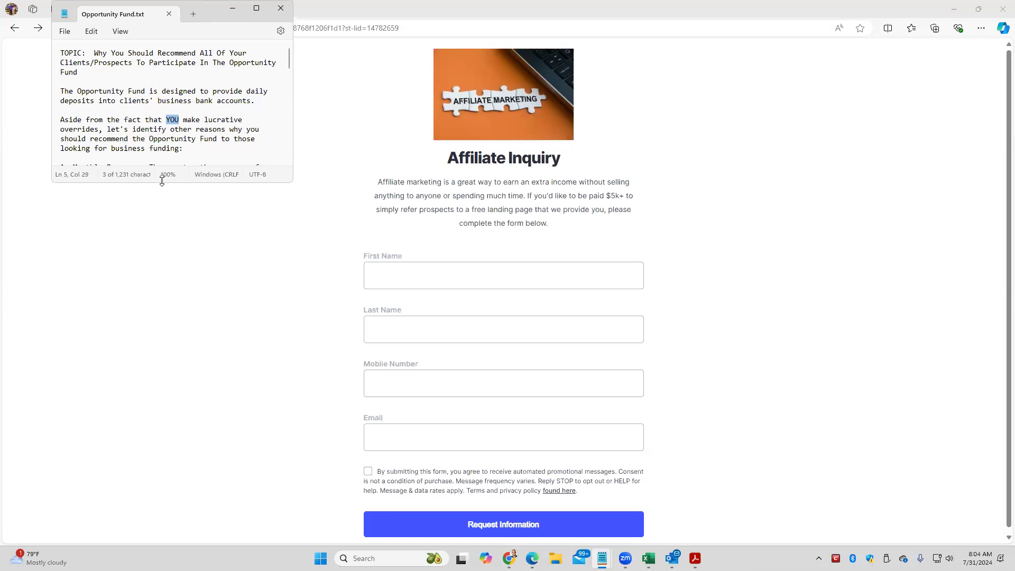
mouse_move(162, 182)
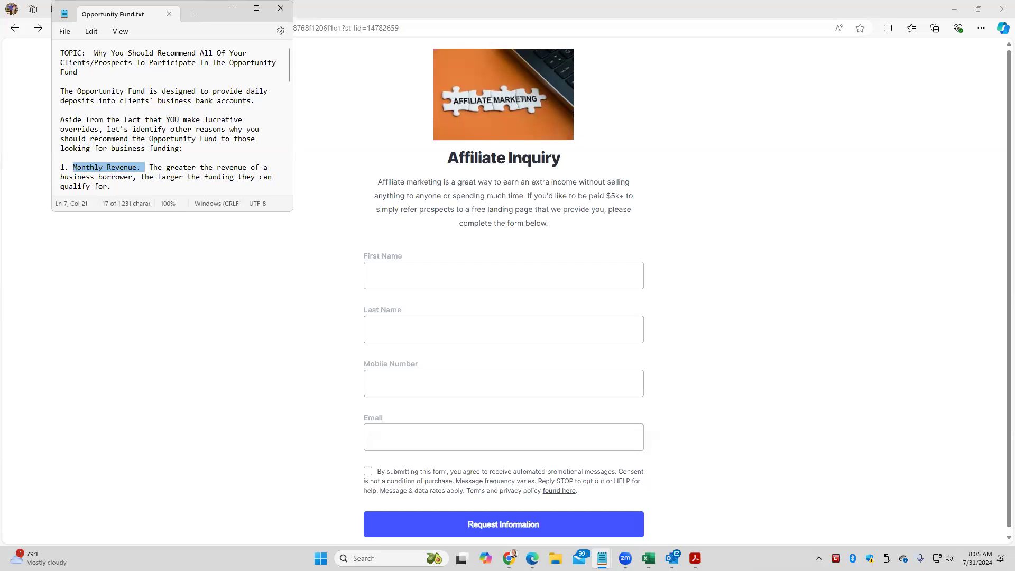
mouse_move(133, 168)
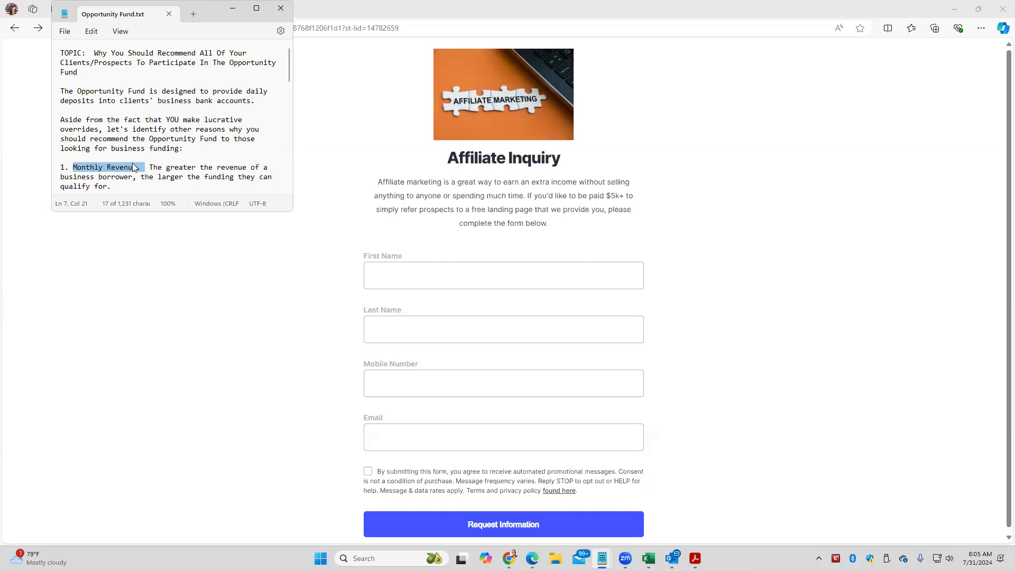
click(139, 167)
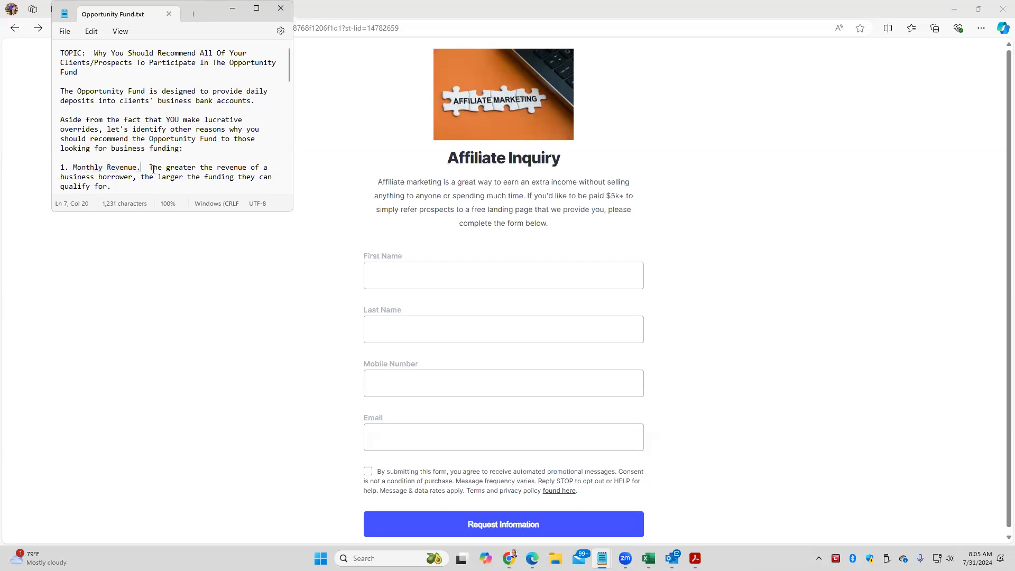
drag(144, 167, 251, 167)
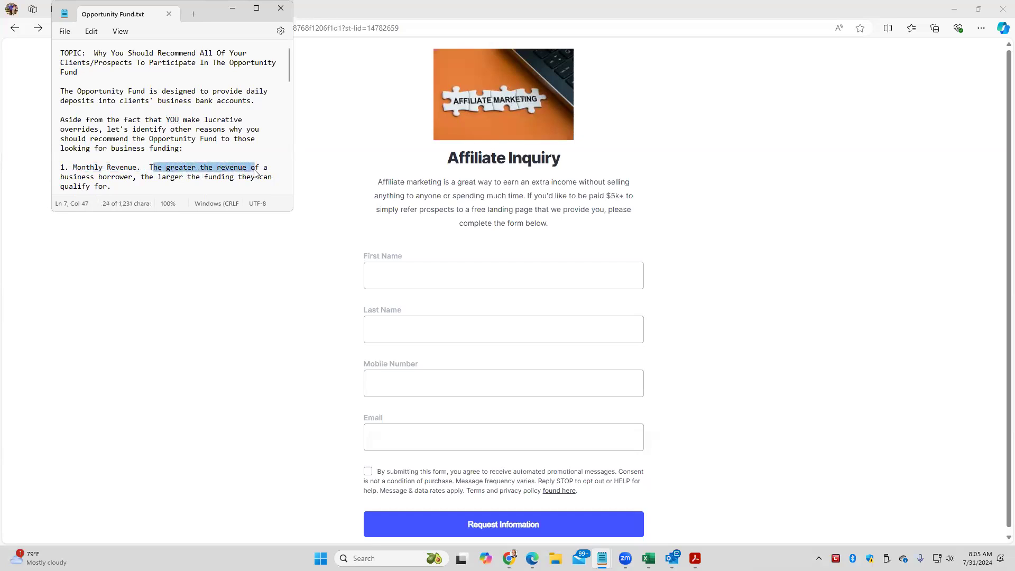
drag(252, 167, 130, 176)
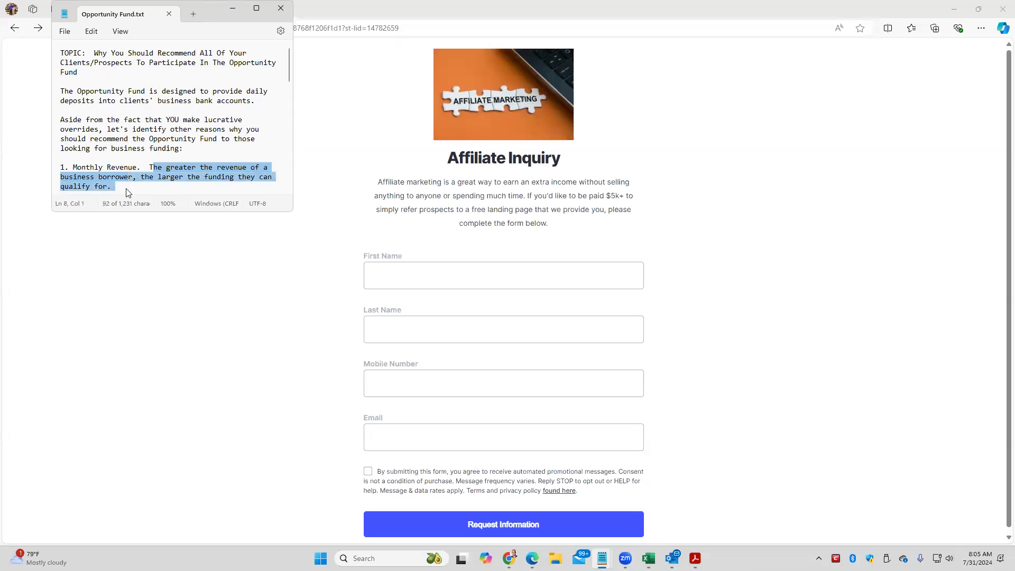
click(112, 186)
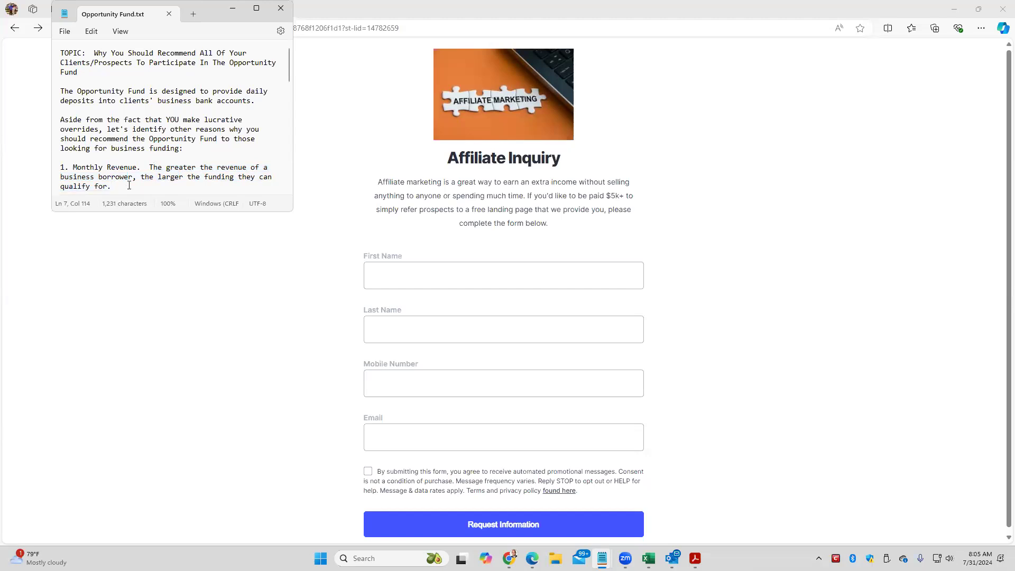
click(111, 186)
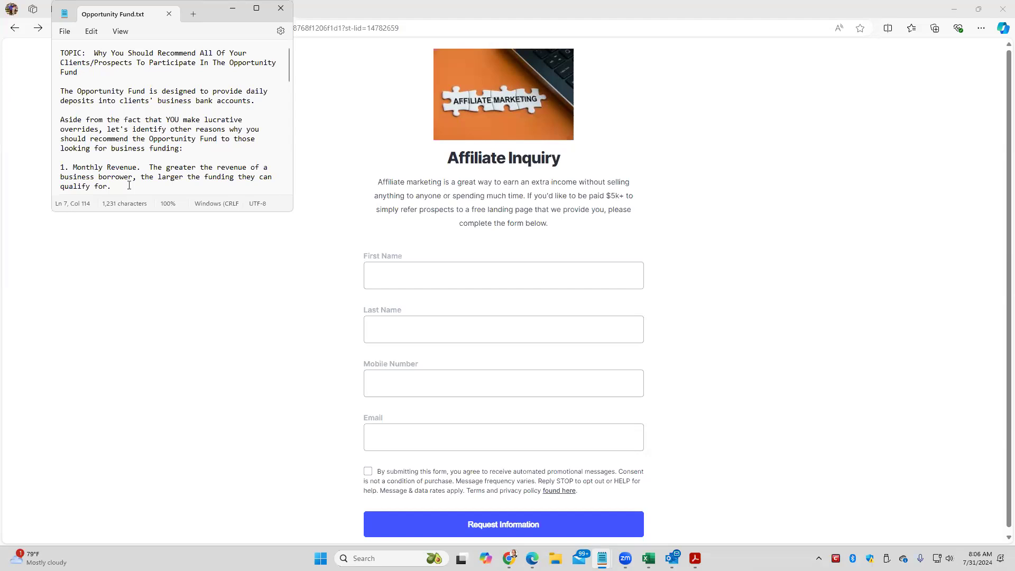
click(74, 167)
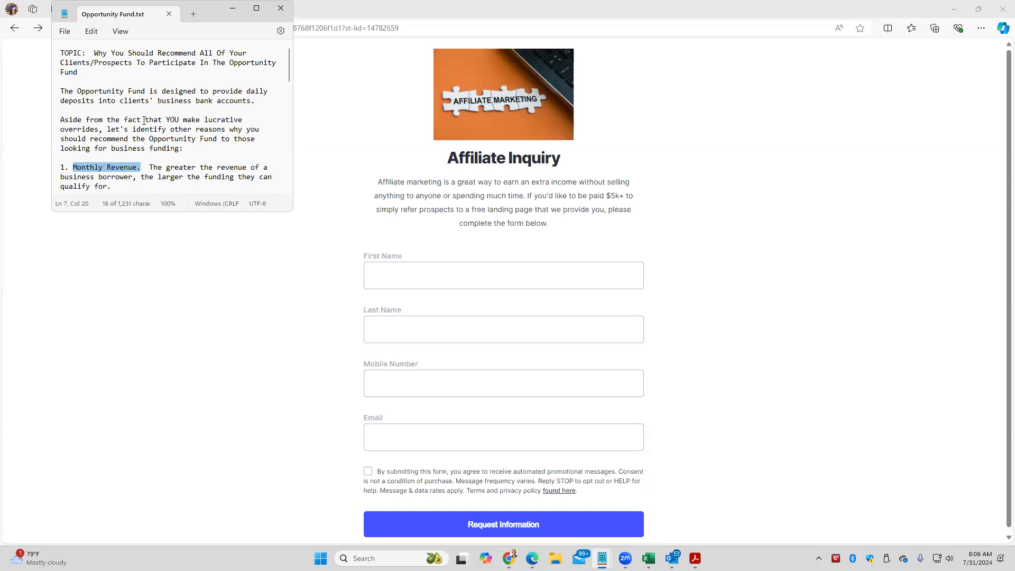
double_click(118, 52)
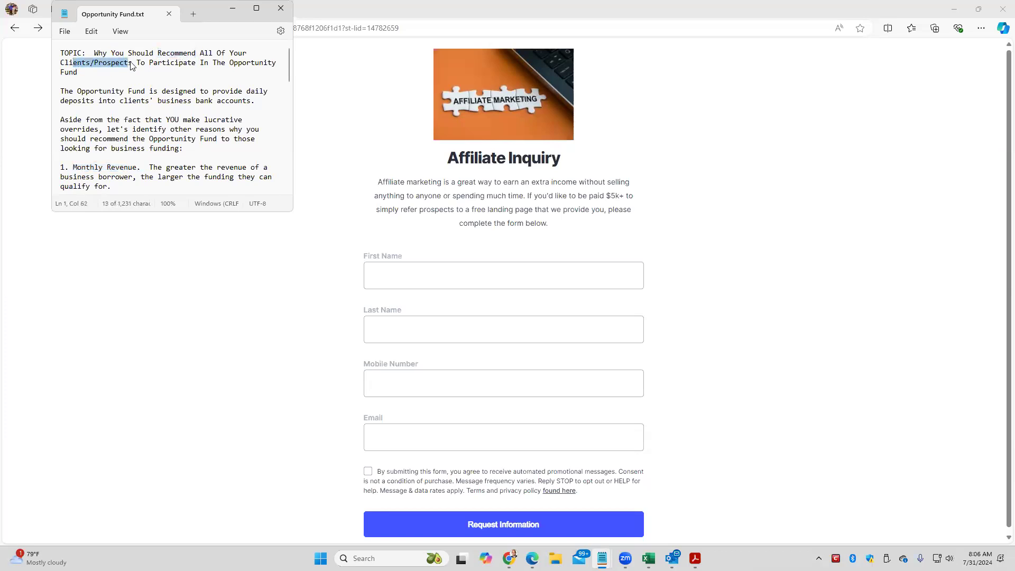
double_click(253, 62)
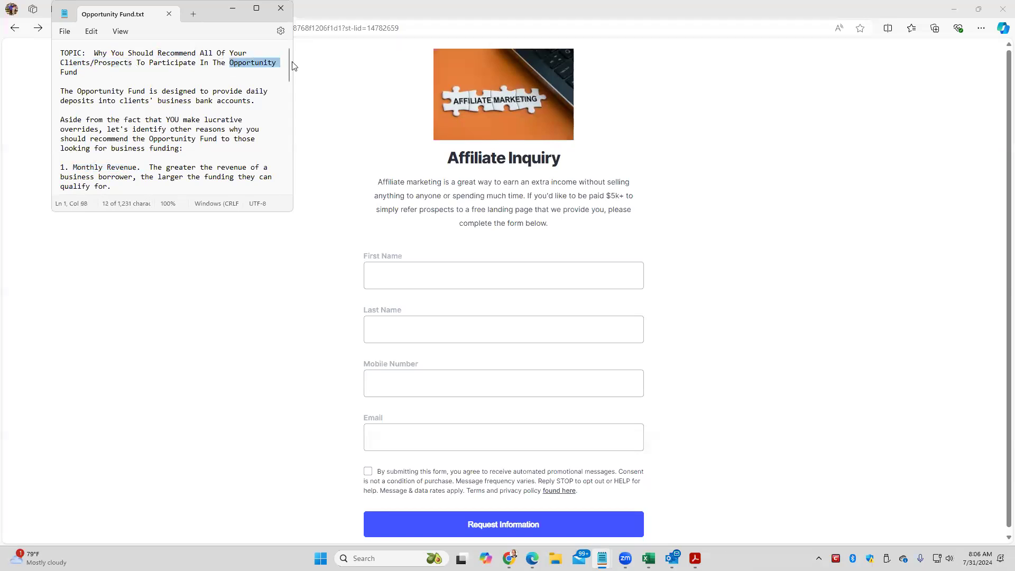
mouse_move(73, 166)
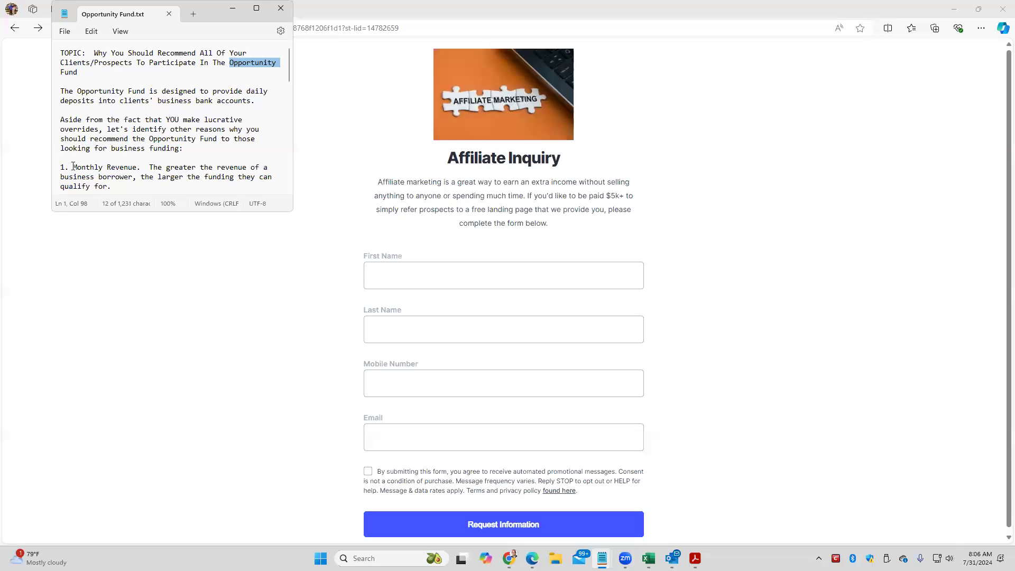
double_click(88, 168)
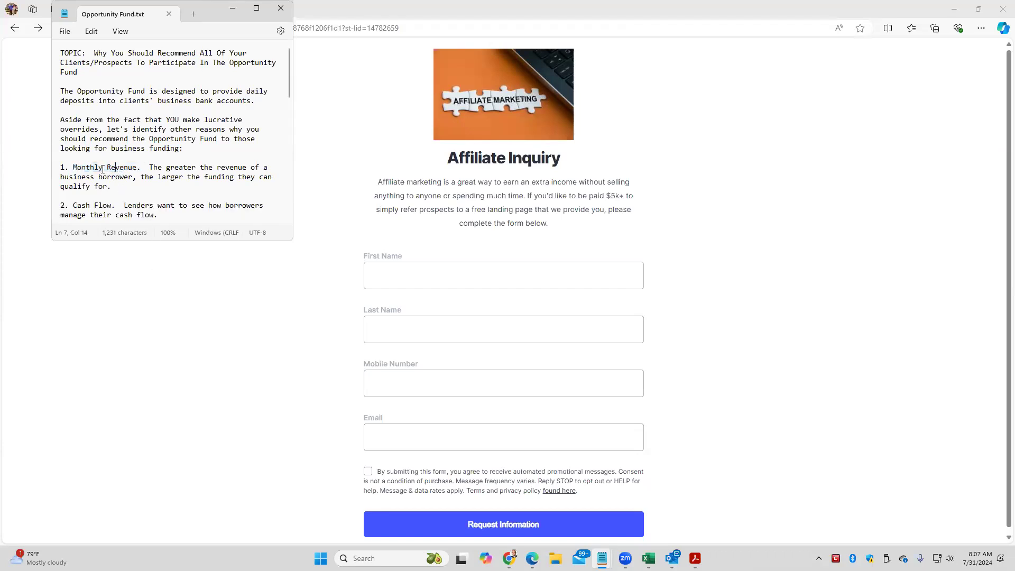
click(74, 206)
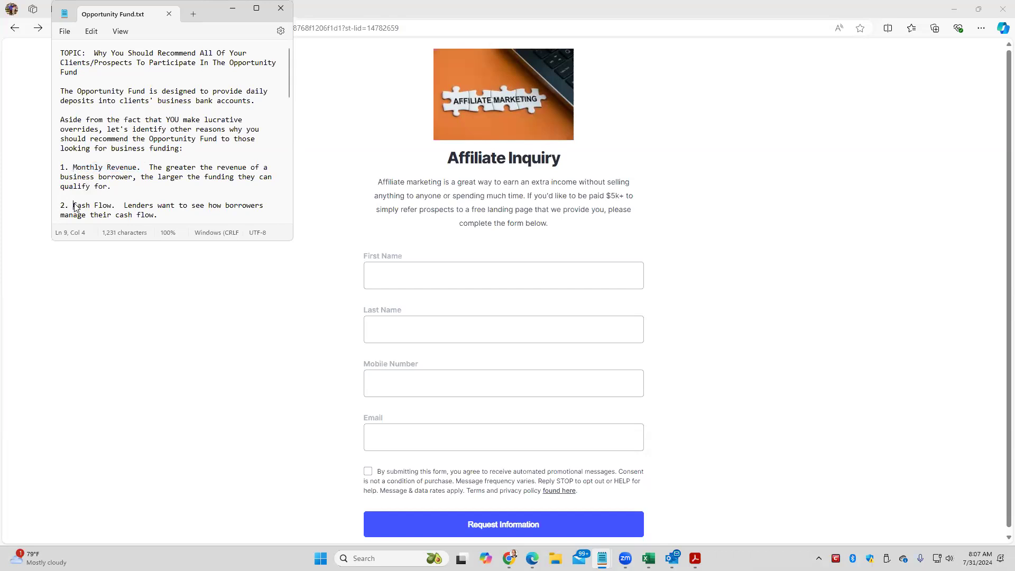
double_click(91, 205)
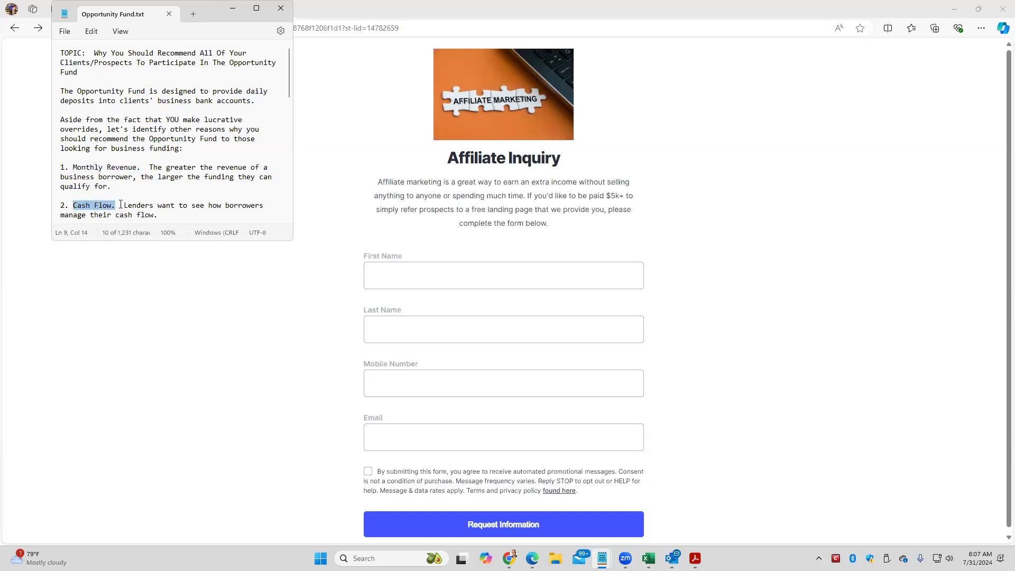
click(136, 213)
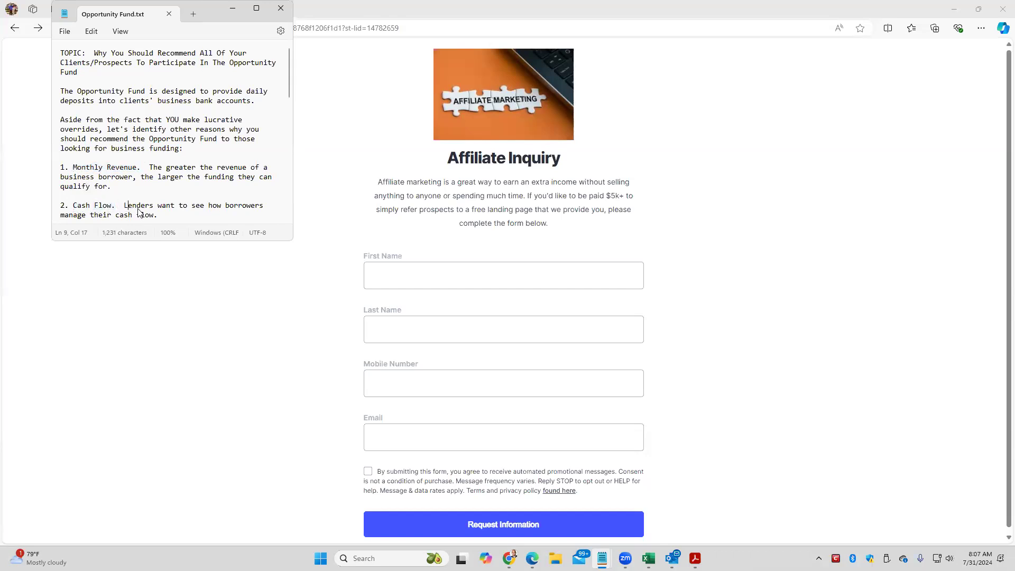
drag(125, 206, 158, 215)
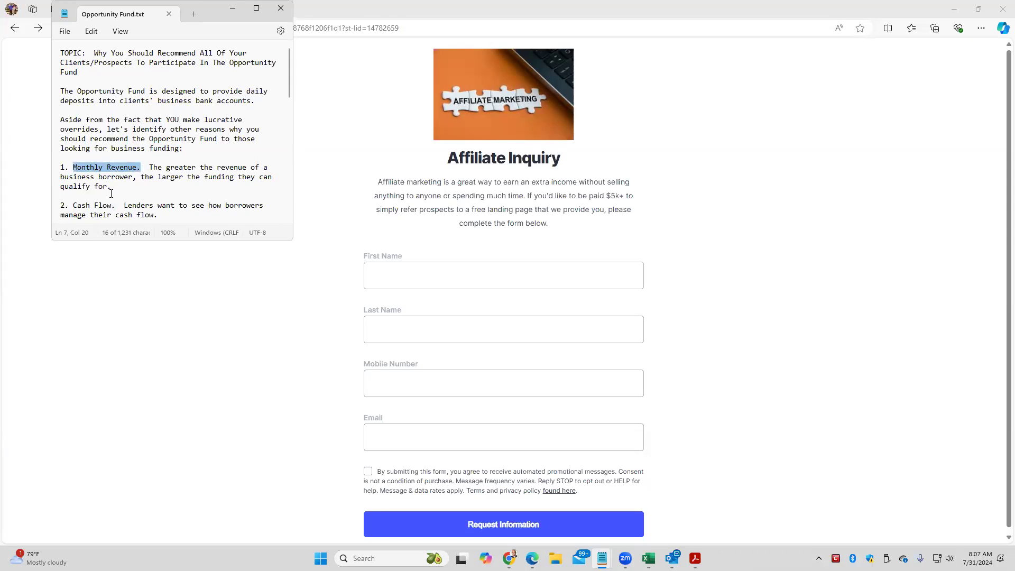
double_click(89, 205)
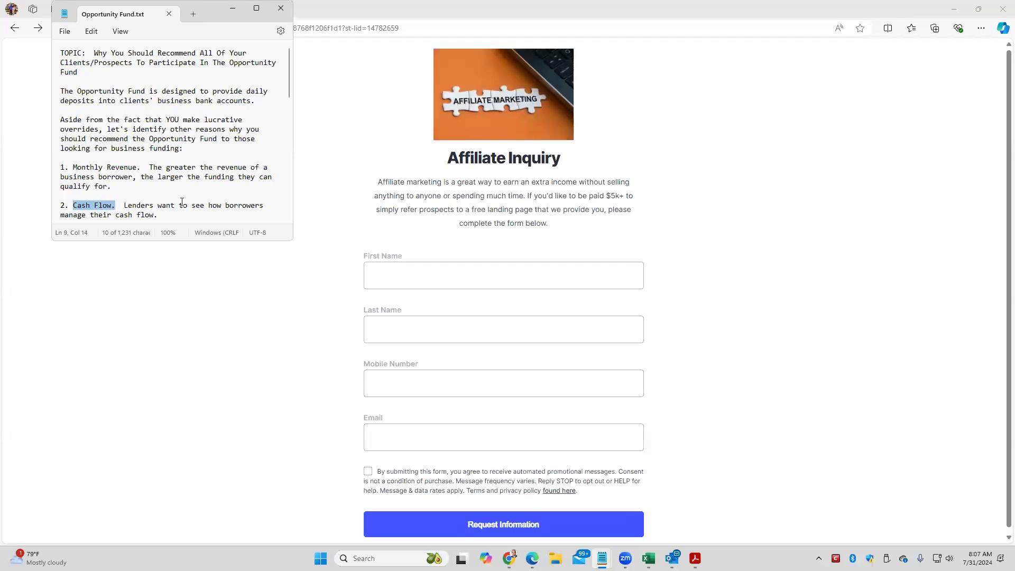
double_click(73, 215)
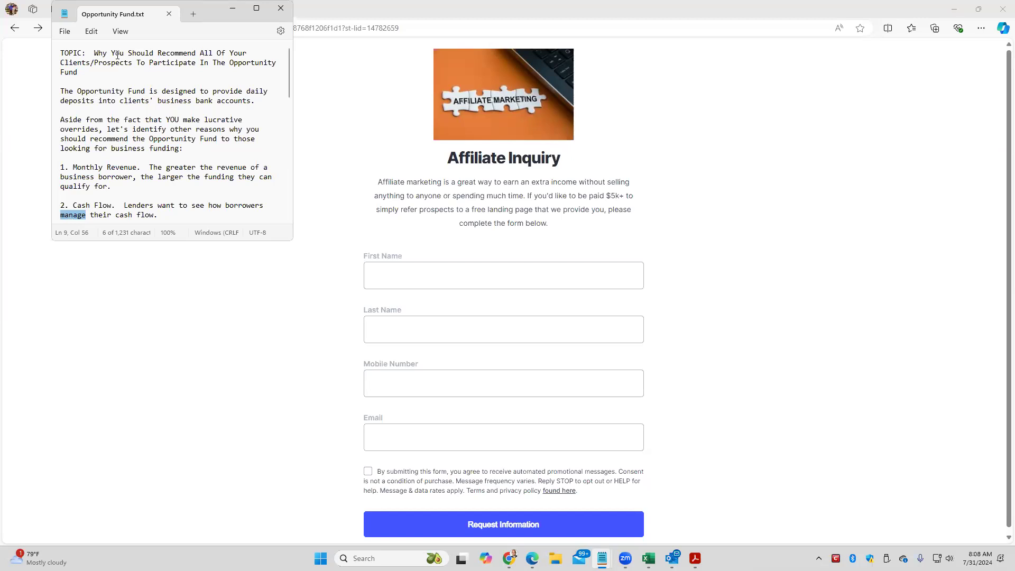
drag(94, 53, 76, 72)
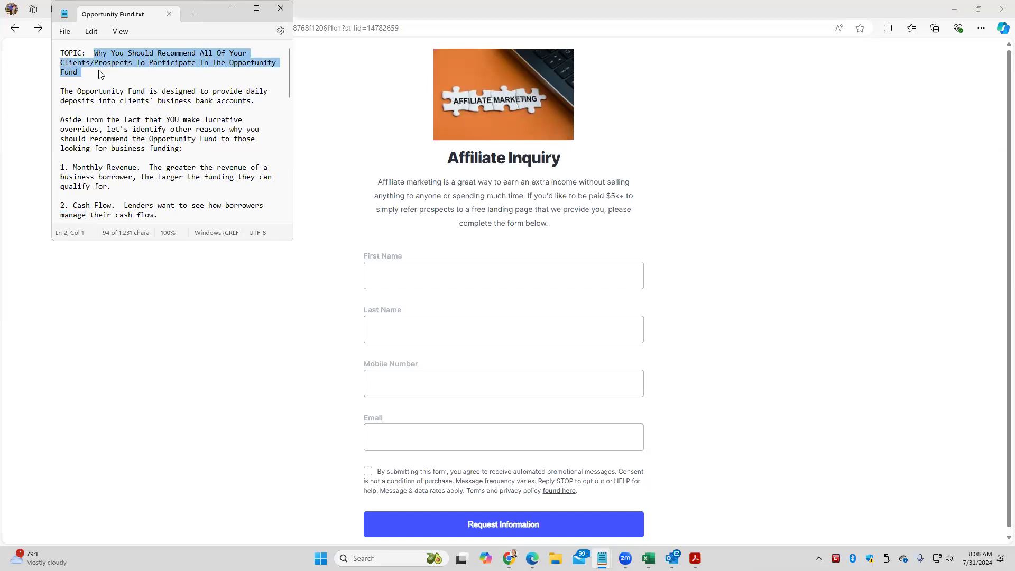
Step: Highlight the Cash Flow heading, then Monthly Revenue, then Cash Flow again while rereading
click(269, 63)
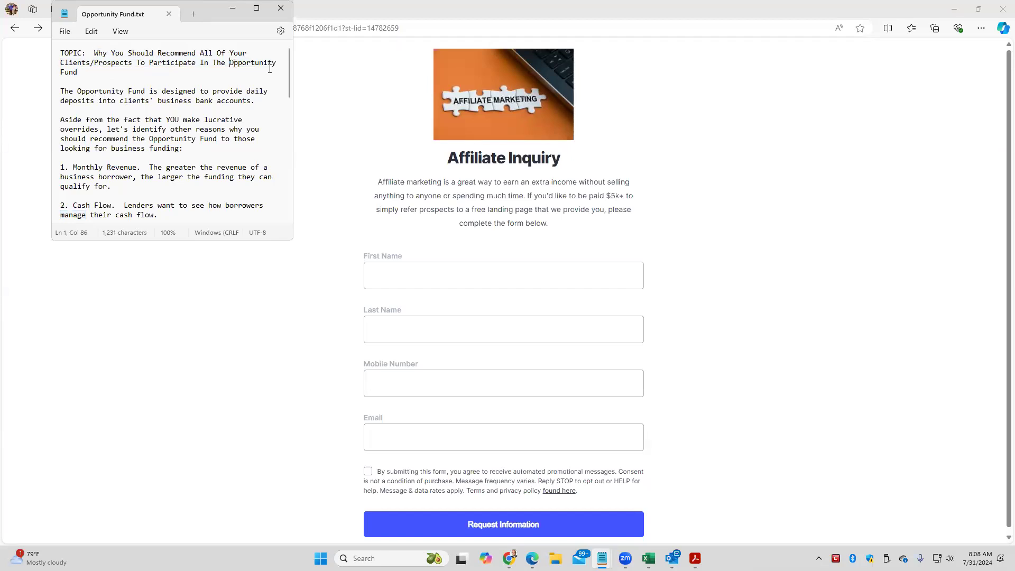
mouse_move(485, 160)
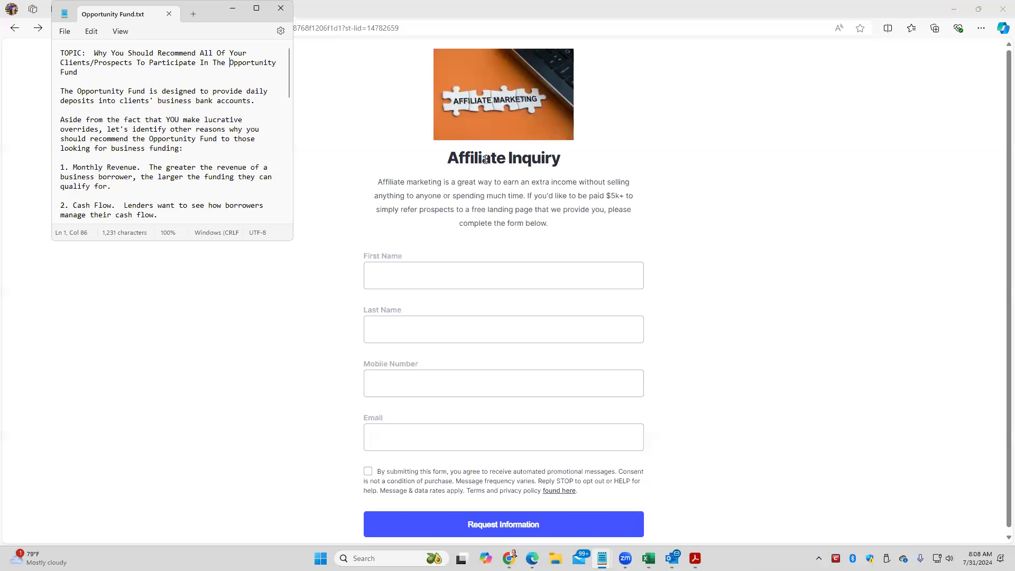
double_click(79, 205)
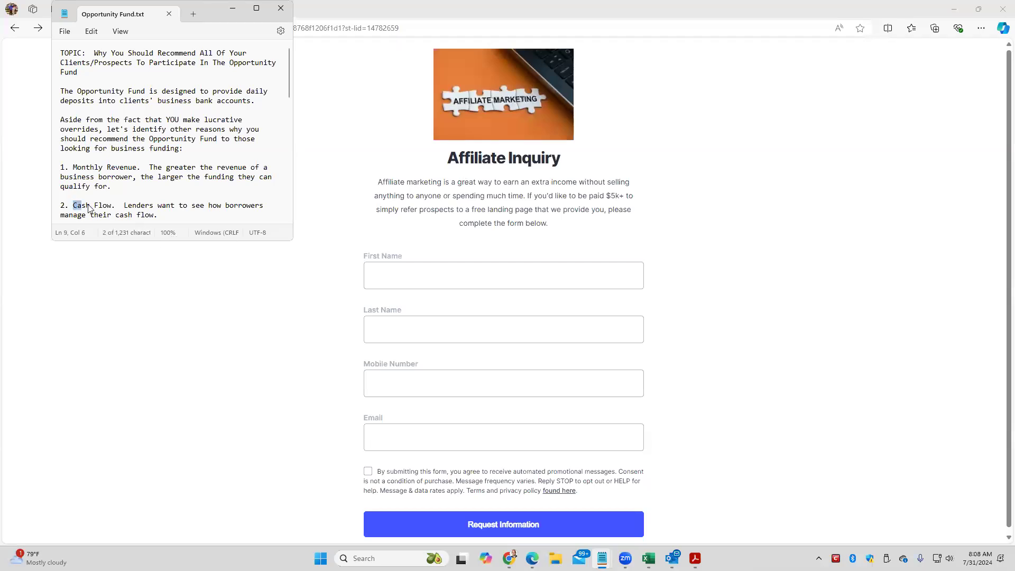
double_click(80, 205)
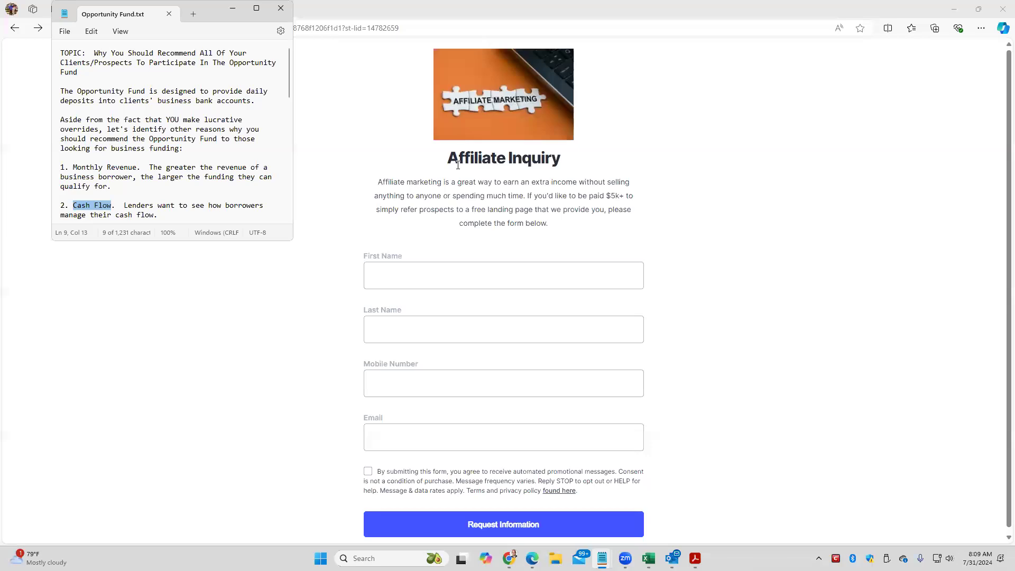
mouse_move(475, 155)
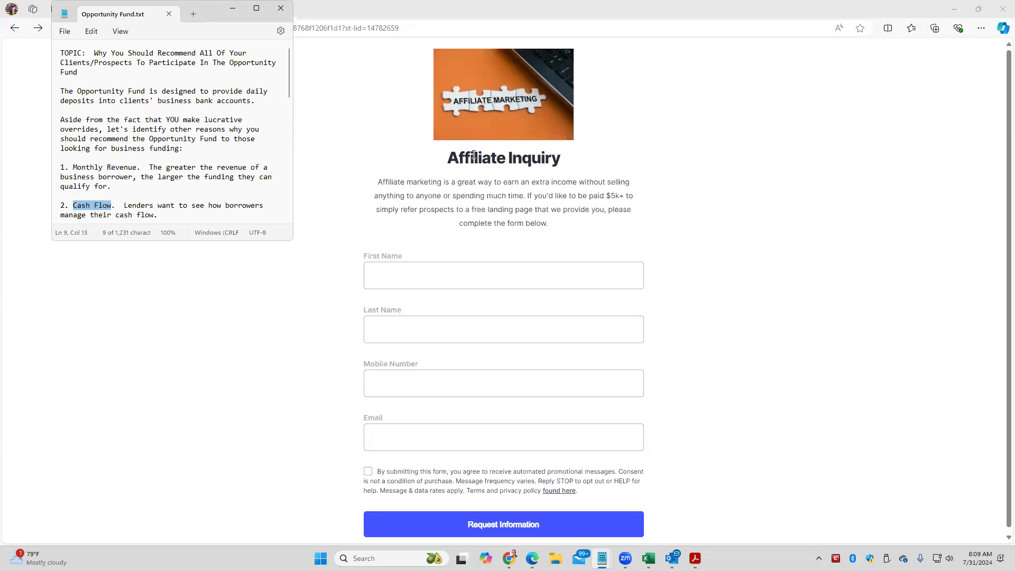
mouse_move(571, 183)
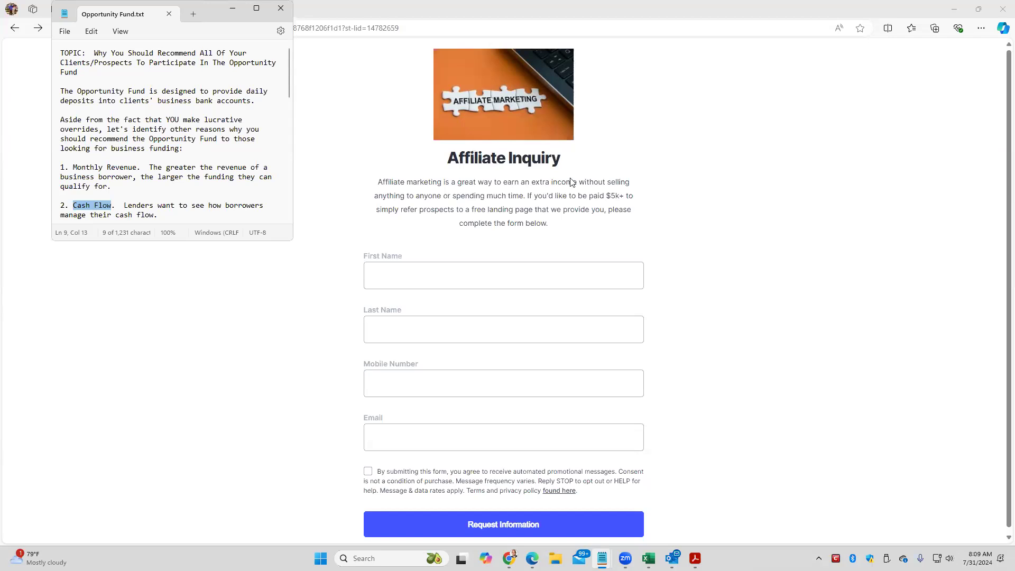
mouse_move(557, 205)
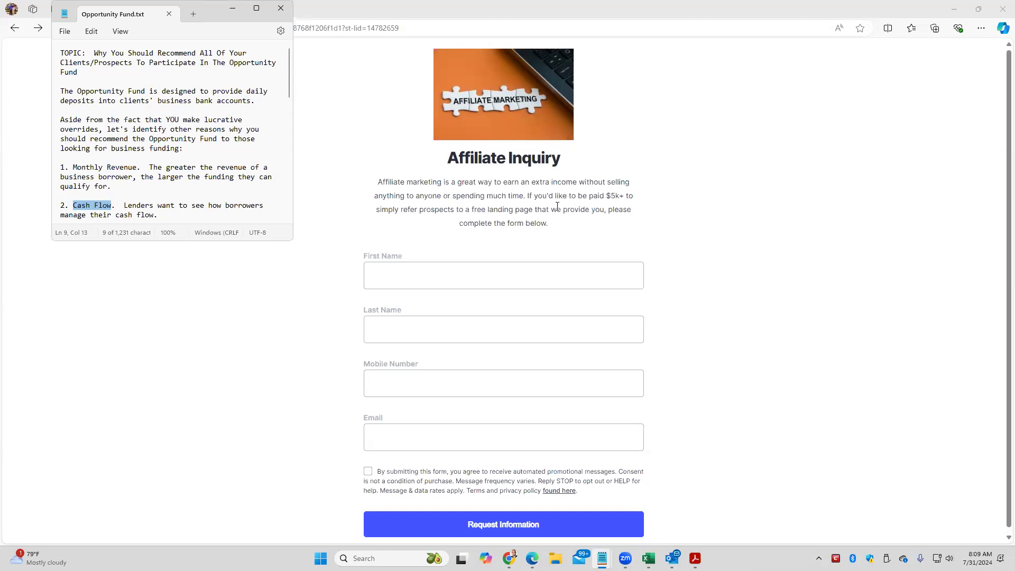
mouse_move(468, 156)
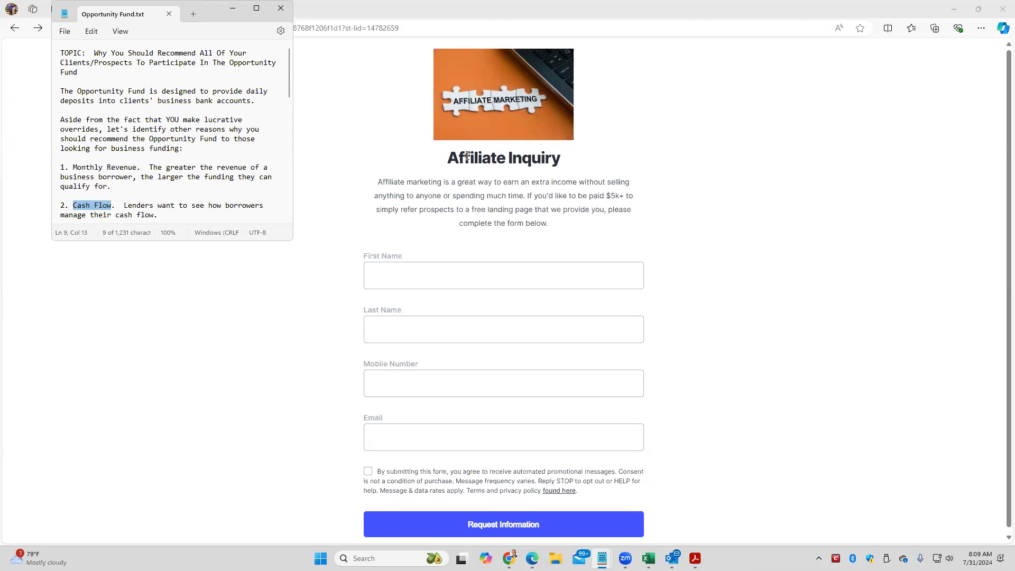
double_click(87, 167)
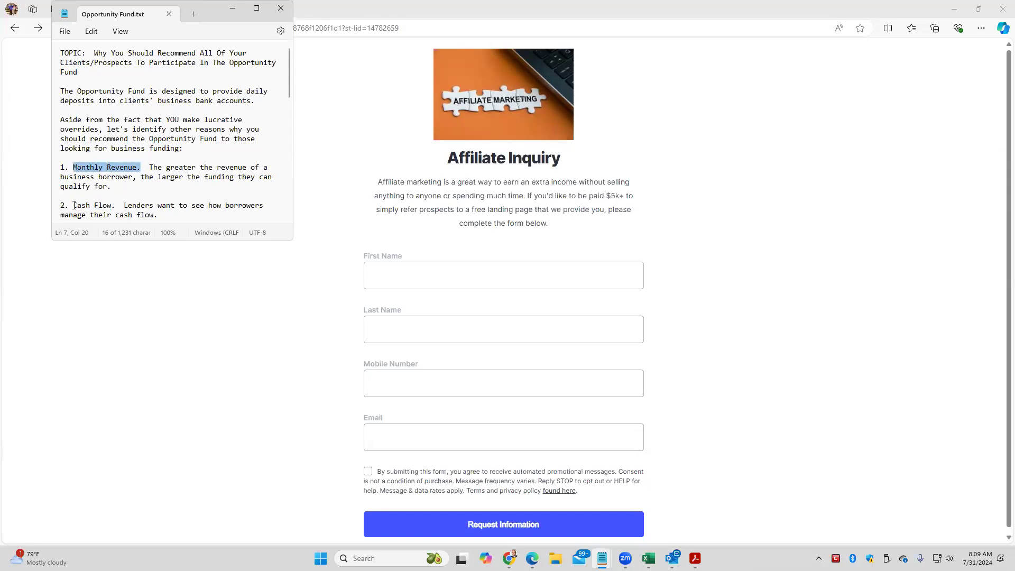
double_click(92, 205)
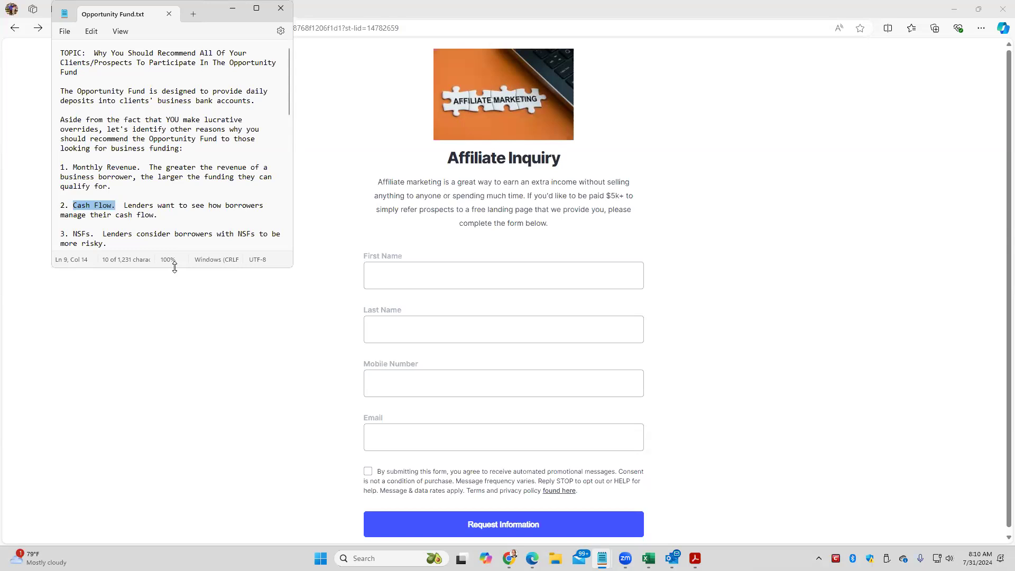
click(61, 223)
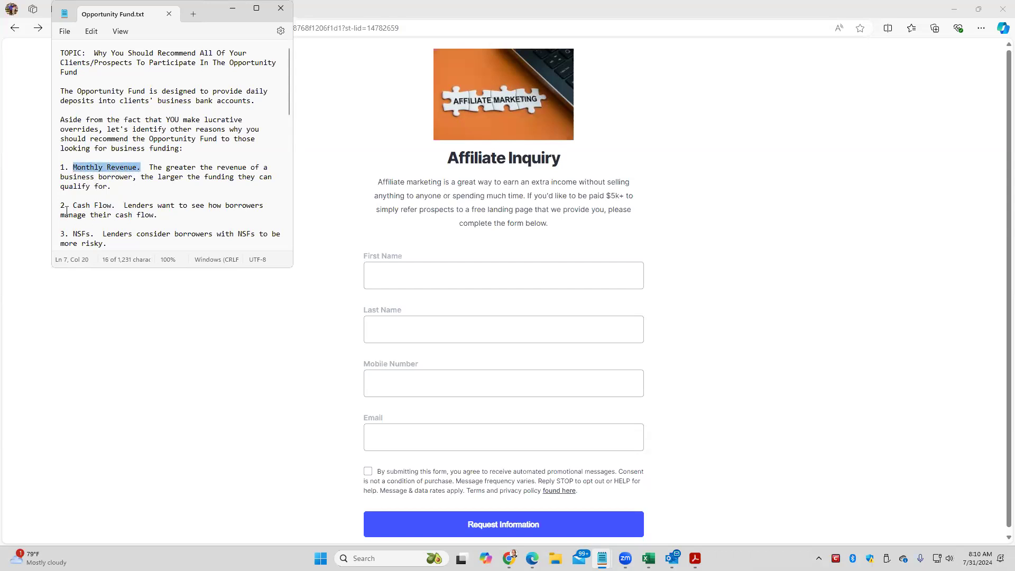
double_click(93, 205)
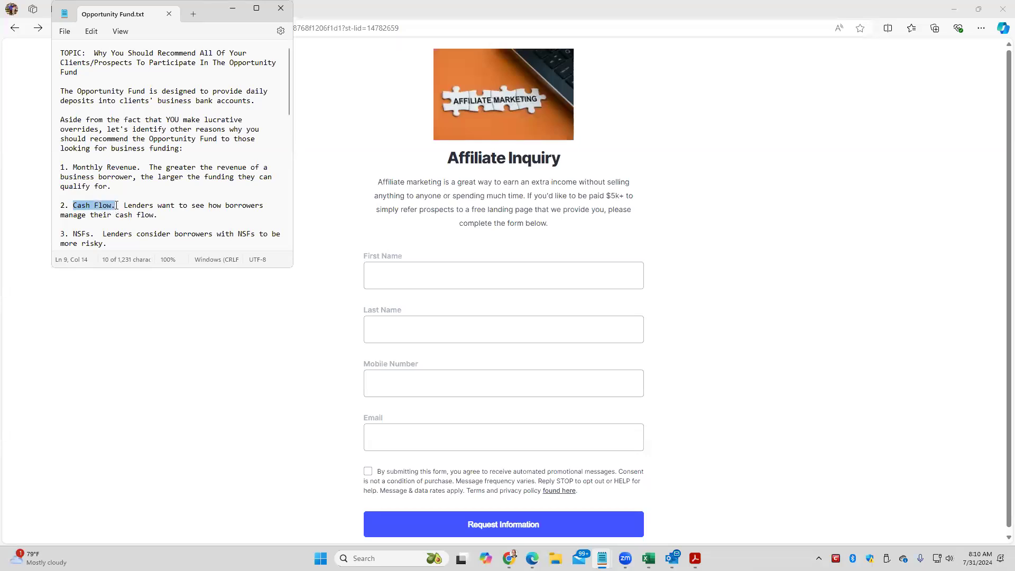
mouse_move(106, 215)
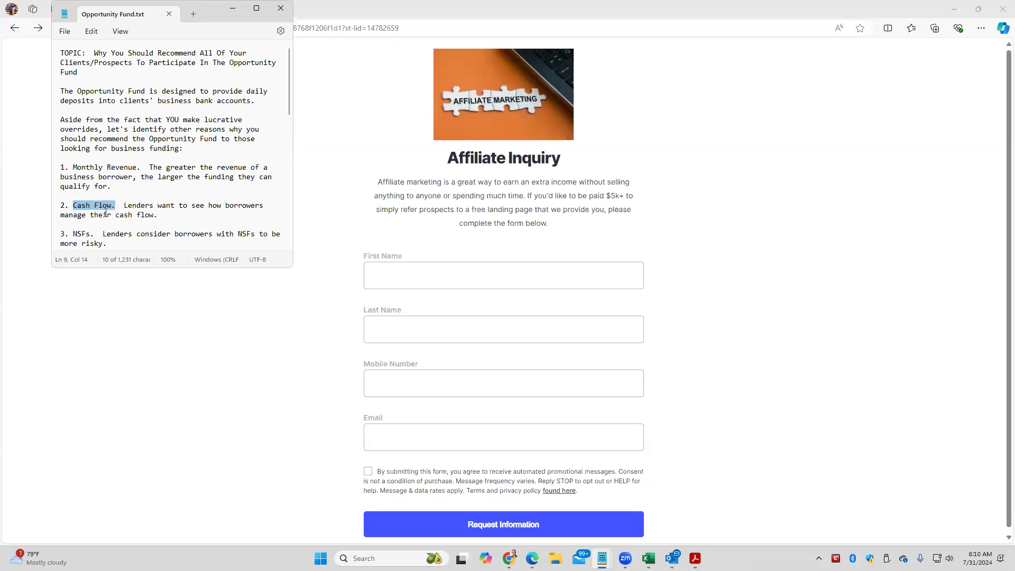
double_click(80, 234)
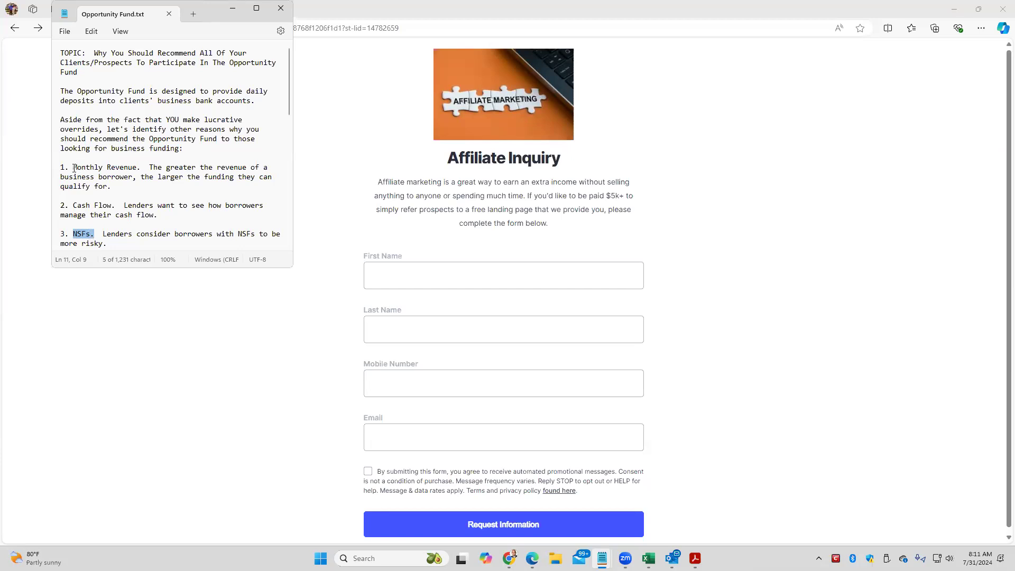
double_click(87, 168)
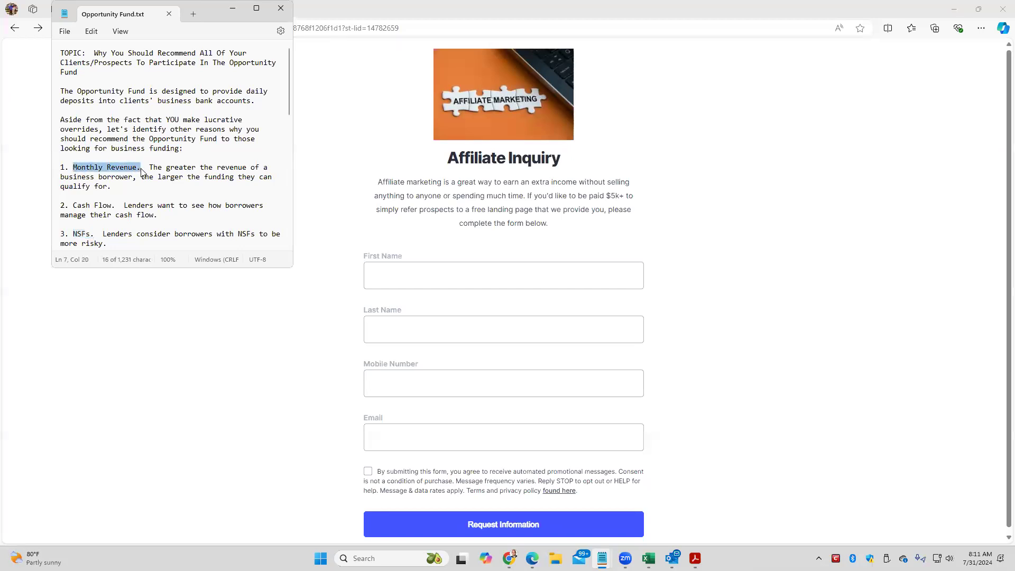
click(230, 176)
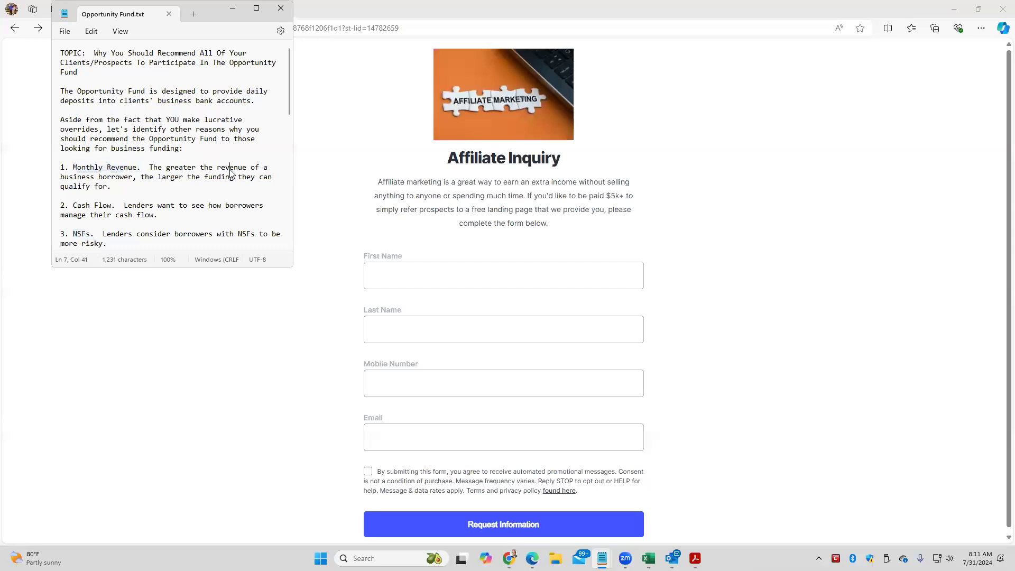
double_click(232, 167)
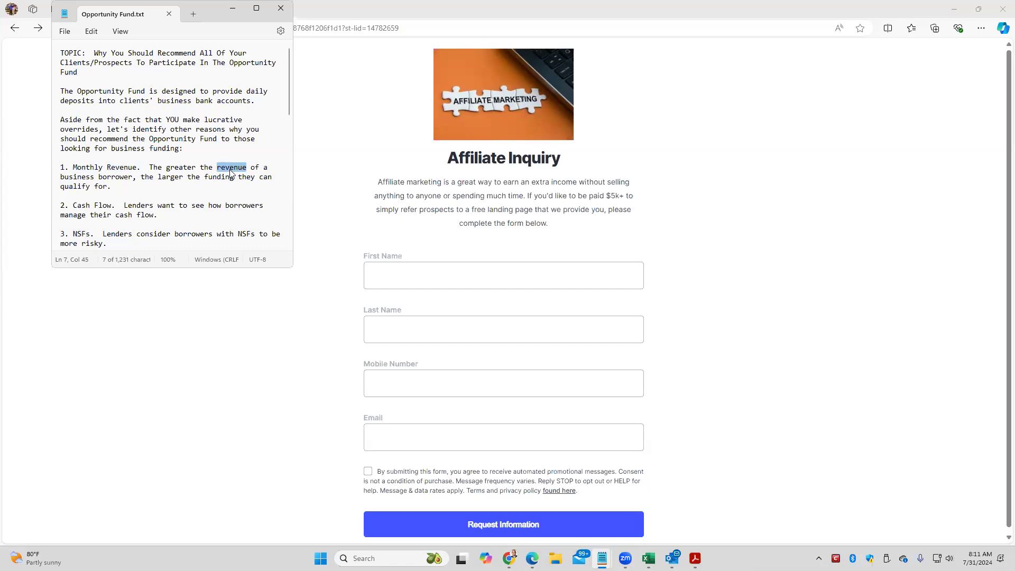
click(74, 210)
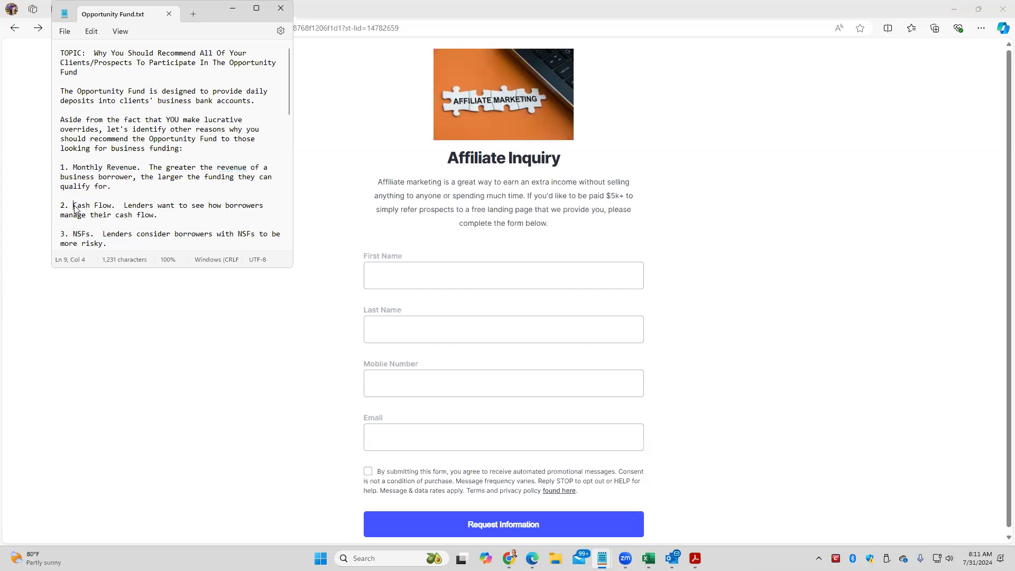
double_click(92, 205)
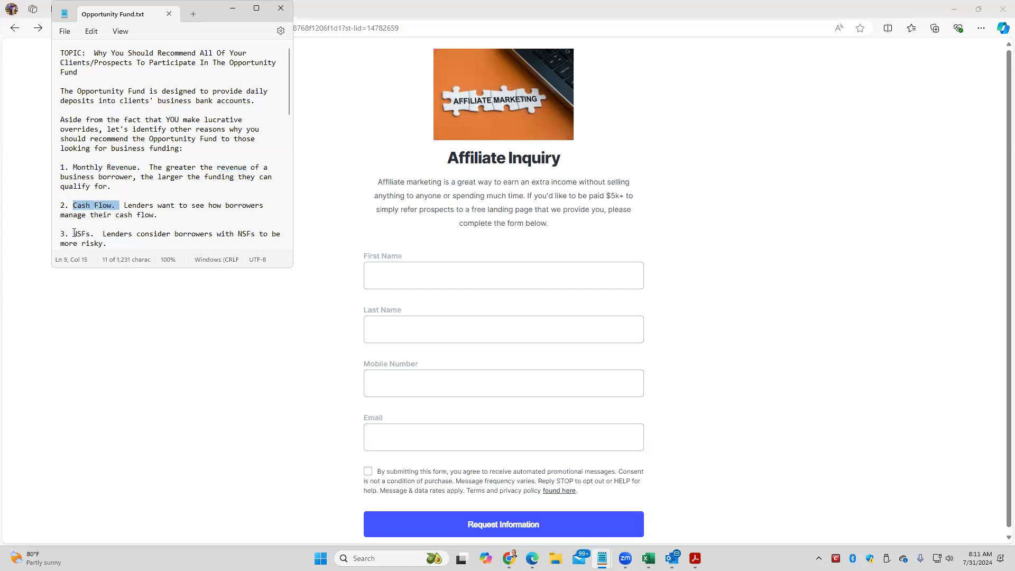
double_click(81, 234)
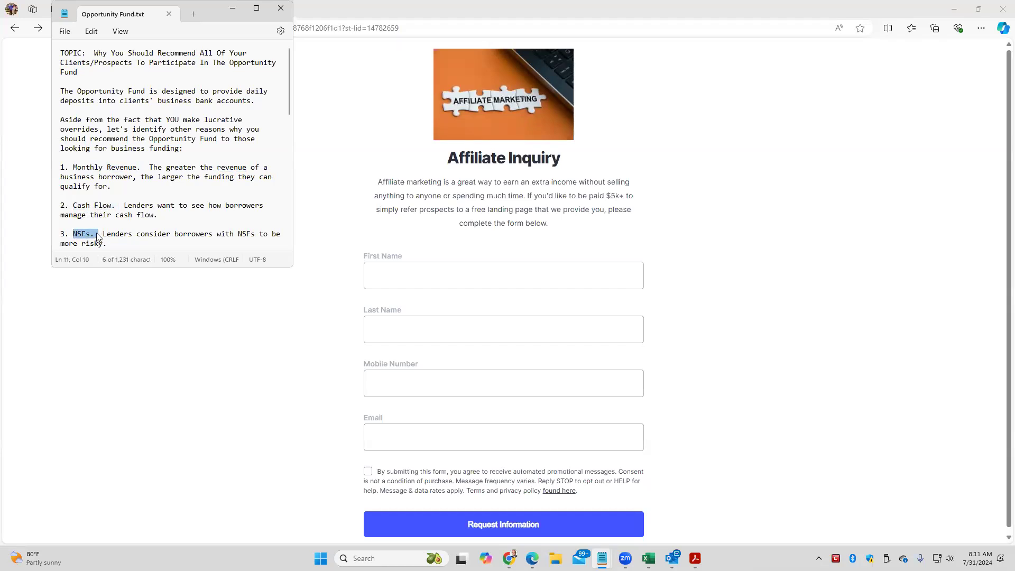
mouse_move(173, 270)
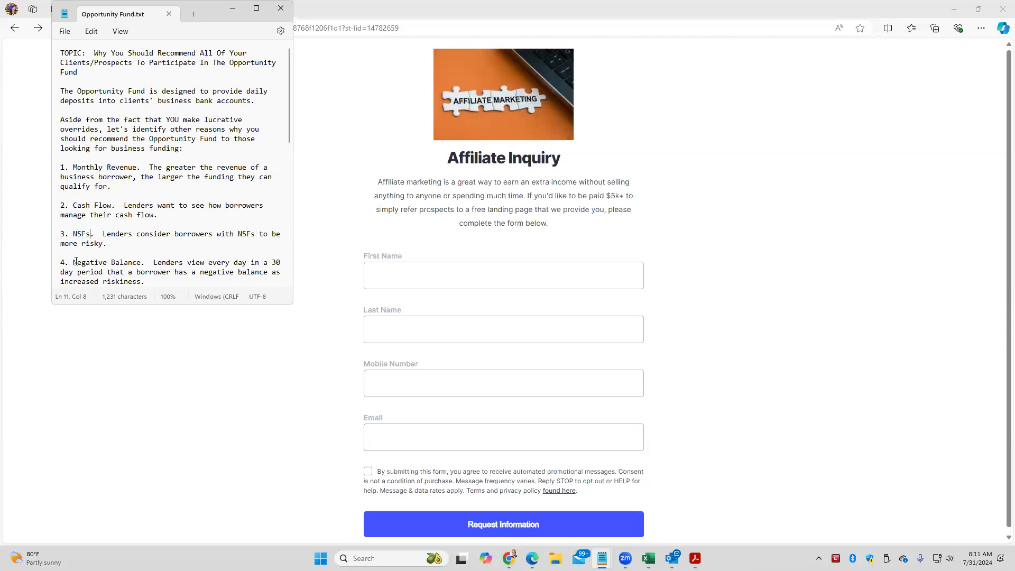
double_click(89, 262)
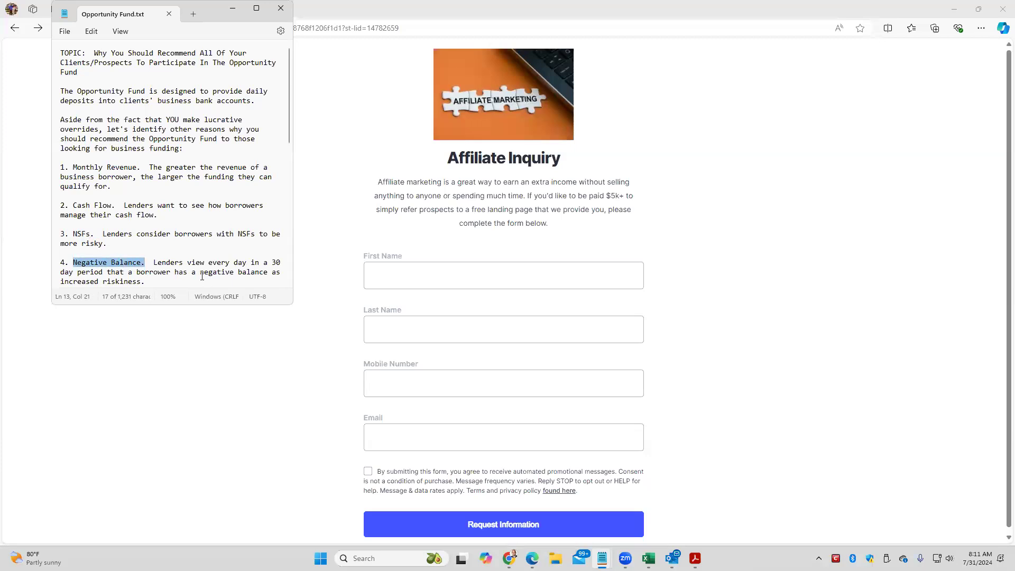
double_click(217, 272)
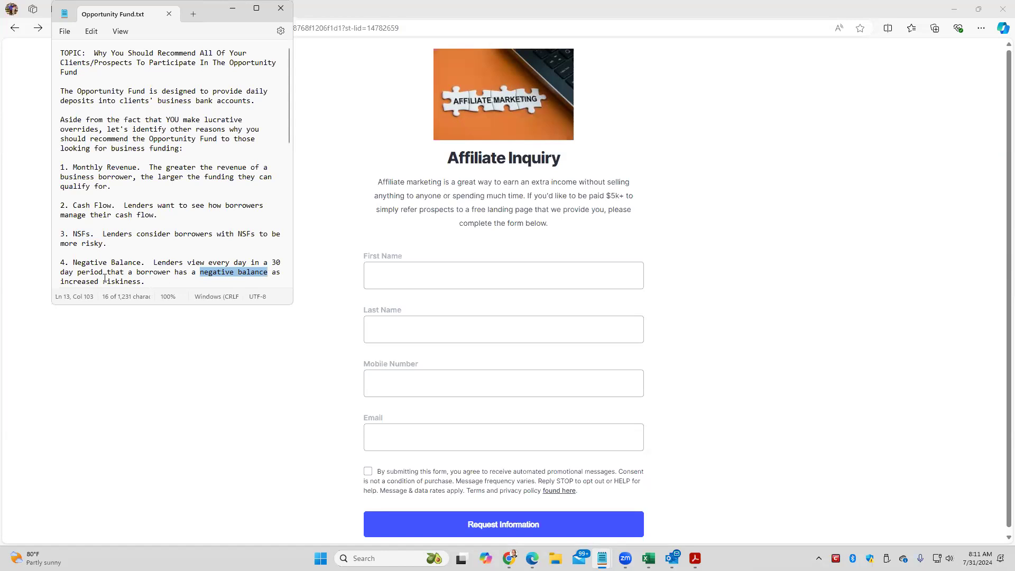
click(78, 234)
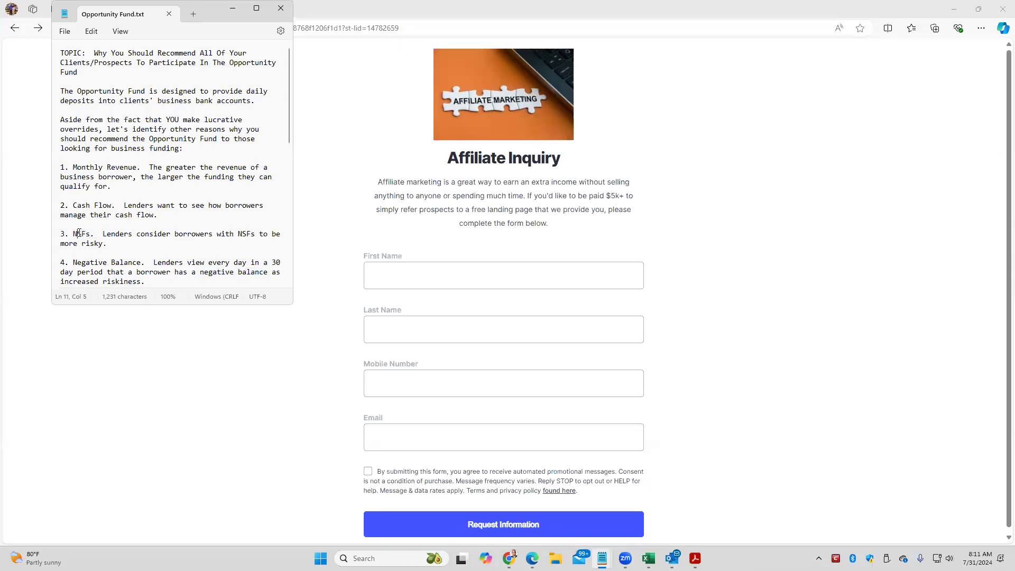
double_click(82, 233)
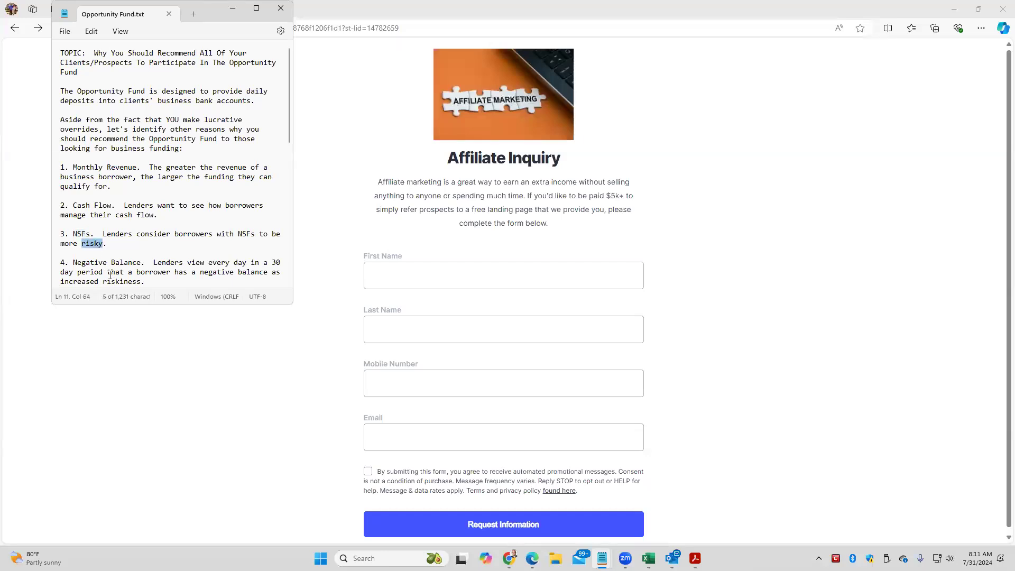
click(137, 272)
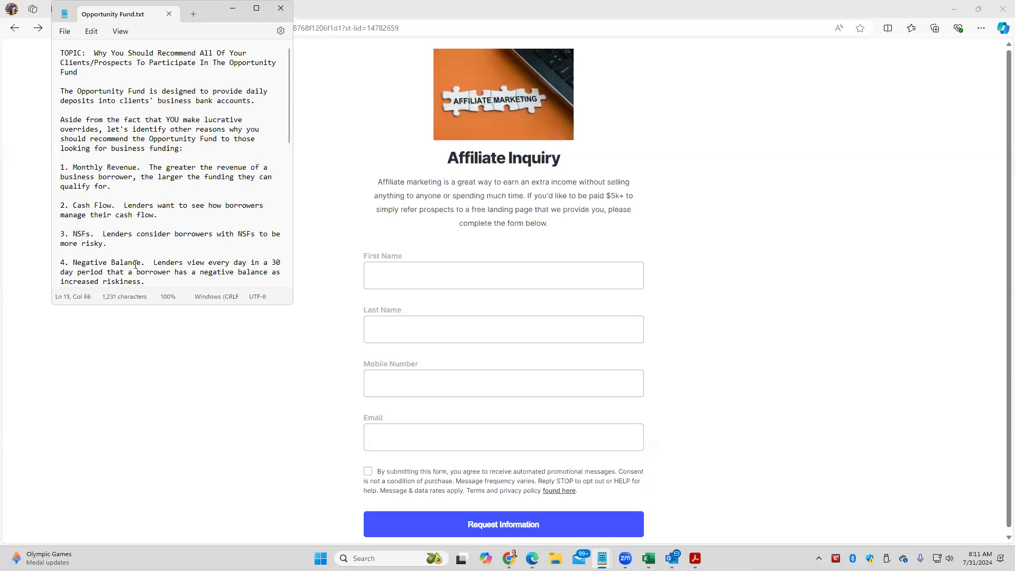
double_click(121, 282)
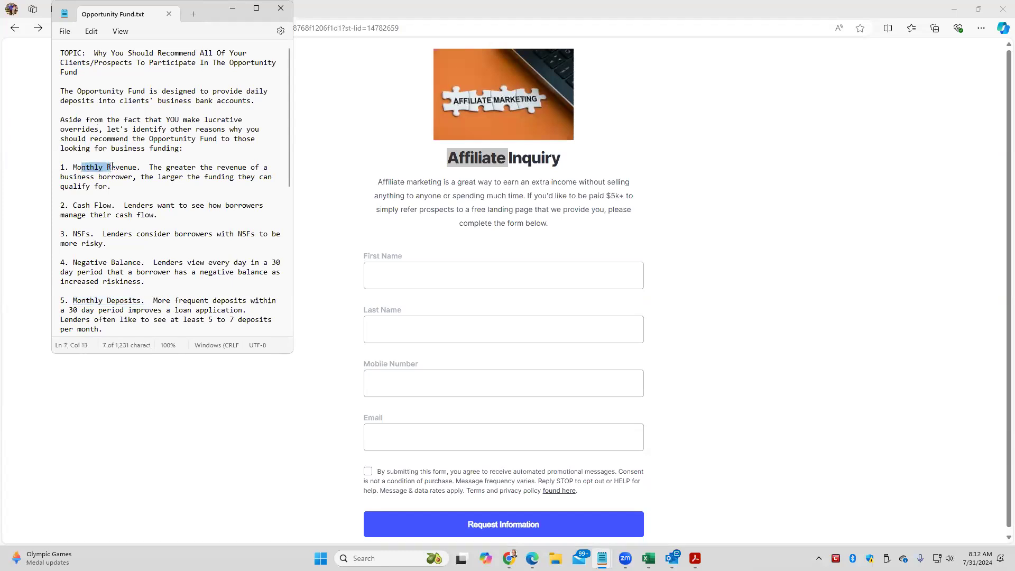
click(85, 234)
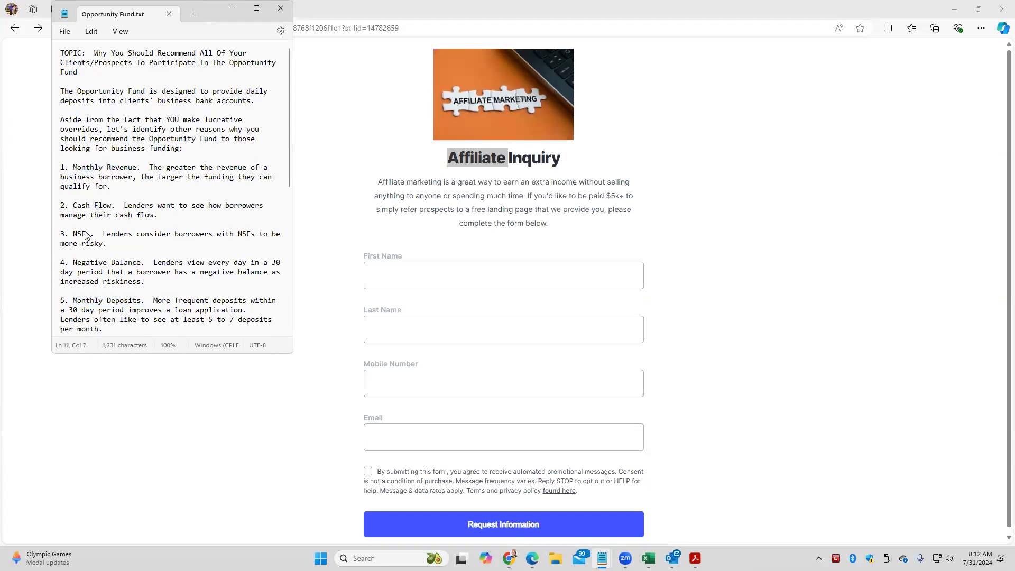
click(60, 291)
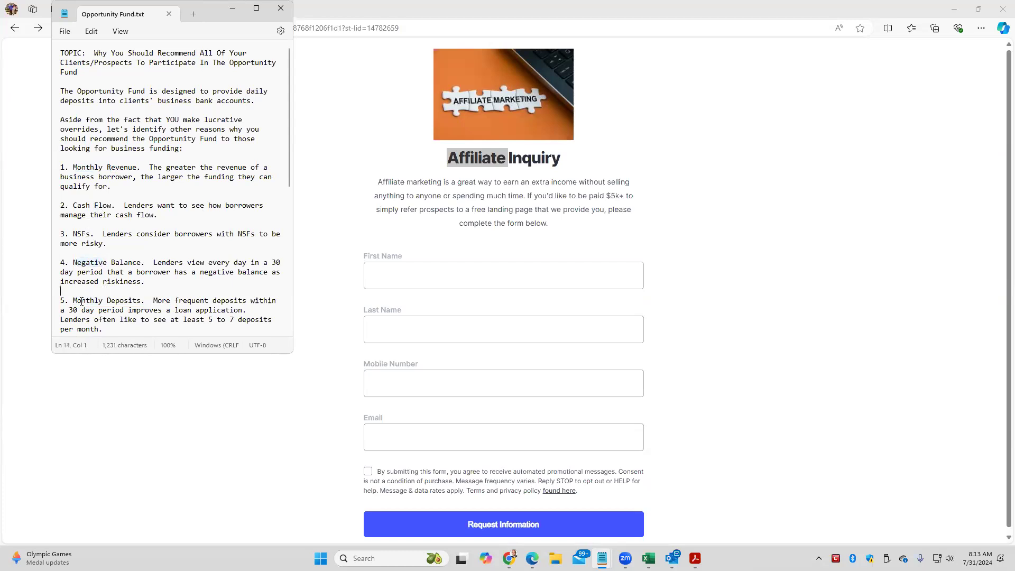
double_click(86, 301)
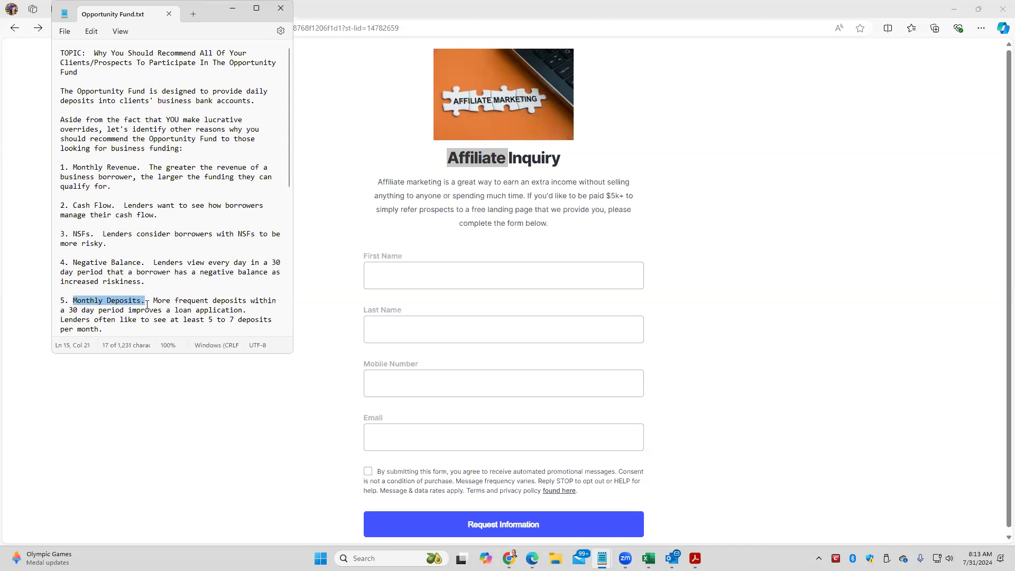
click(206, 320)
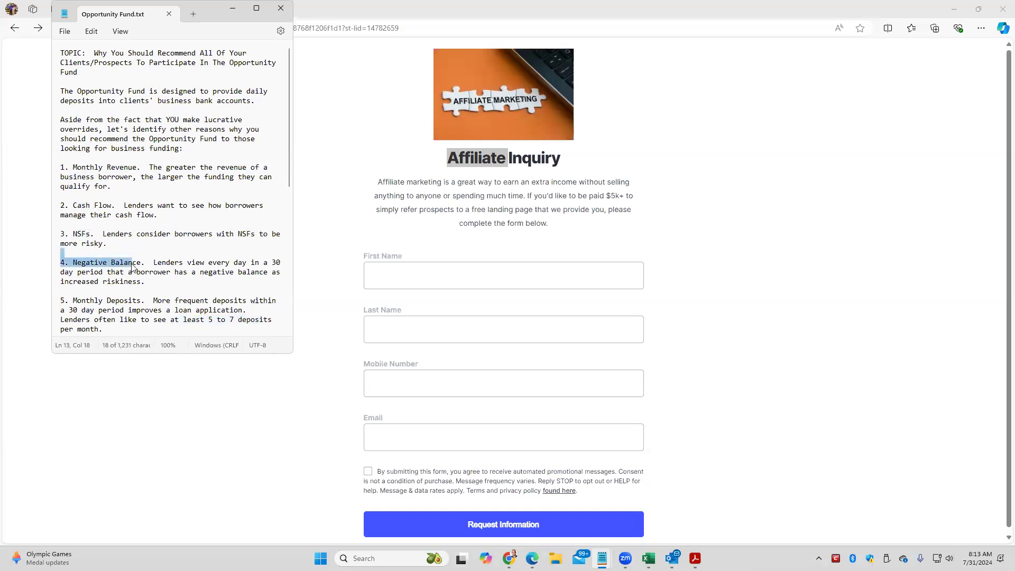
click(71, 301)
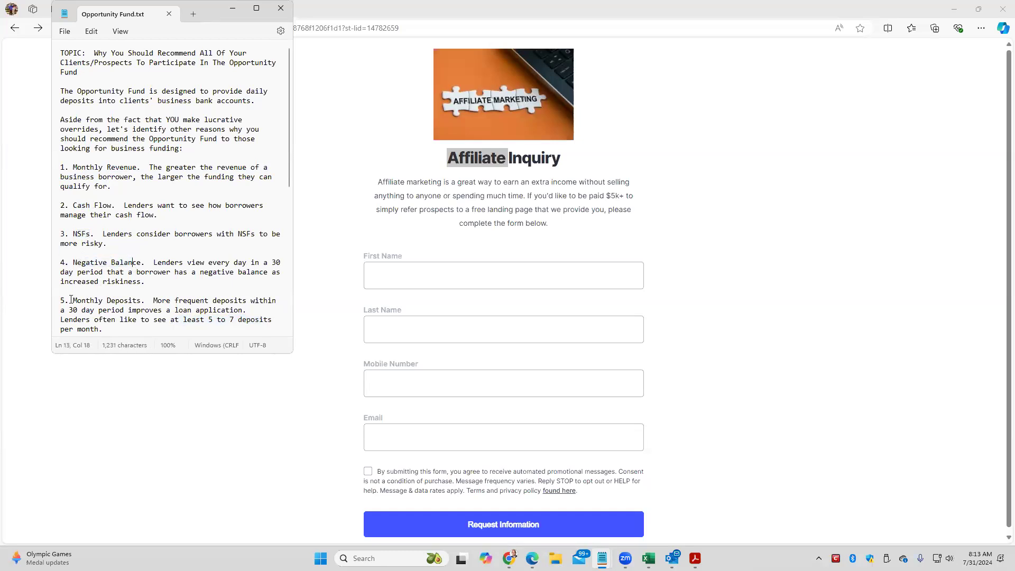
double_click(87, 299)
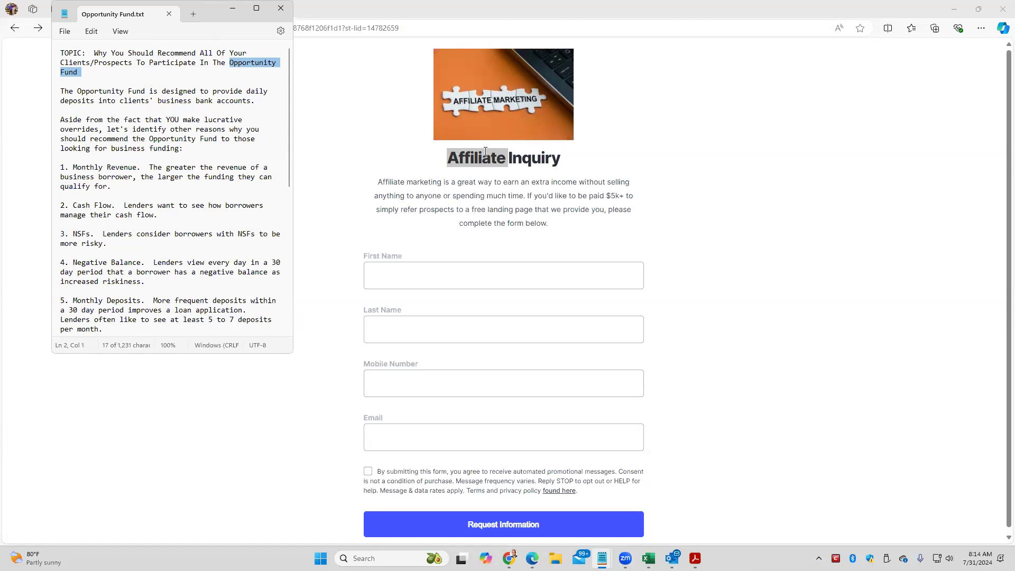
mouse_move(498, 123)
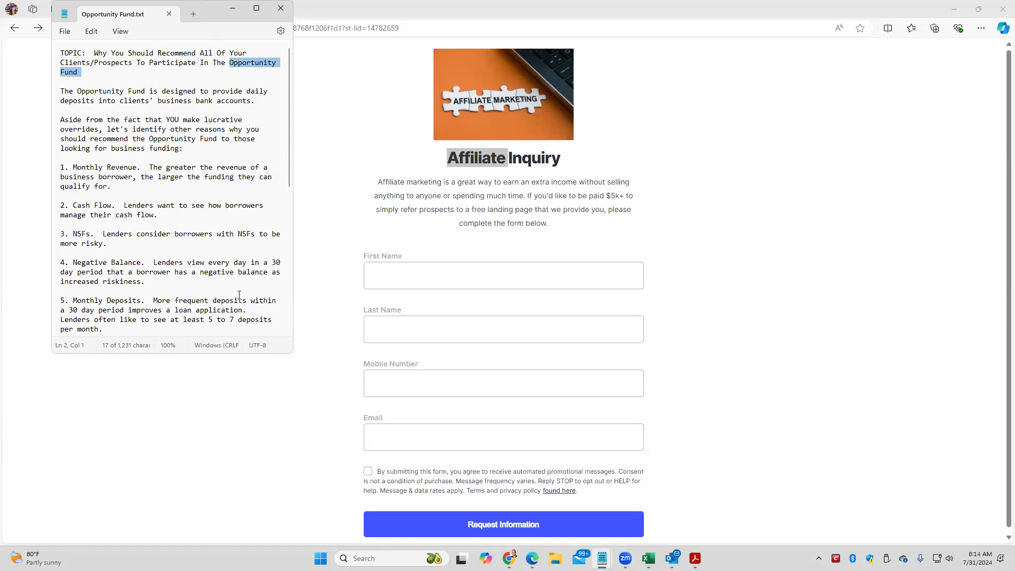
mouse_move(207, 318)
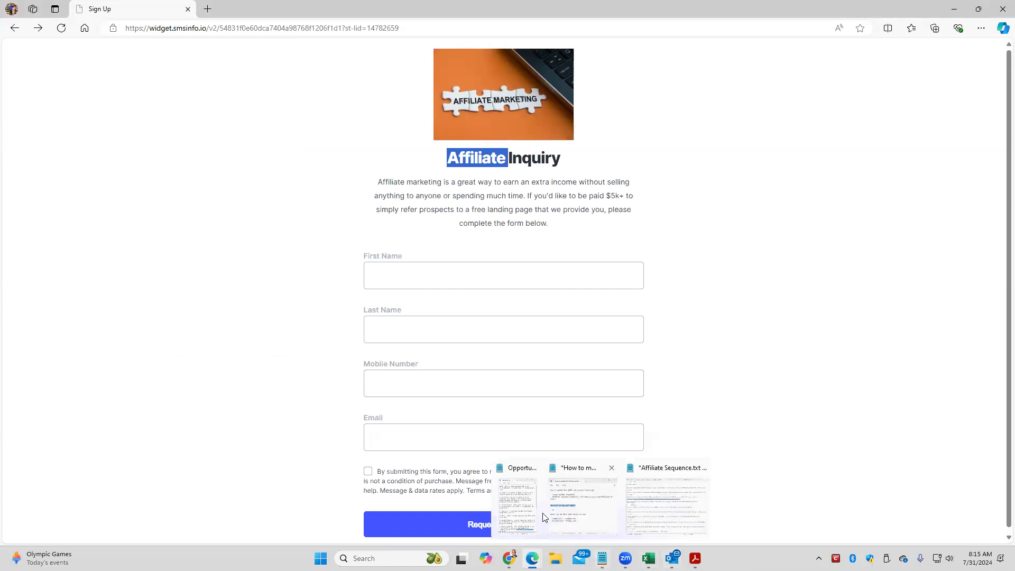
click(517, 506)
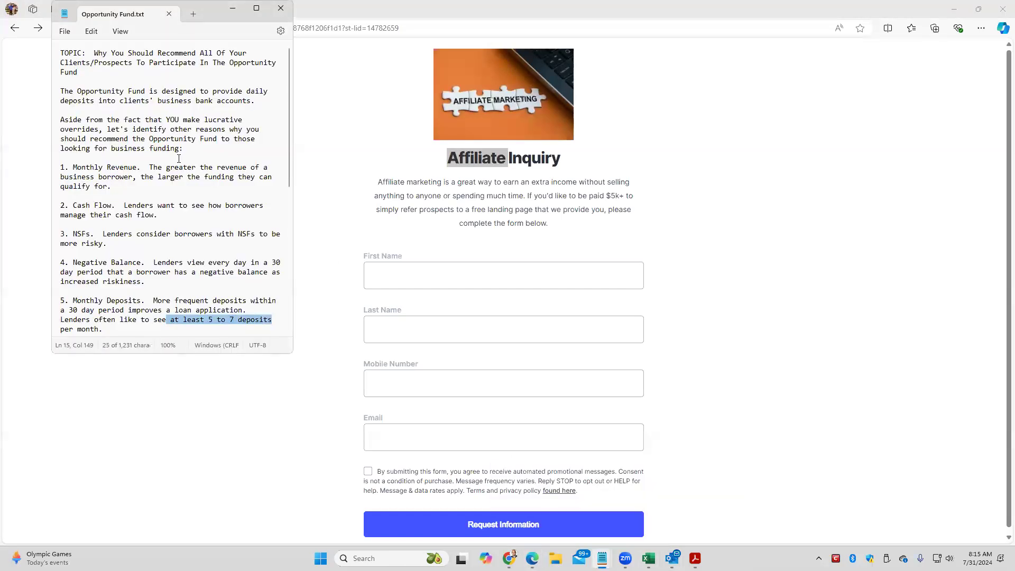
mouse_move(74, 218)
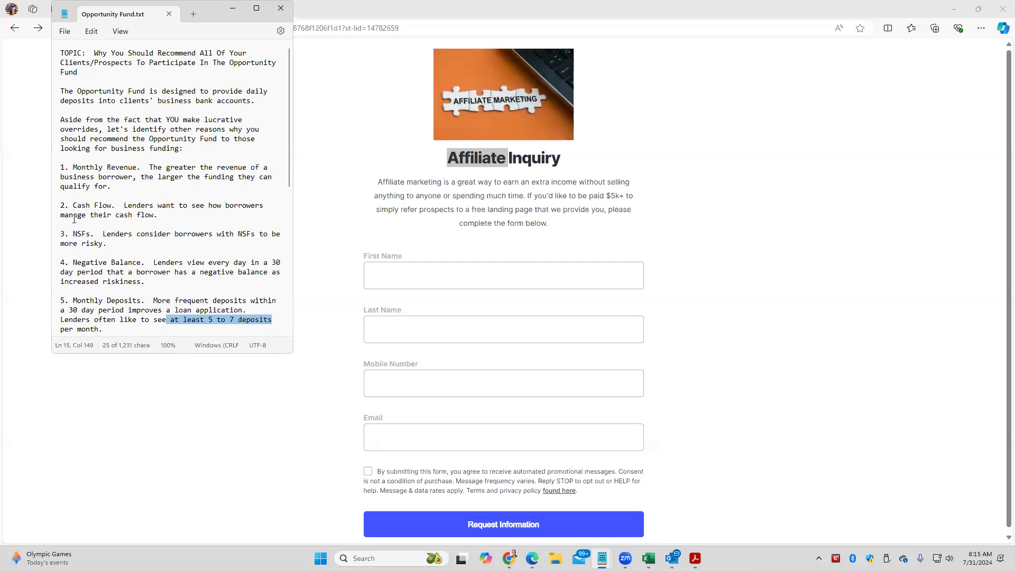
mouse_move(151, 355)
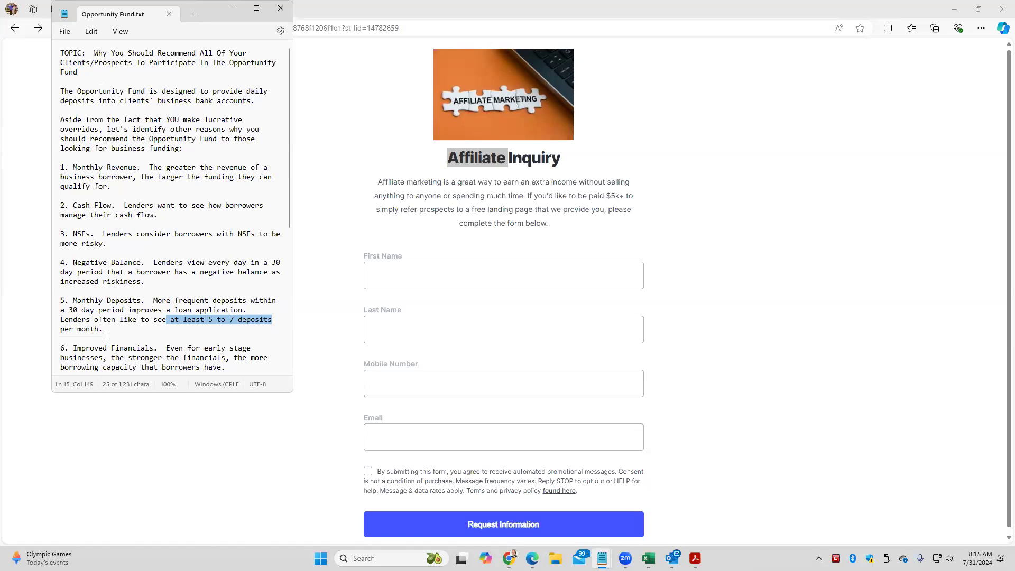
click(75, 348)
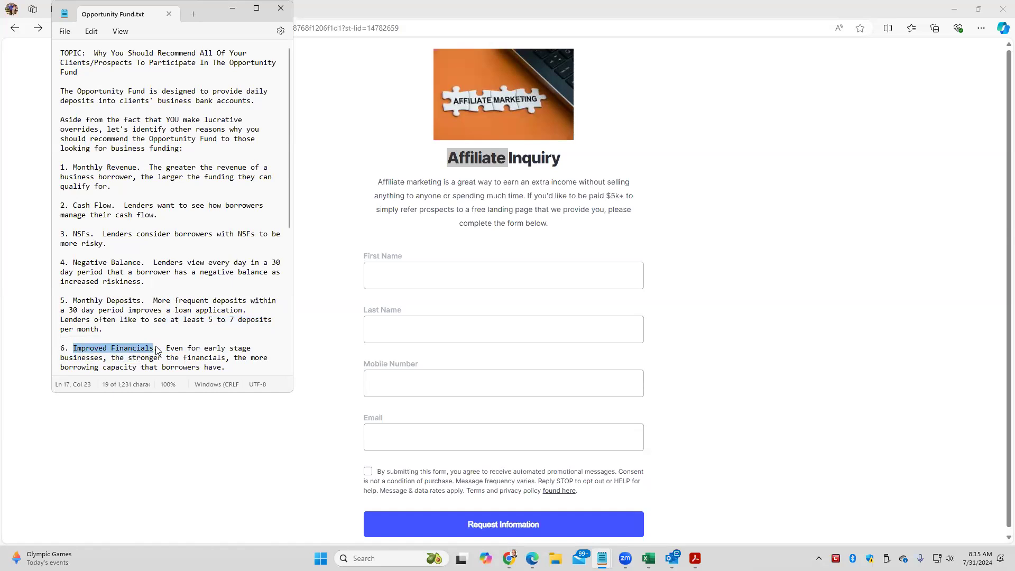
click(166, 348)
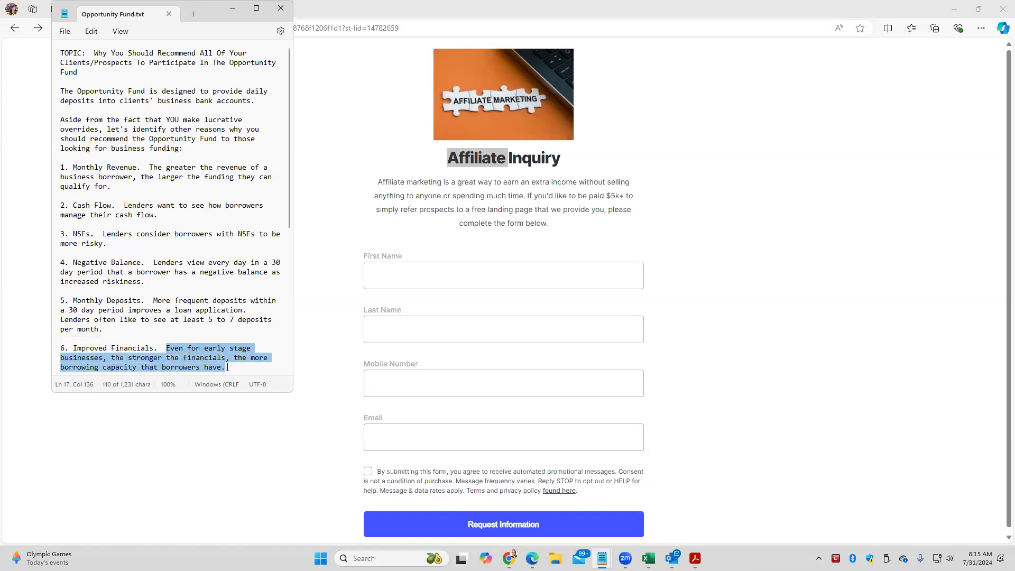
click(225, 367)
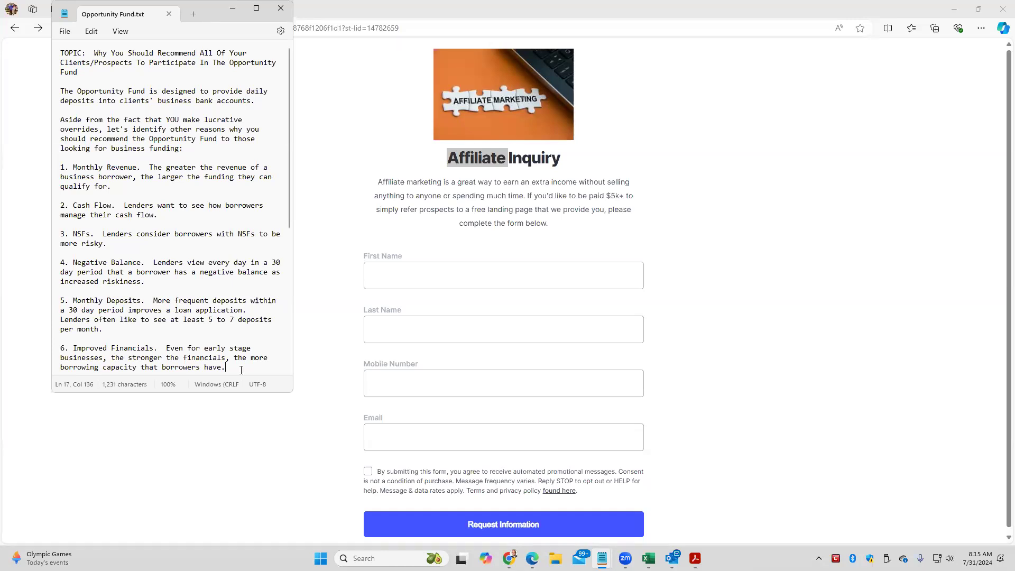
mouse_move(106, 64)
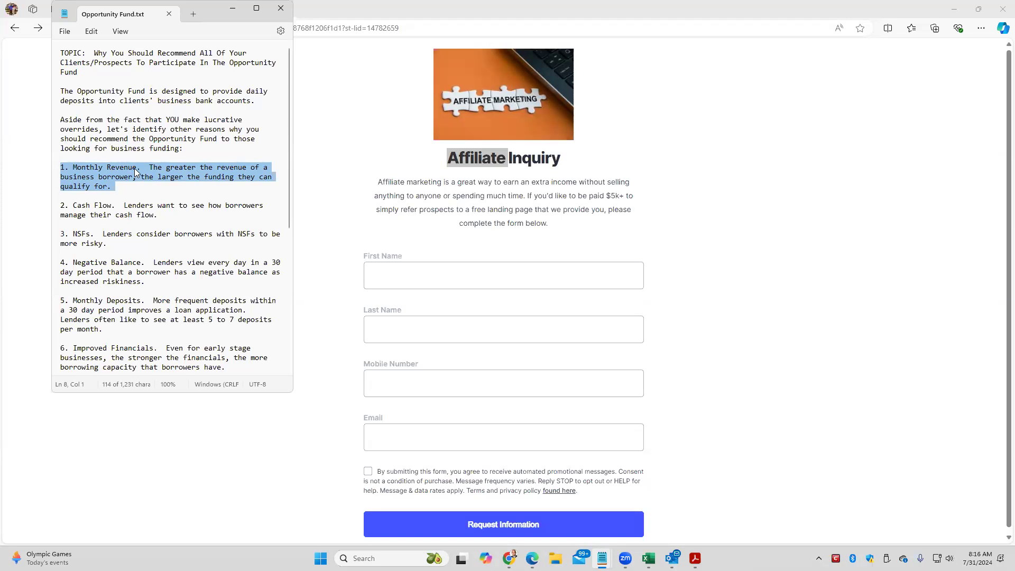
mouse_move(144, 209)
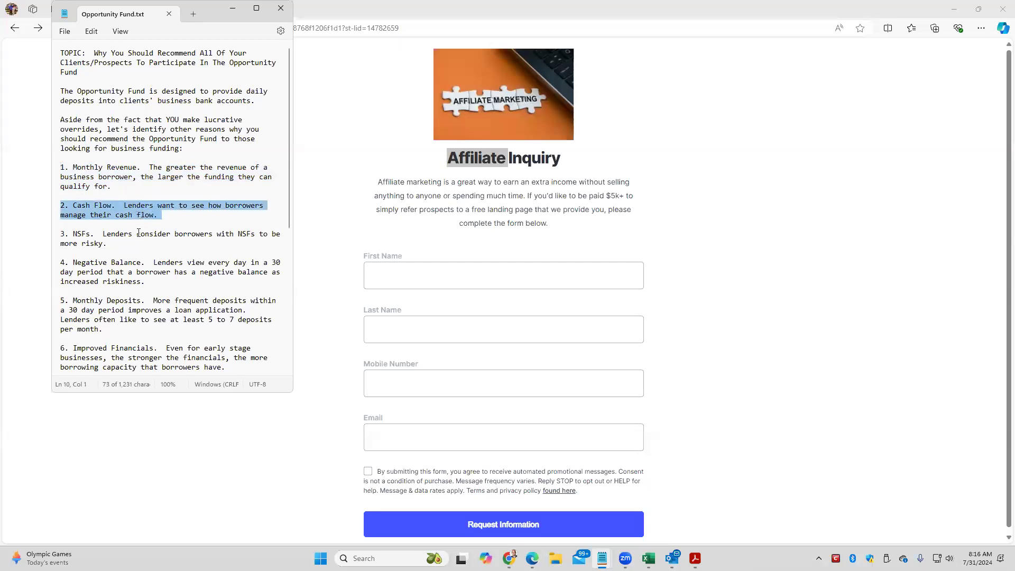
double_click(117, 234)
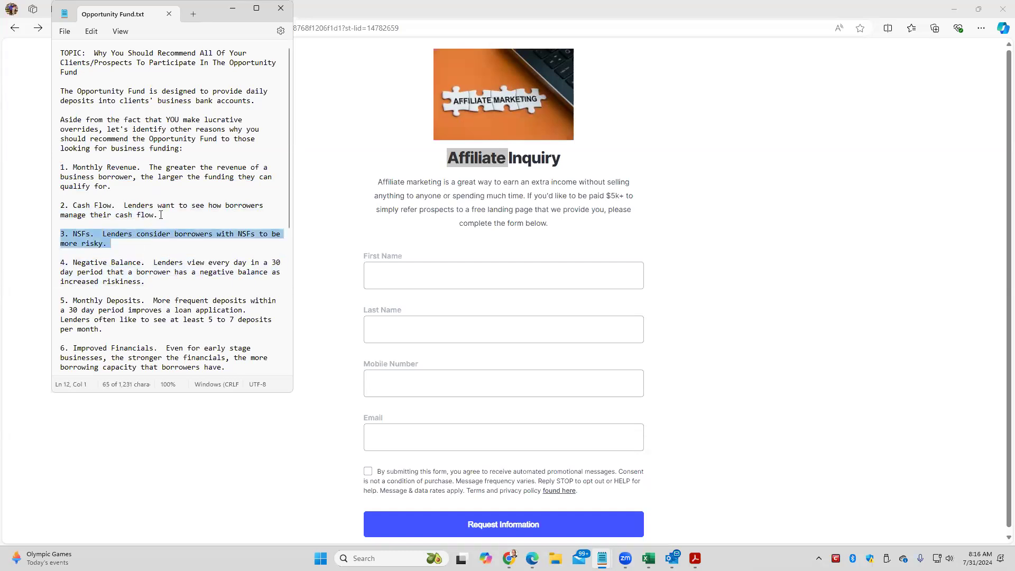
click(122, 177)
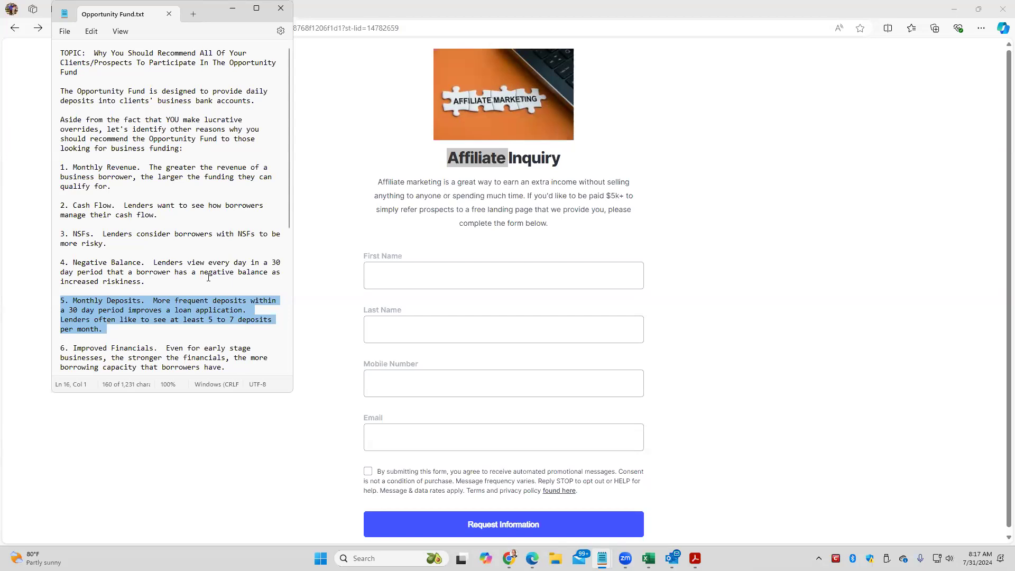
mouse_move(488, 189)
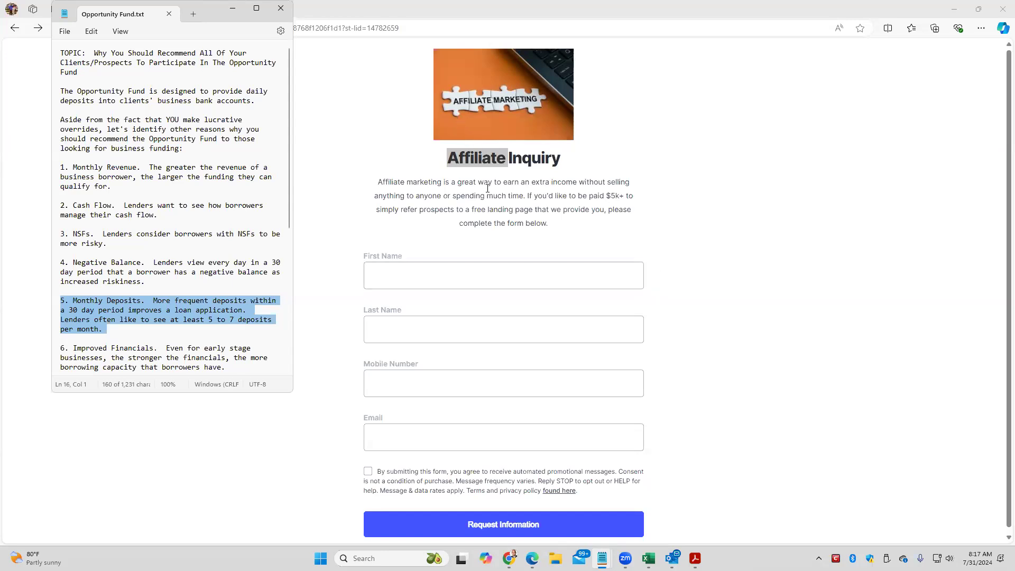
mouse_move(474, 157)
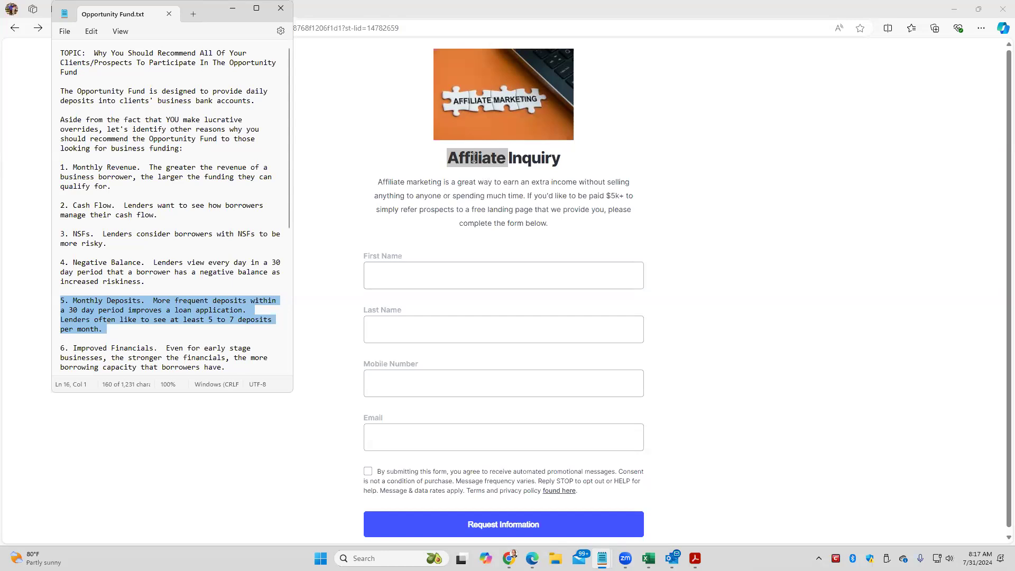
mouse_move(131, 243)
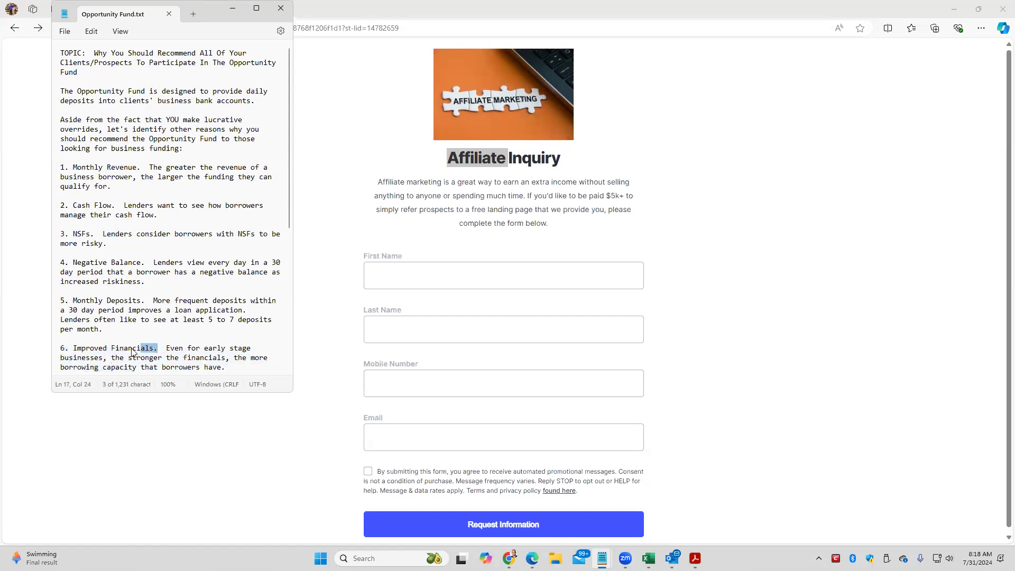
double_click(113, 348)
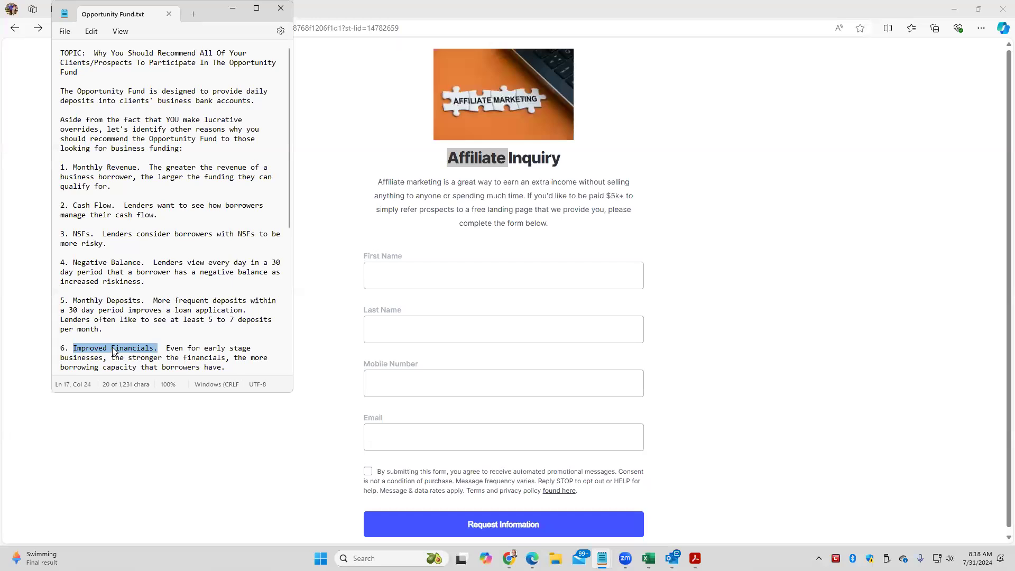
mouse_move(187, 396)
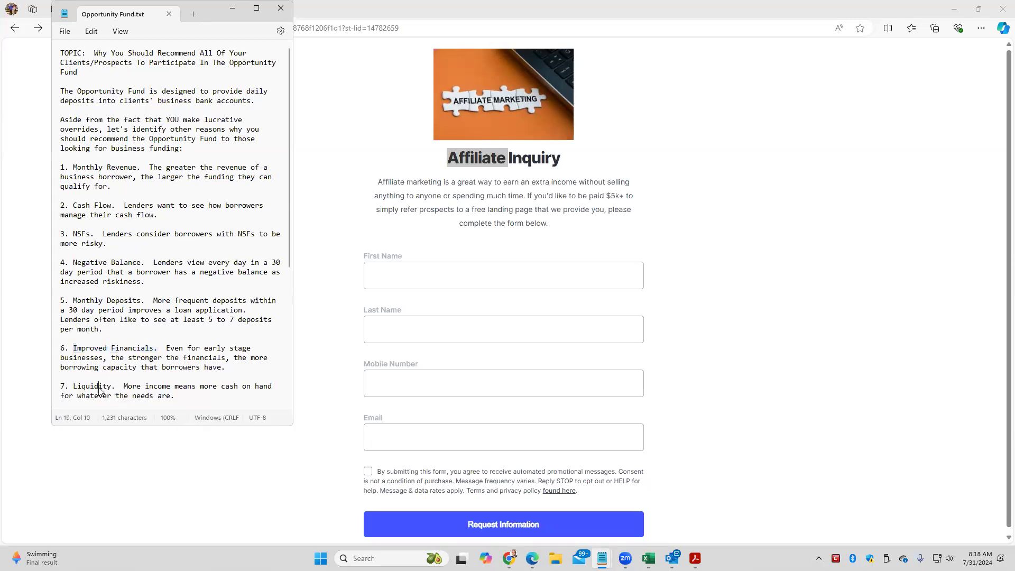
double_click(91, 386)
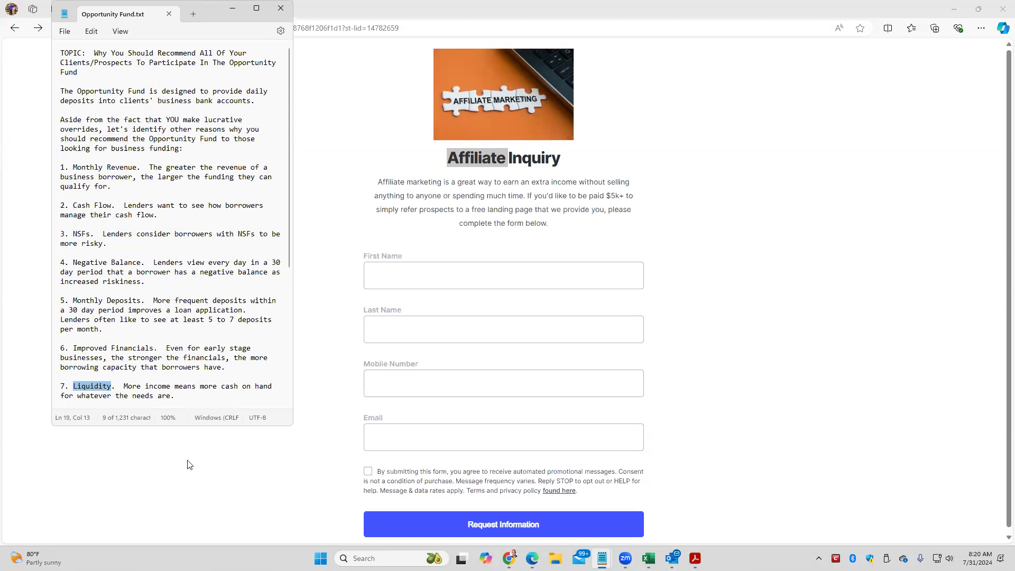
mouse_move(181, 428)
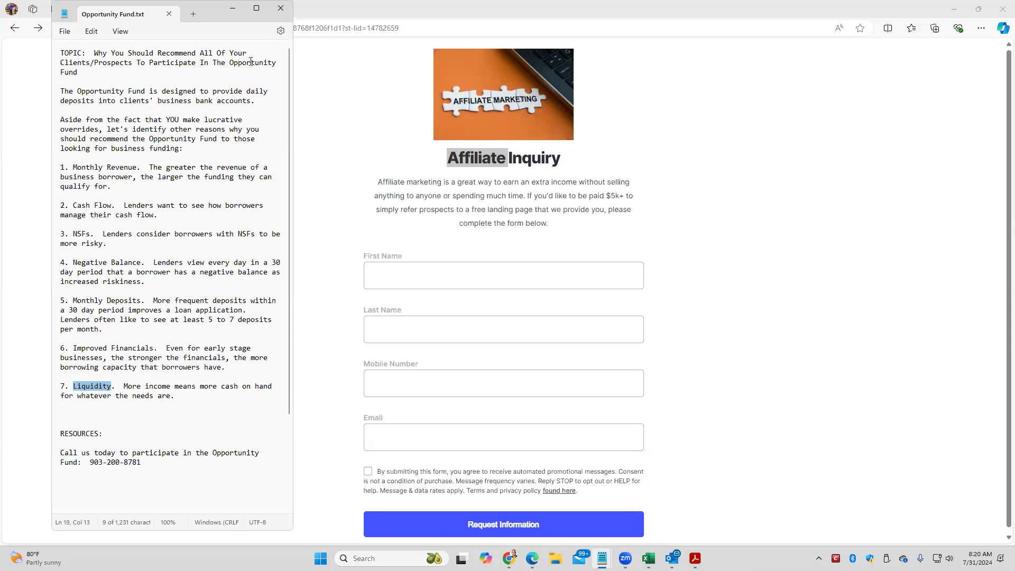
mouse_move(111, 126)
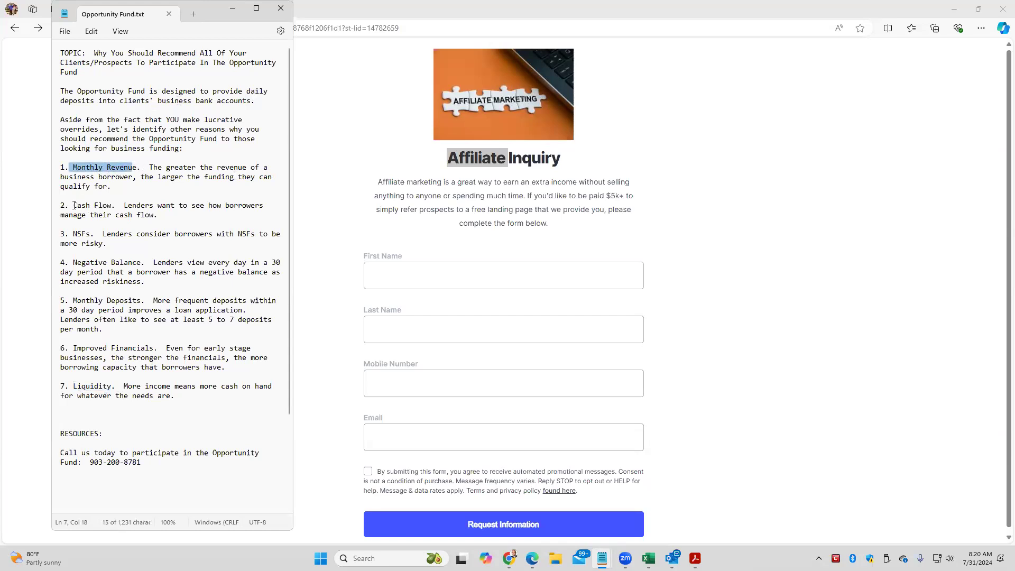
double_click(83, 205)
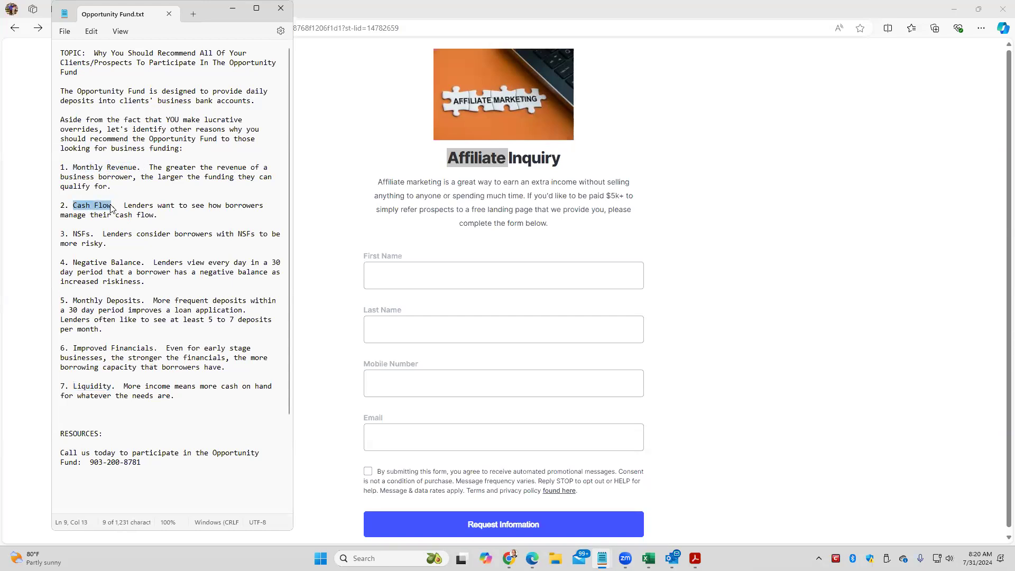
double_click(81, 233)
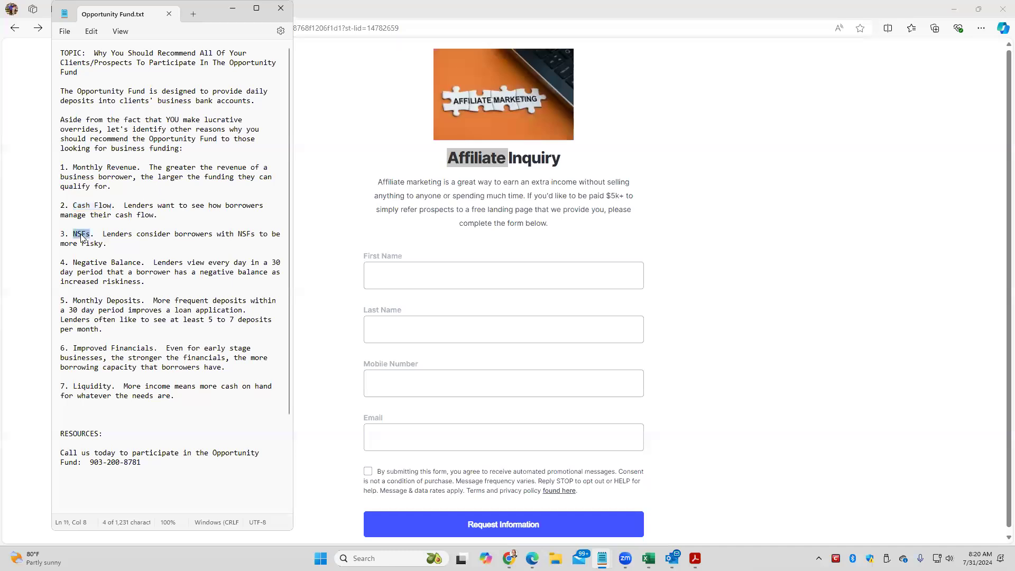
double_click(98, 261)
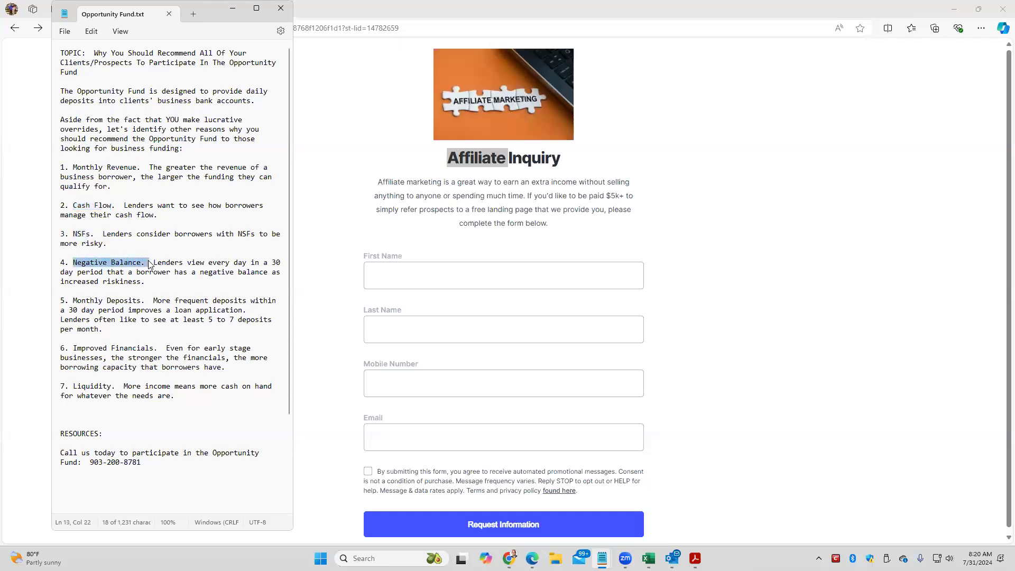
click(98, 299)
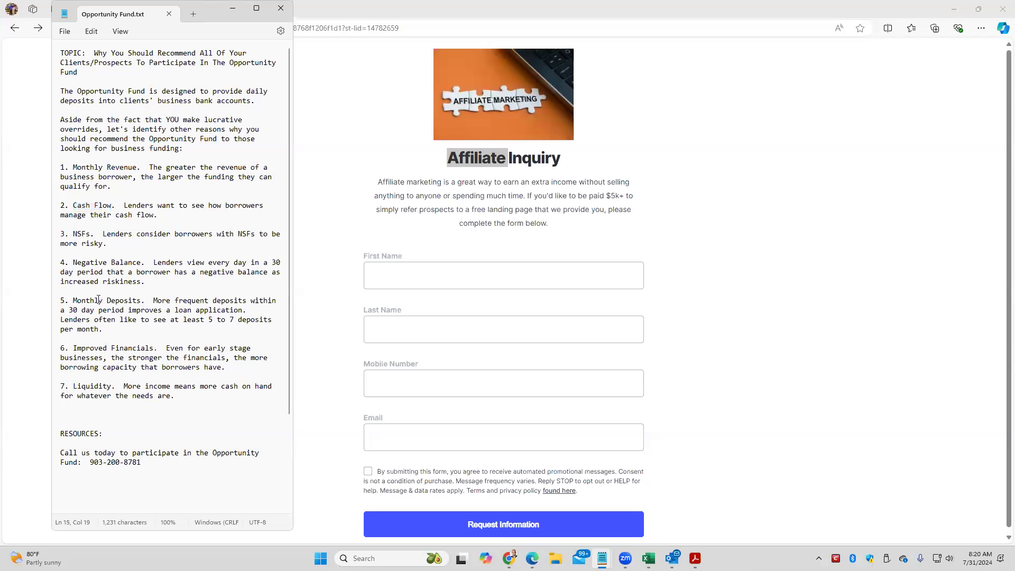
double_click(86, 300)
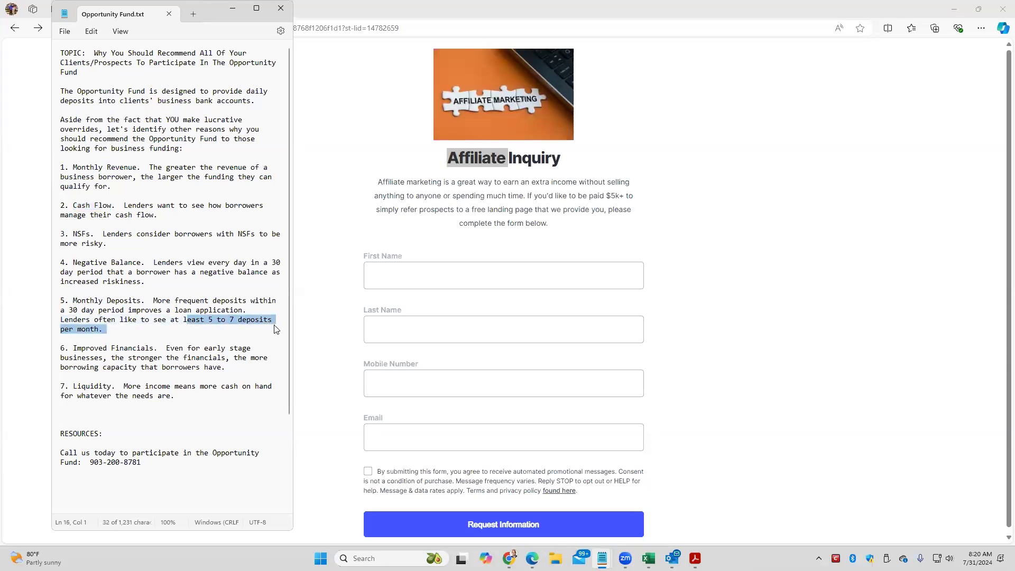
click(168, 248)
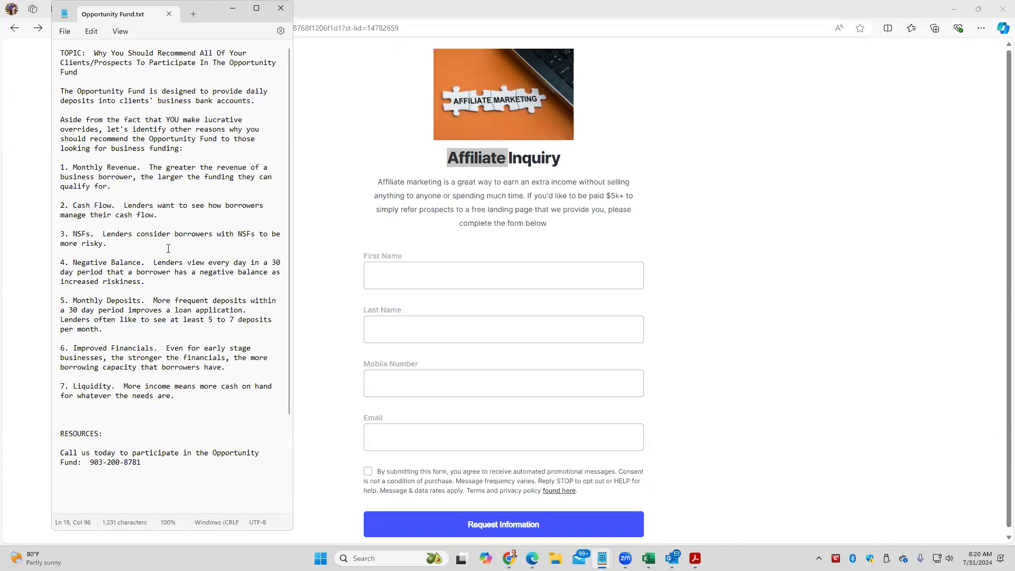
double_click(112, 348)
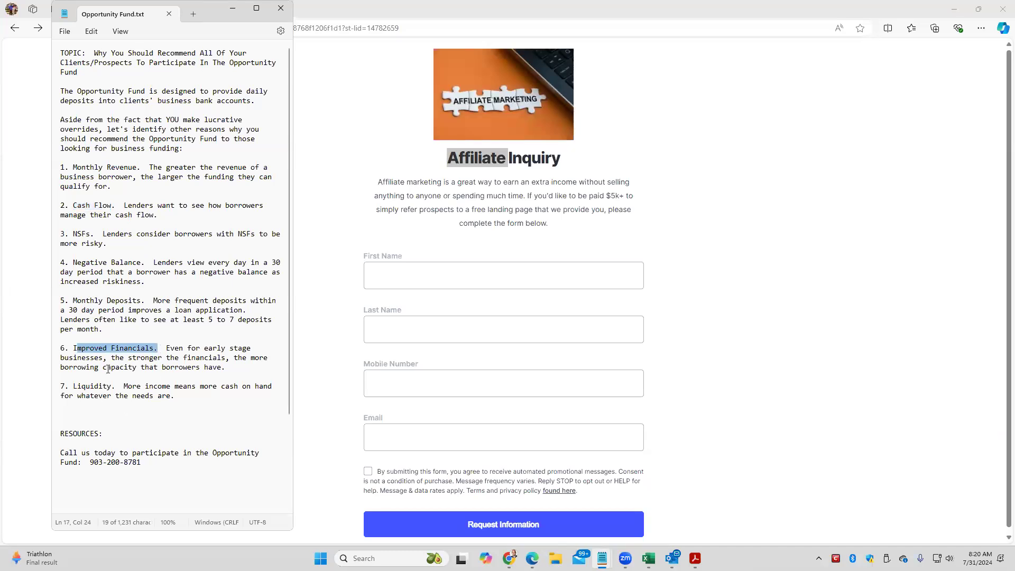
double_click(92, 386)
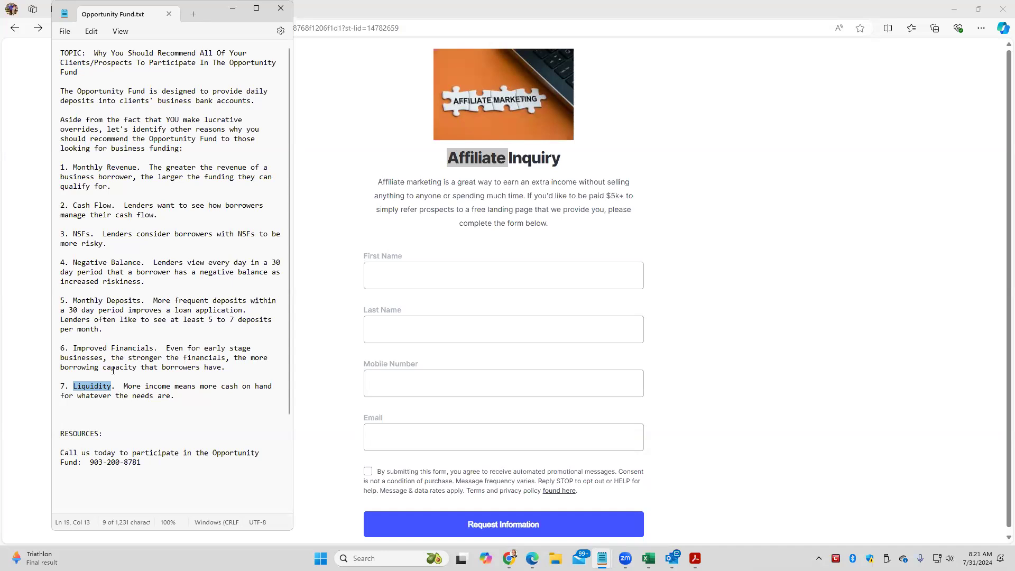
mouse_move(235, 252)
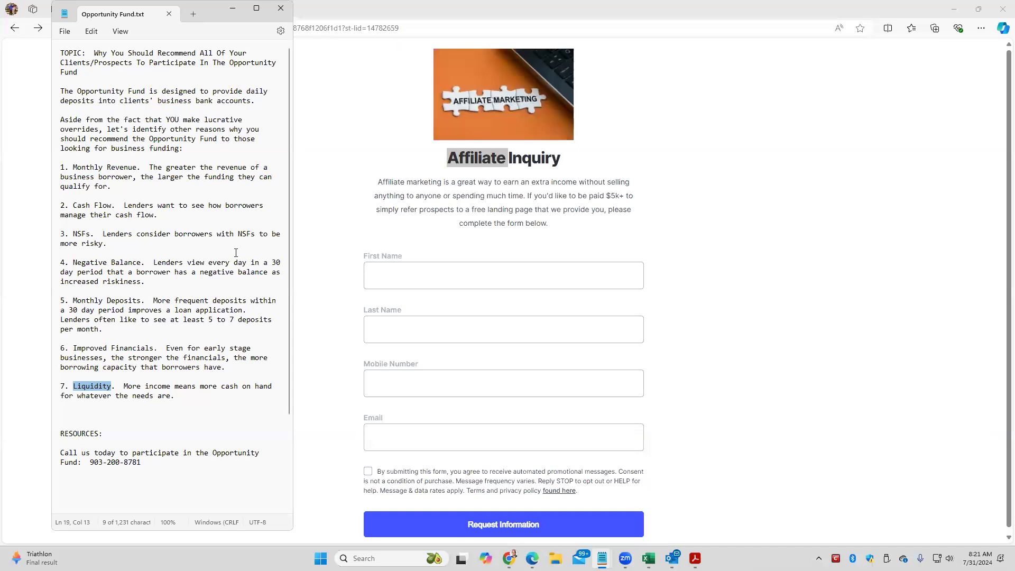
Step: Highlight the Monthly Revenue opening, the Cash Flow heading, and Opportunity Fund in the topic line, then clear it
click(73, 167)
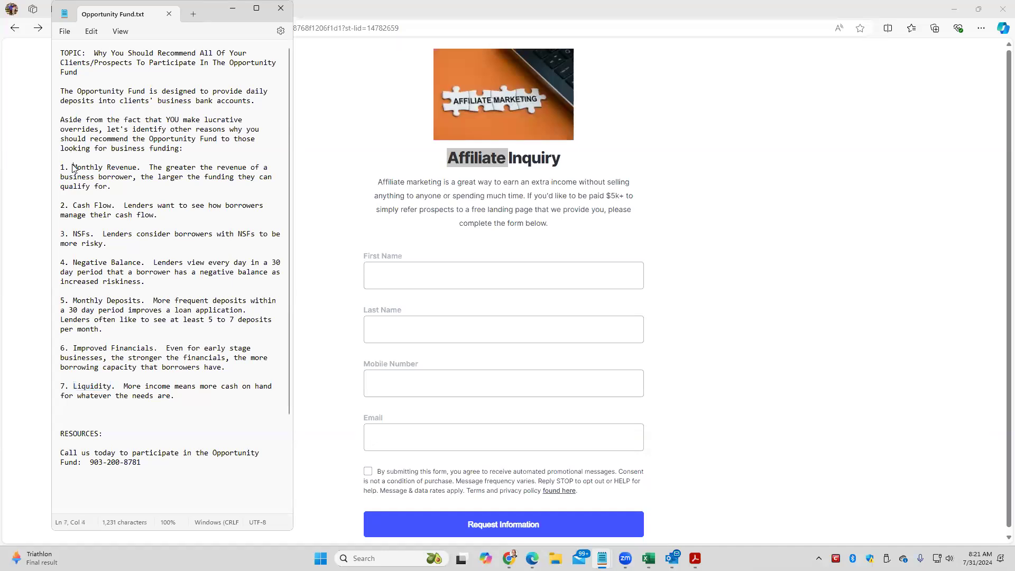
drag(69, 167, 139, 176)
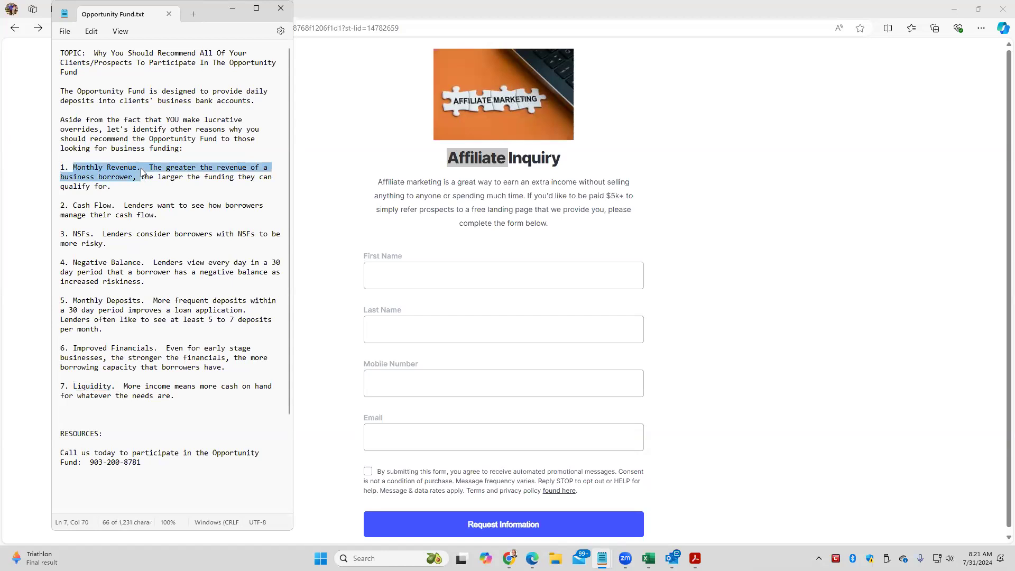
double_click(93, 205)
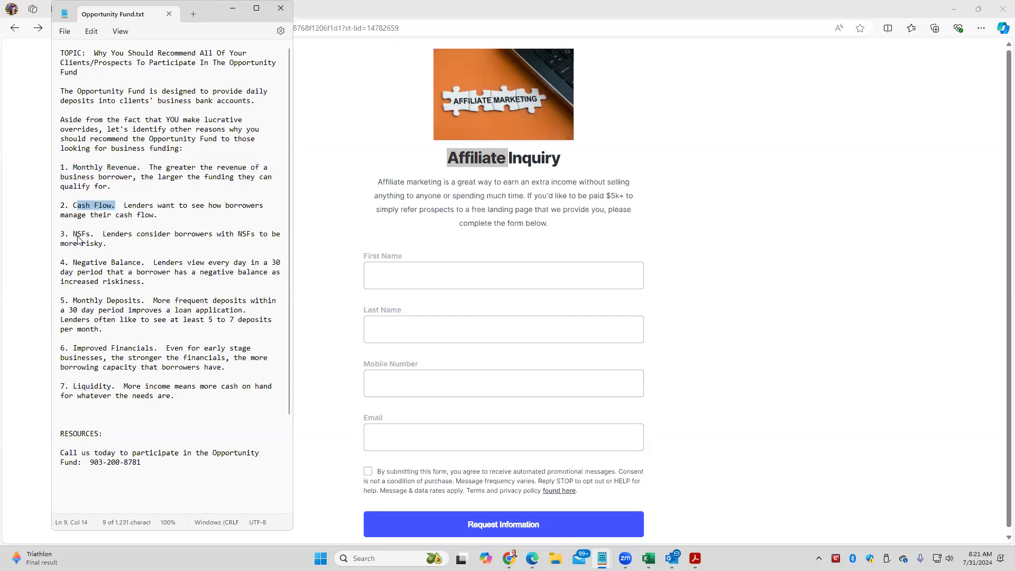
click(85, 299)
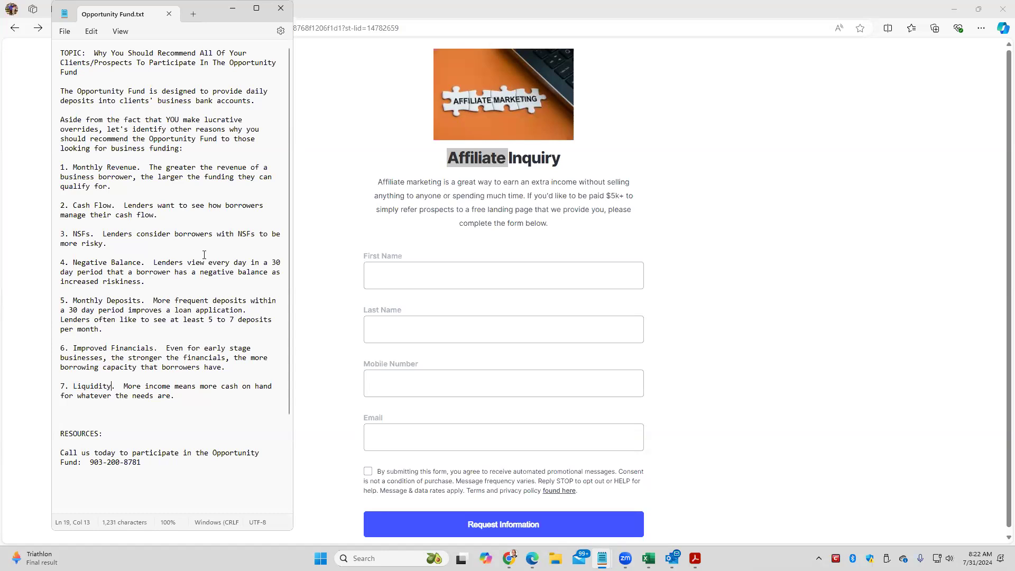
mouse_move(232, 62)
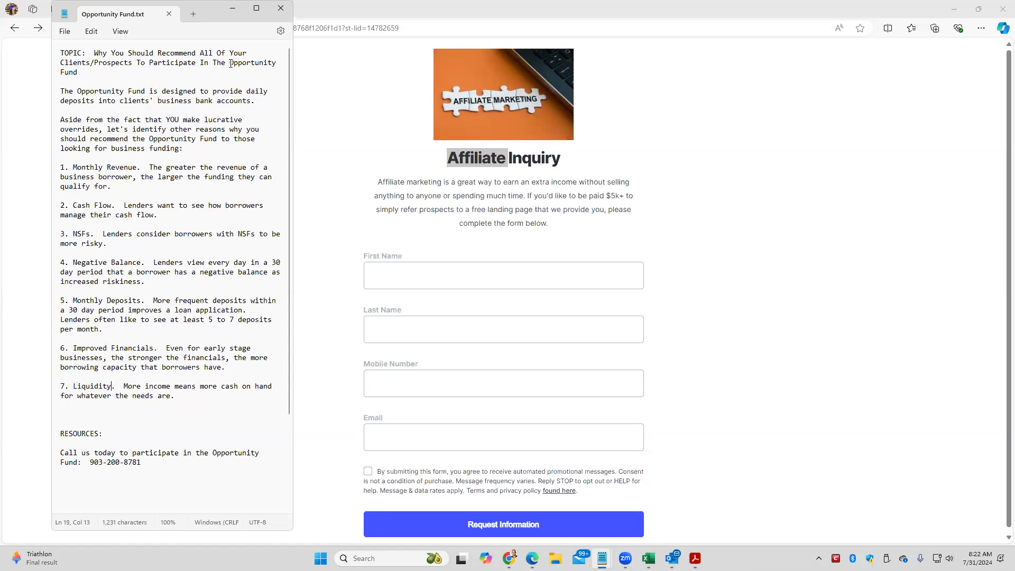
double_click(253, 63)
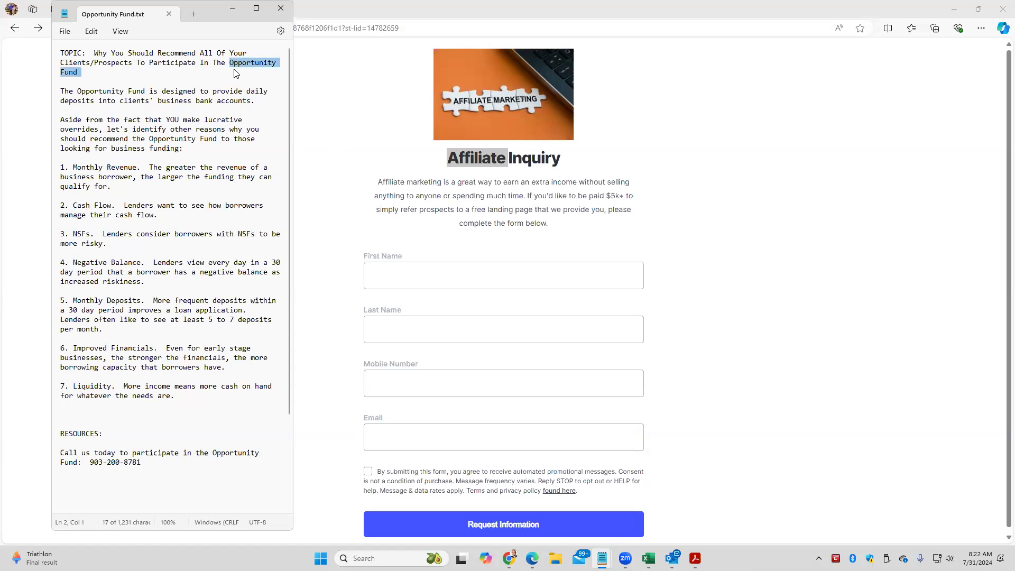
mouse_move(476, 148)
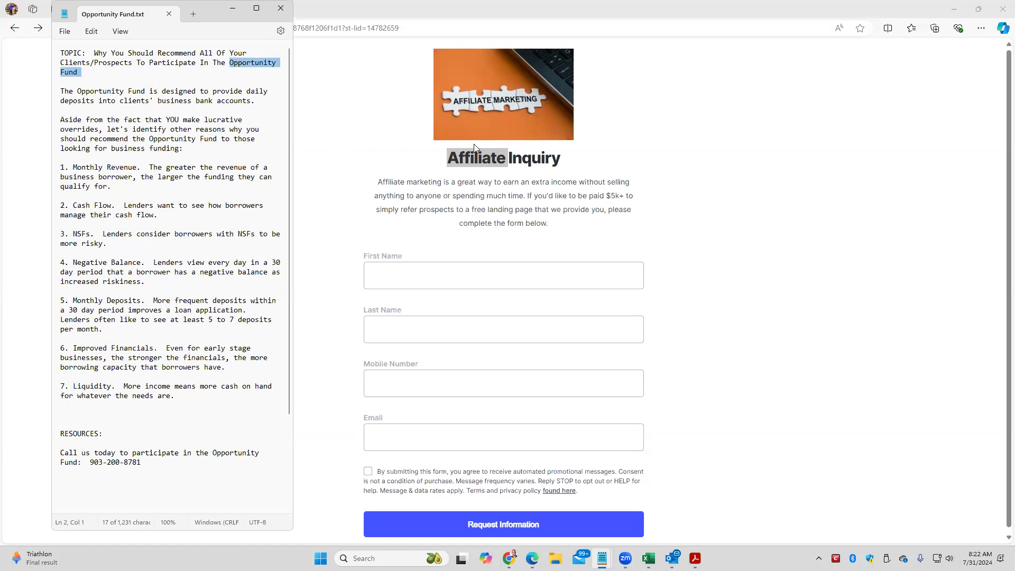
mouse_move(475, 153)
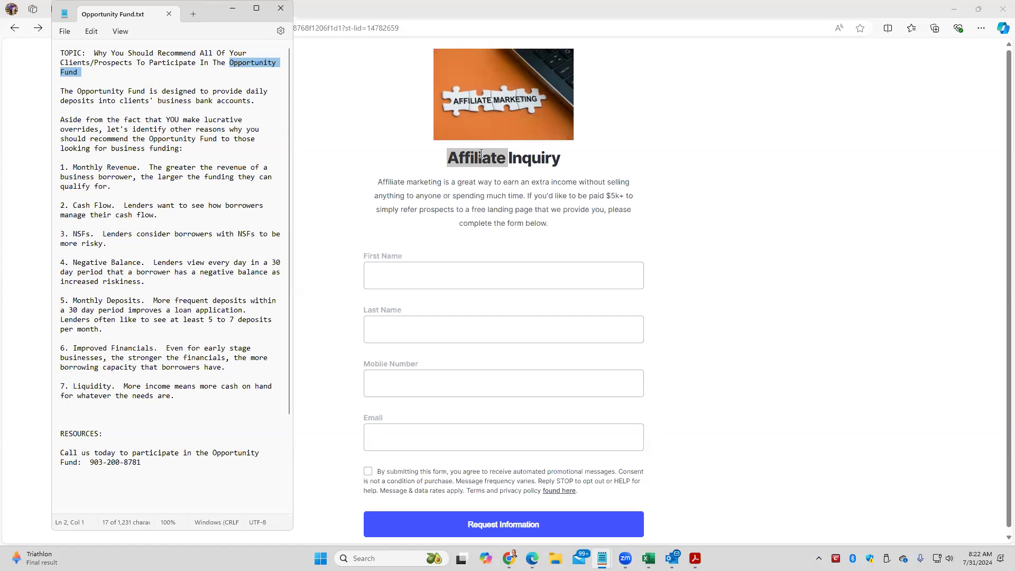
click(73, 168)
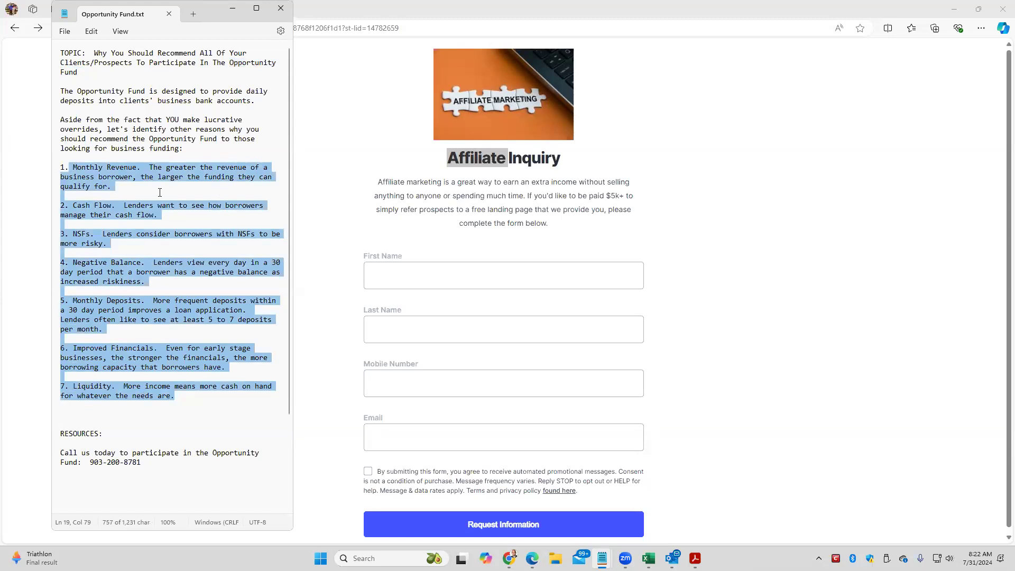
click(155, 474)
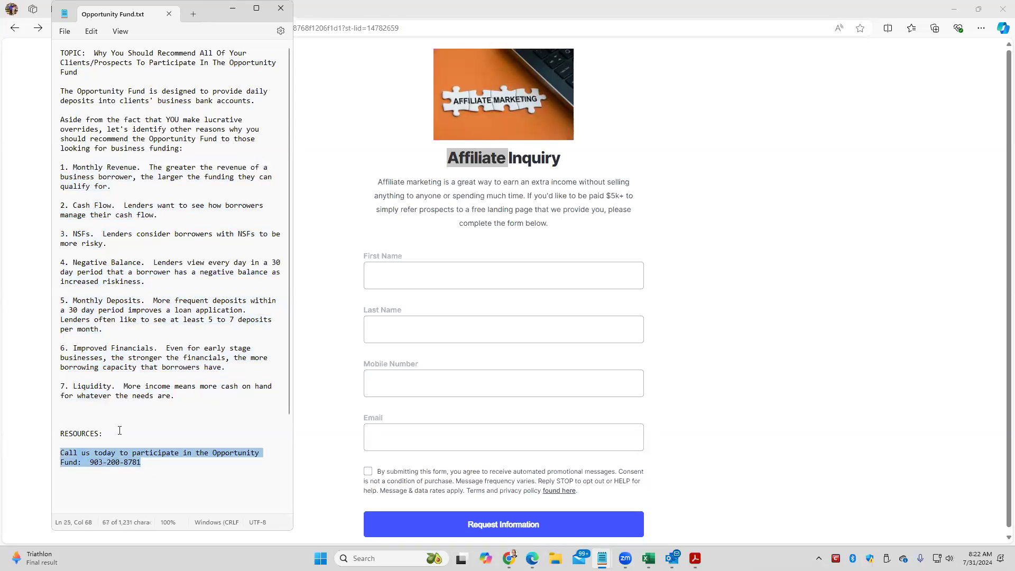
click(103, 434)
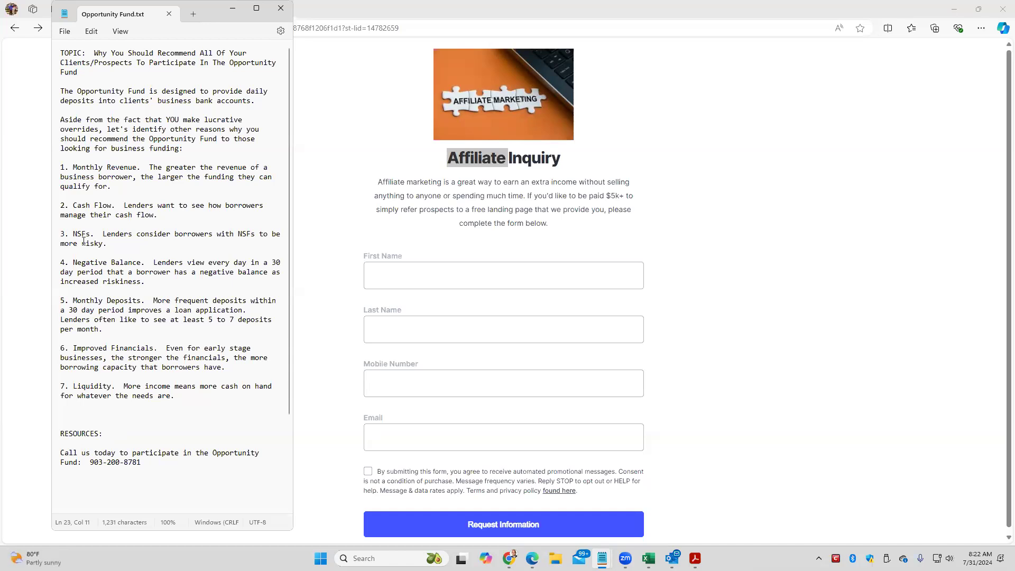
drag(59, 167, 281, 262)
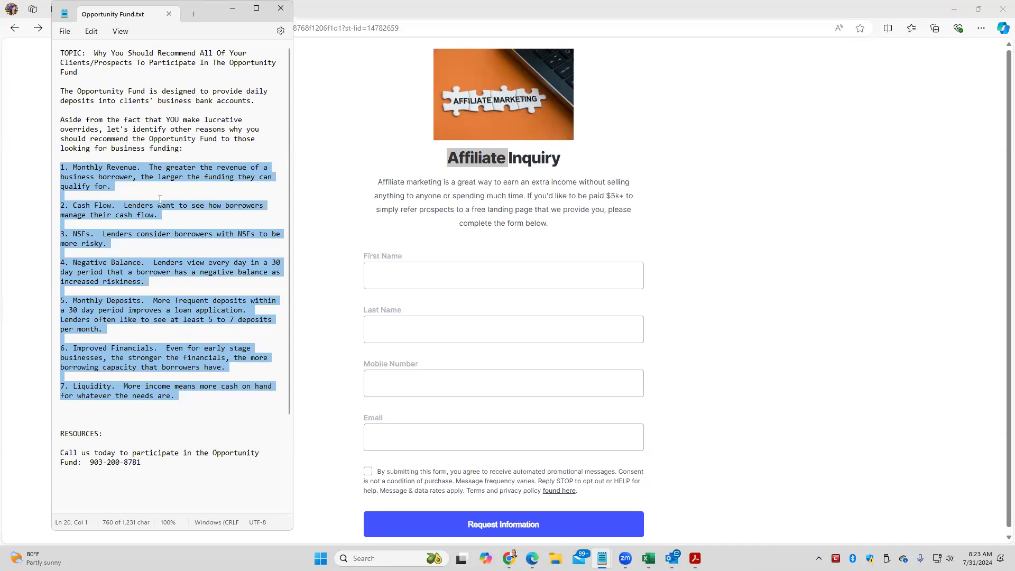
mouse_move(159, 204)
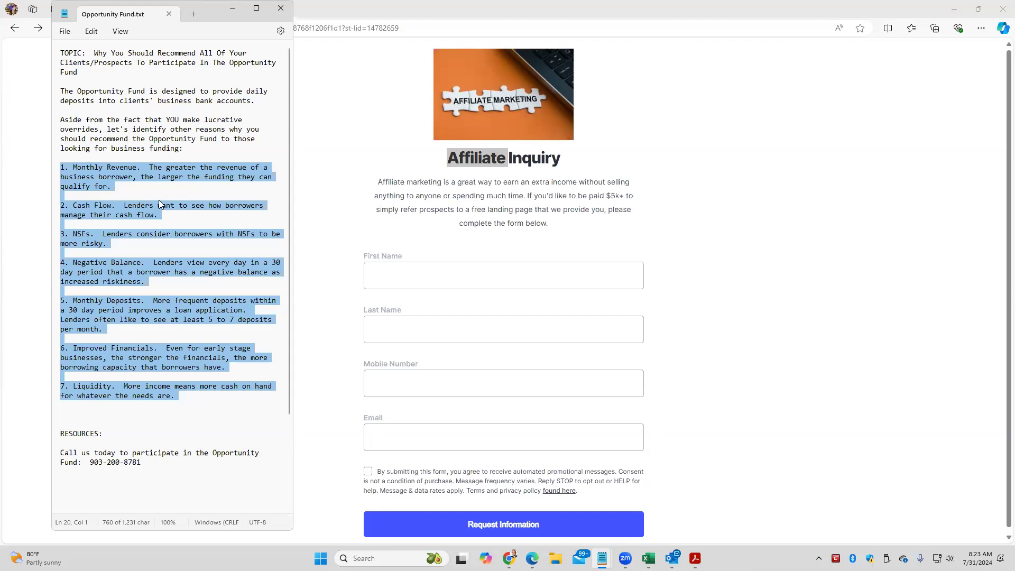
mouse_move(180, 234)
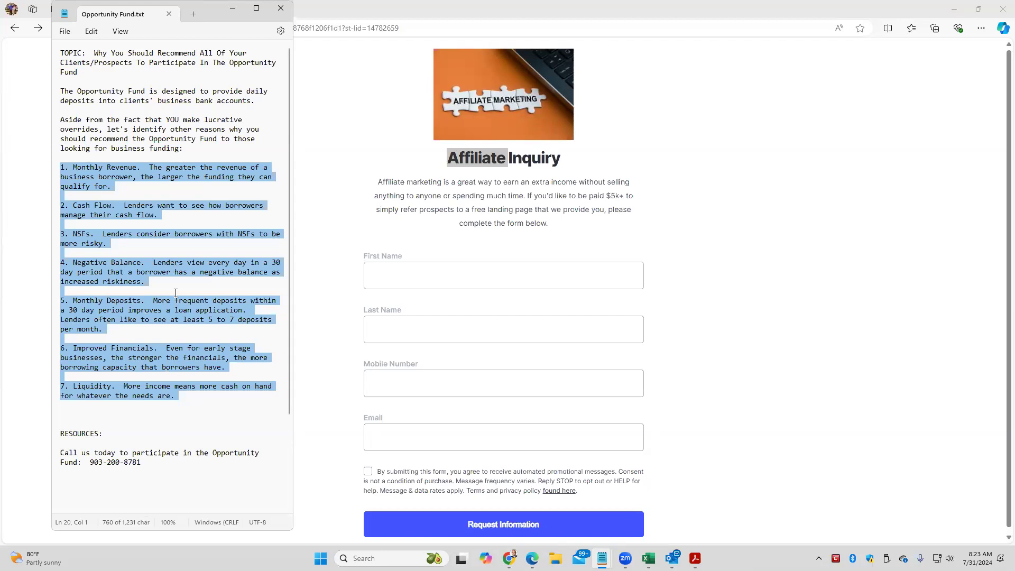
mouse_move(172, 318)
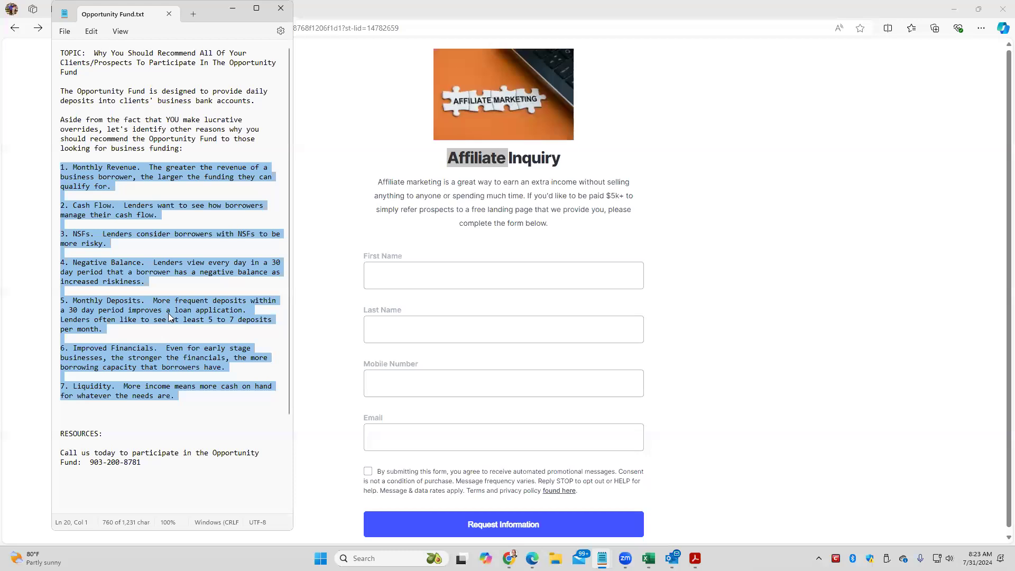
Step: Add a 'Three C's:' list after reason 7: 1. Credit (business credit), 2. Collateral, 3. Capacity (cash flow)
click(168, 314)
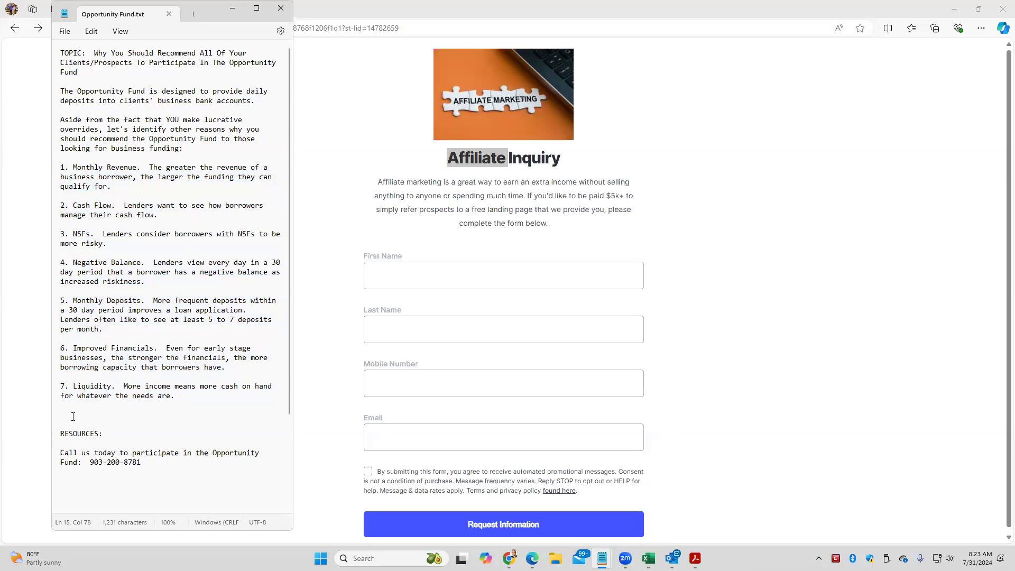
key(Enter)
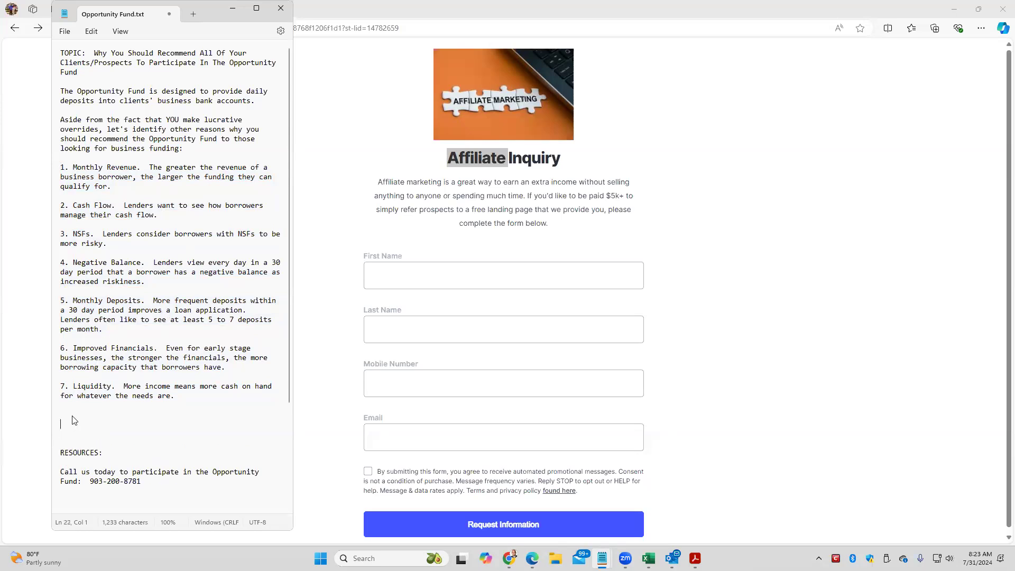
text(Thr)
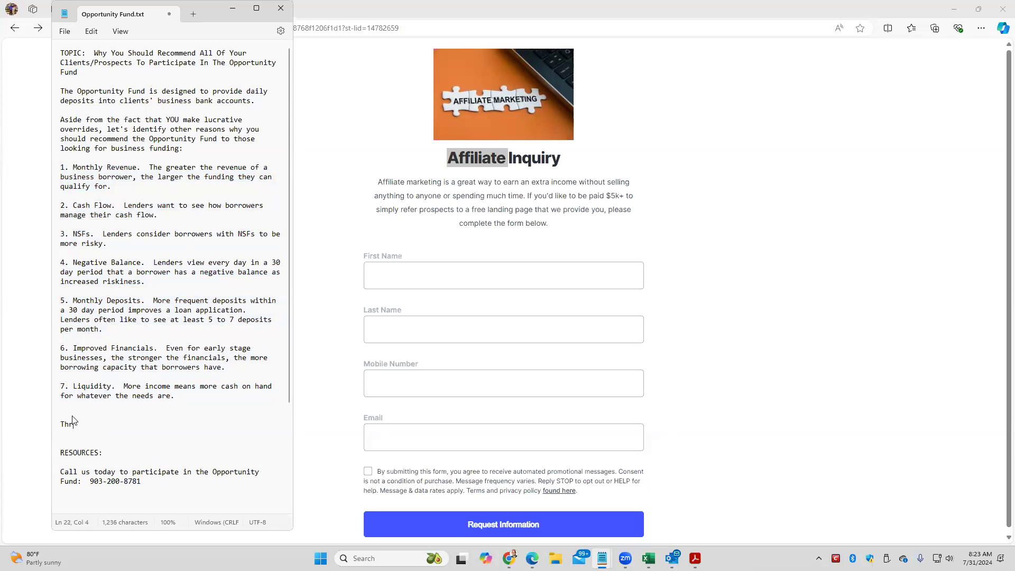
text(ee C's:)
text(1.)
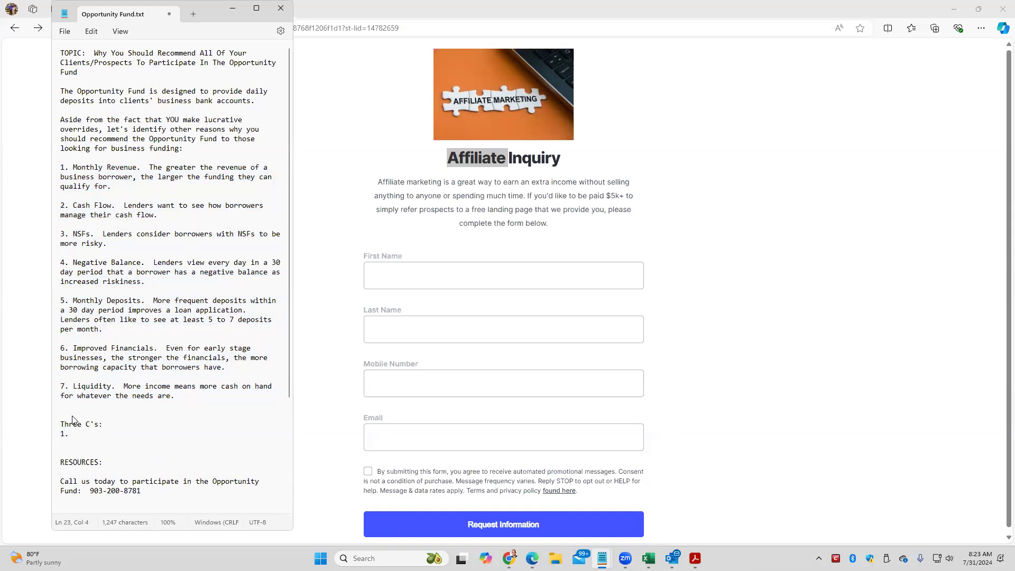
text(Credit ()
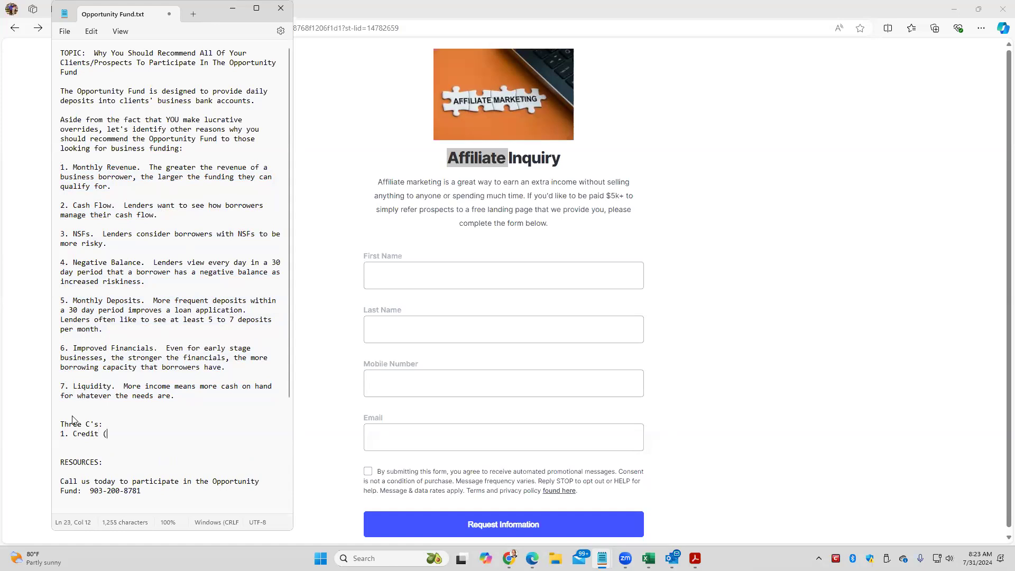
text(business credi)
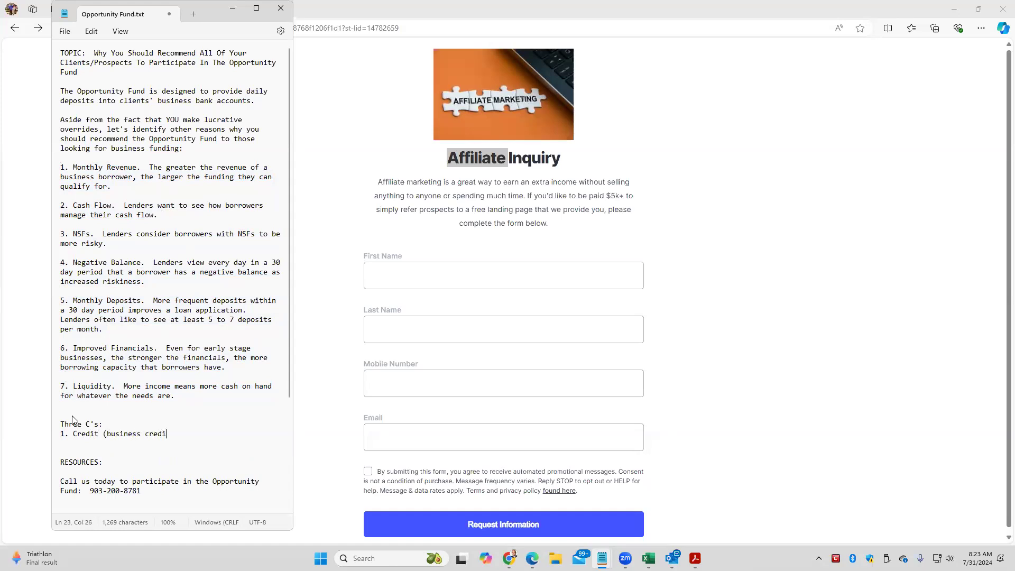
text())
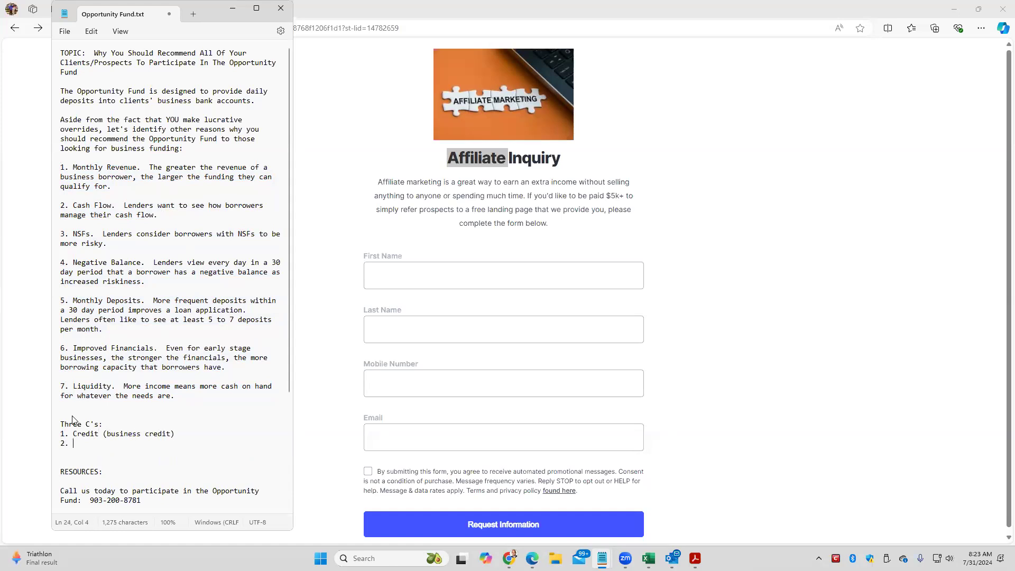
text(Collateral)
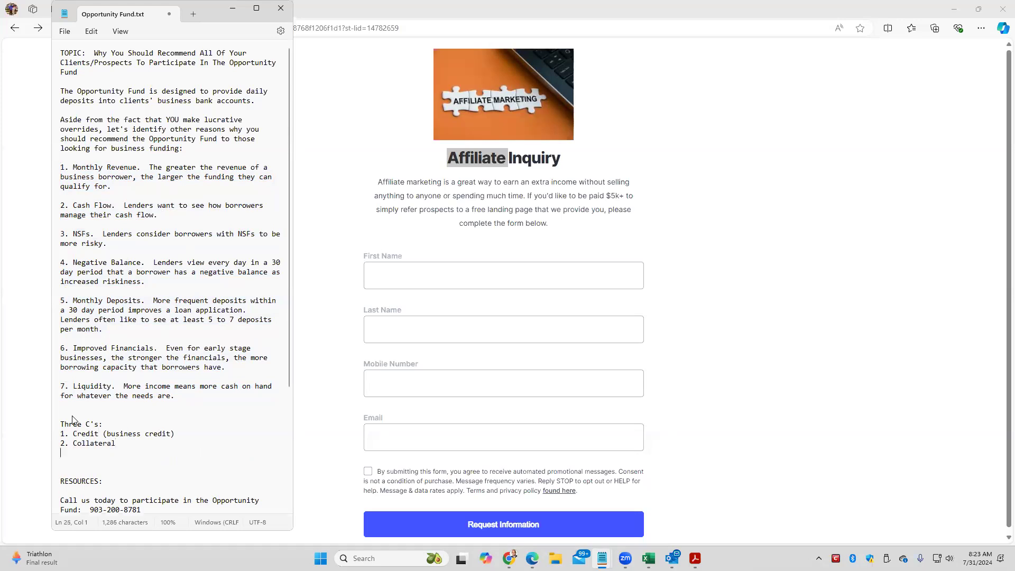
text(3. Capacity (ca)
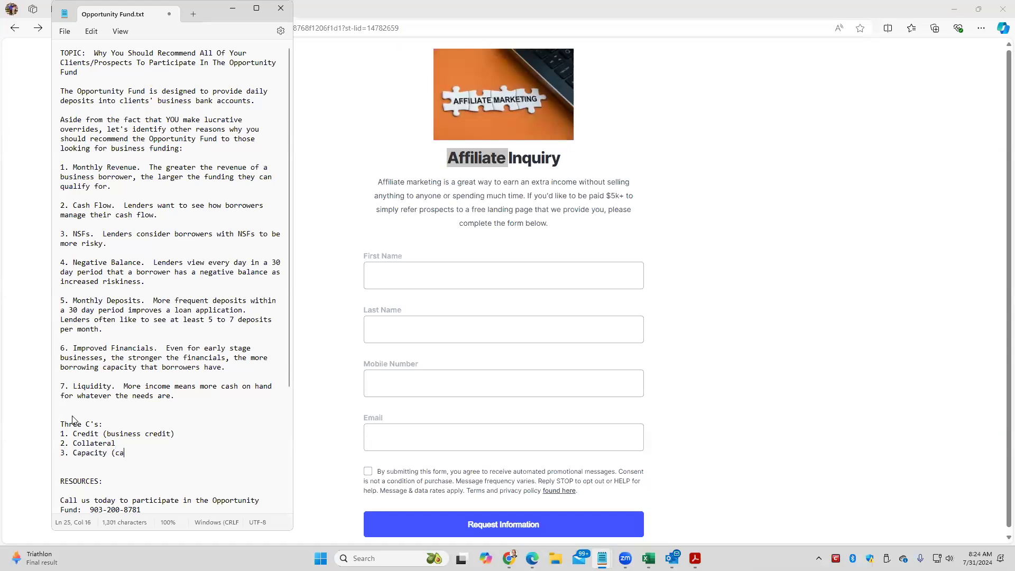
text(sh flow)
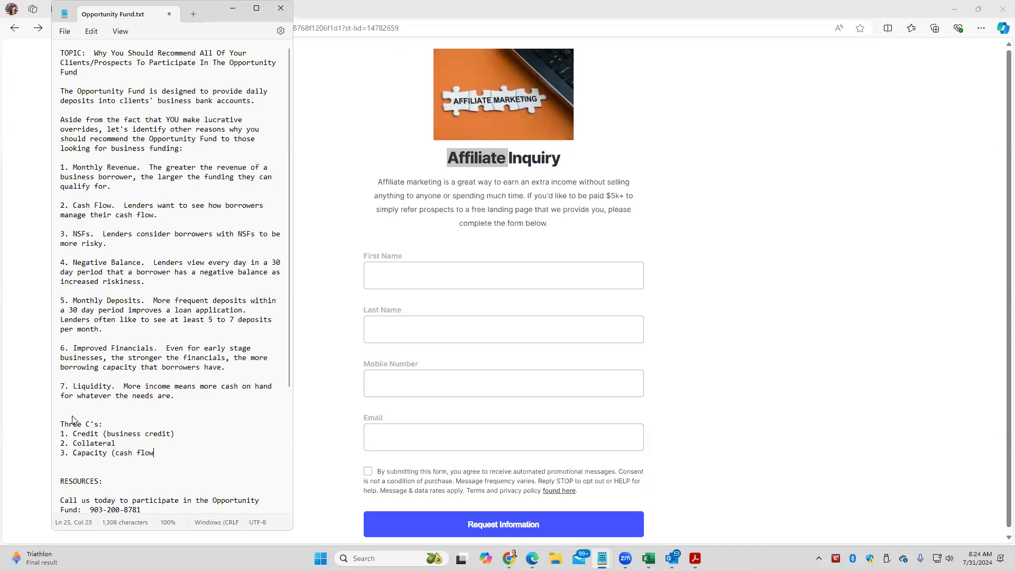
text())
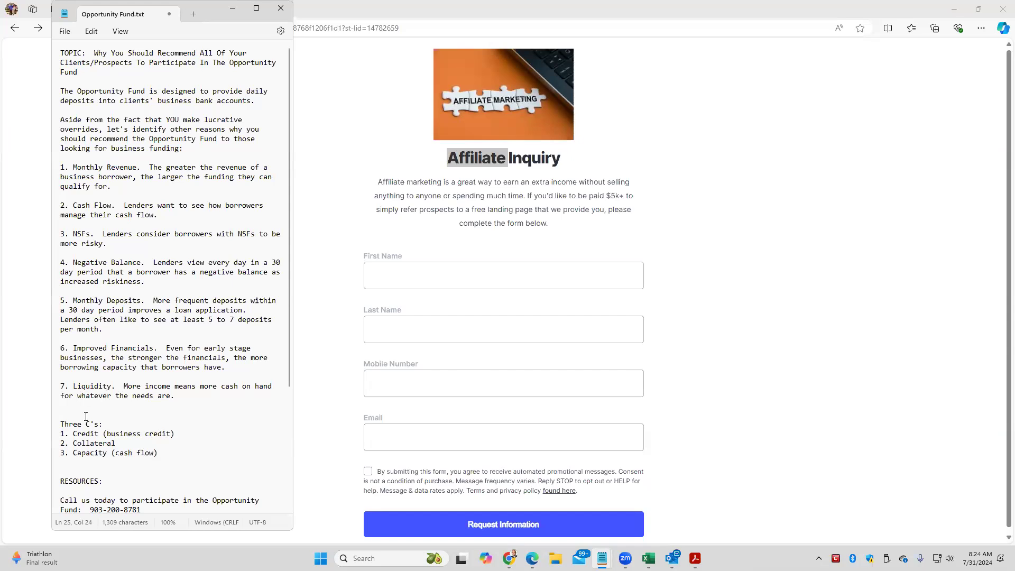
click(103, 448)
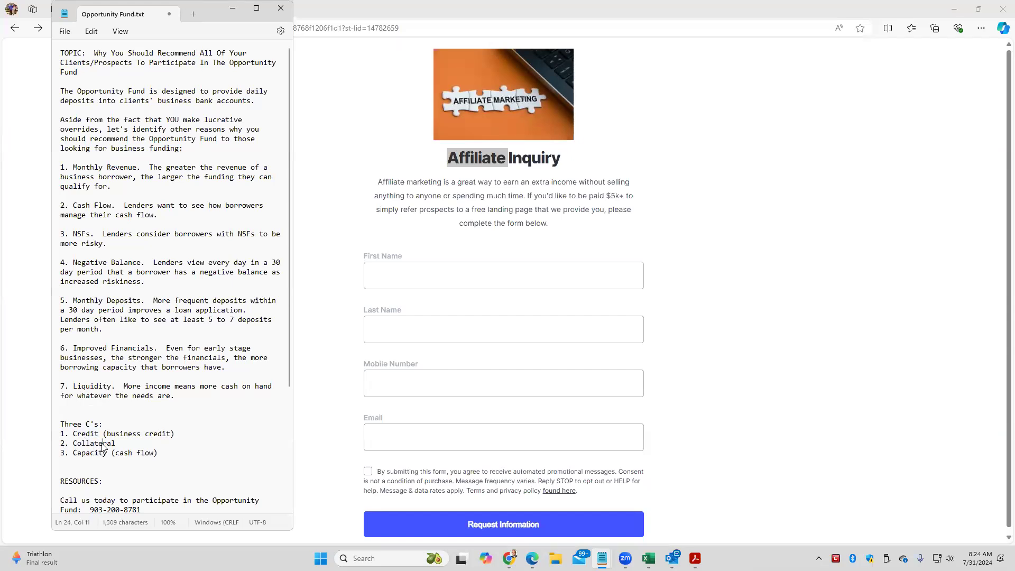
click(120, 451)
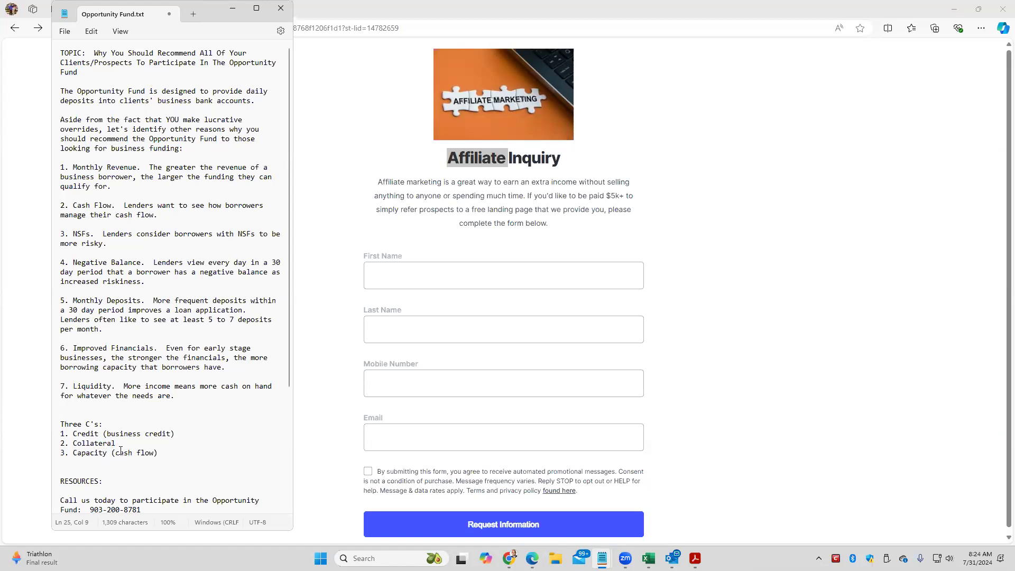
Step: Highlight a word in the Capacity (cash flow) line of the Three C's list
double_click(123, 452)
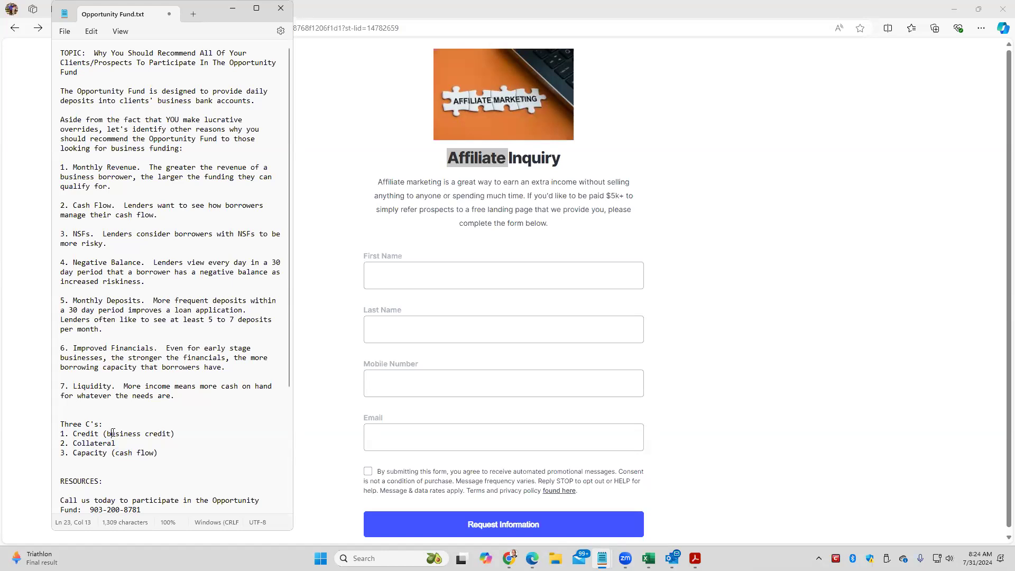
mouse_move(161, 458)
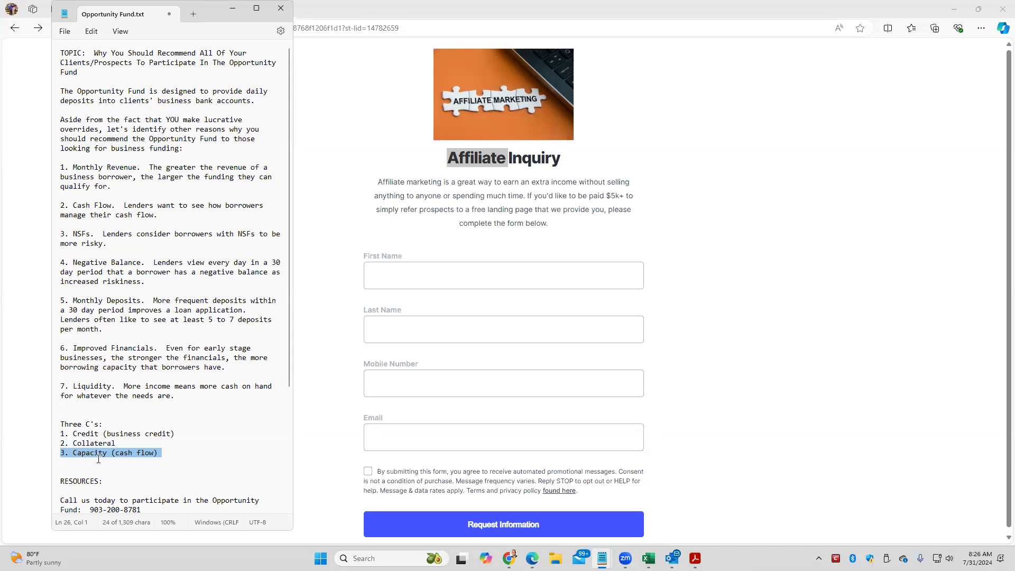
mouse_move(146, 302)
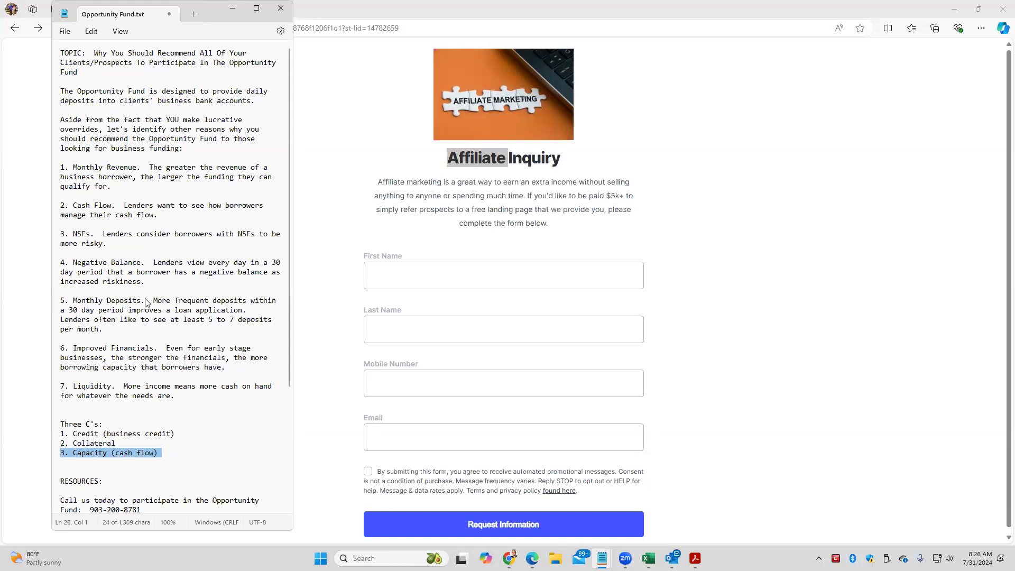
Step: Highlight the Monthly Deposits heading, then clear the highlight
double_click(108, 301)
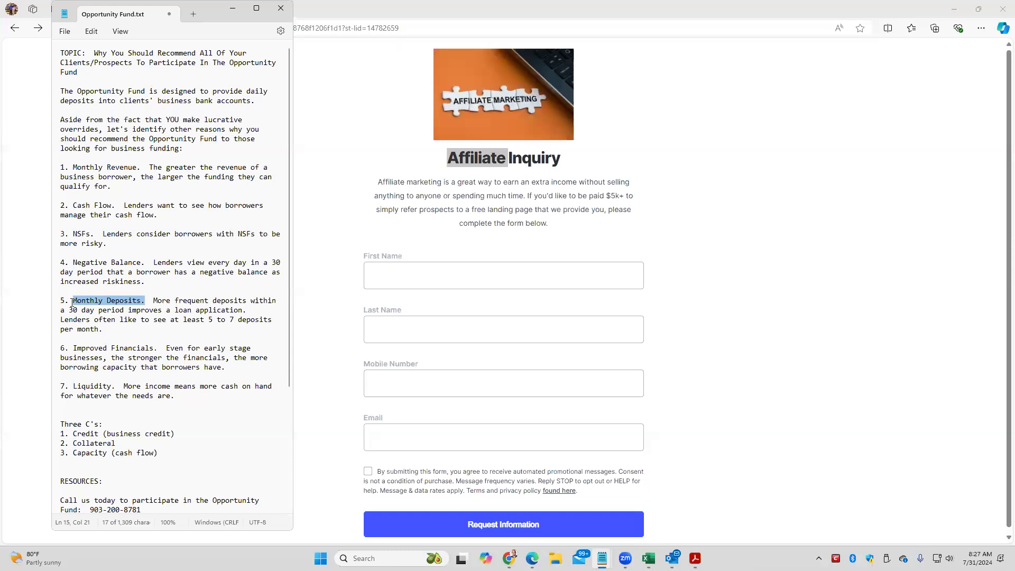
mouse_move(144, 322)
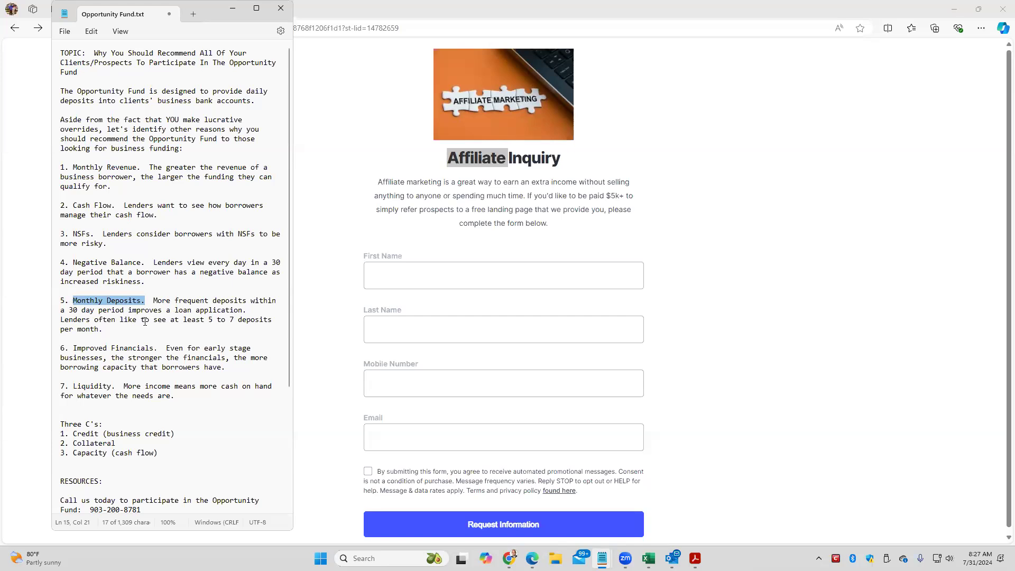
mouse_move(177, 324)
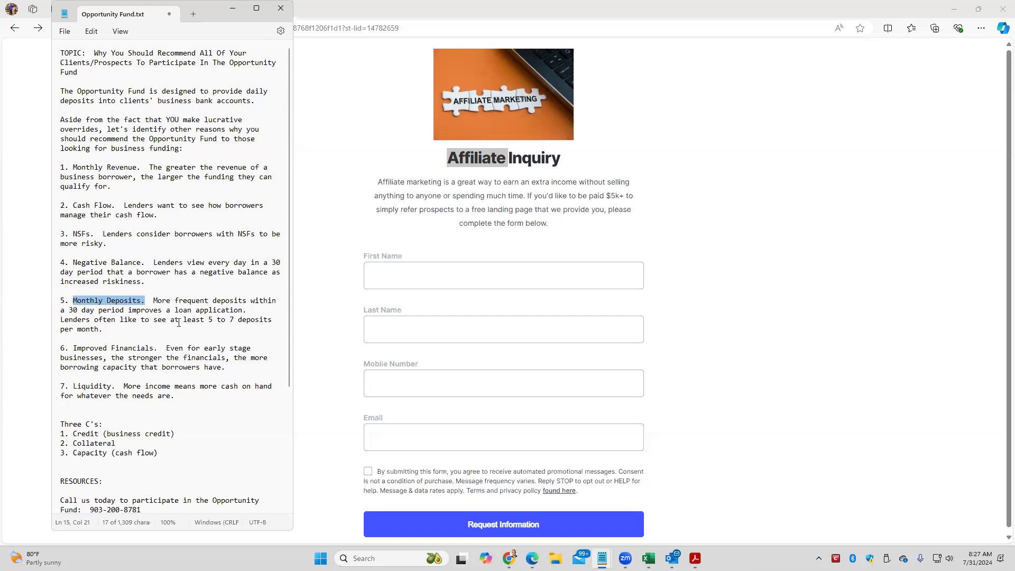
click(212, 324)
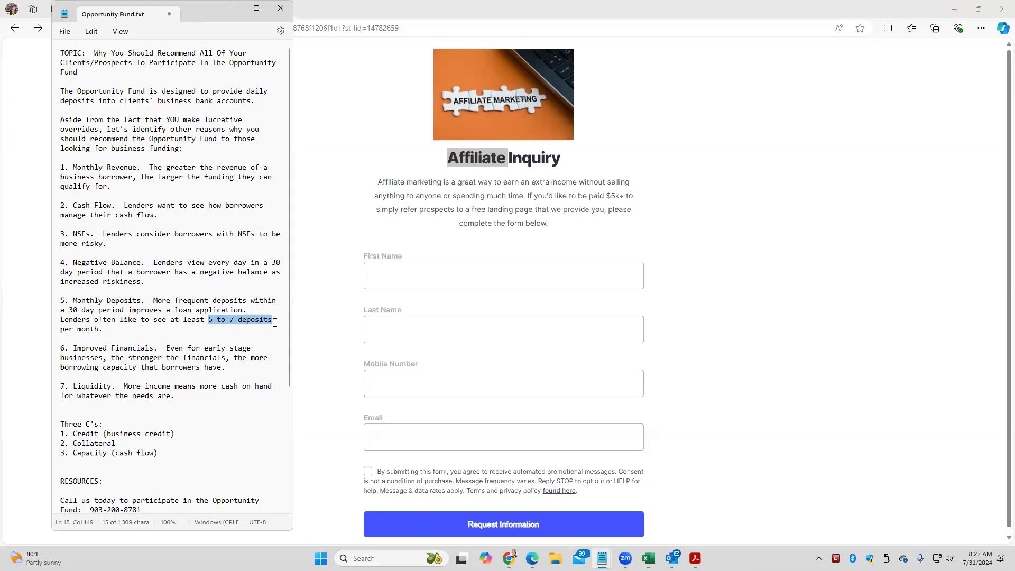
mouse_move(892, 247)
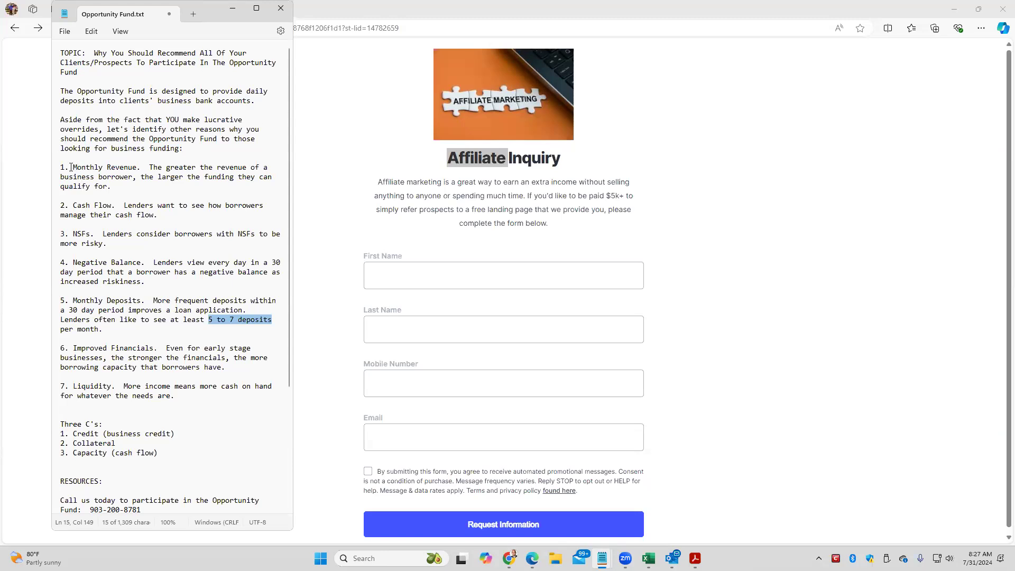
Step: Clear the 5 to 7 deposits highlight and highlight the word Liquidity in reason 7
click(91, 206)
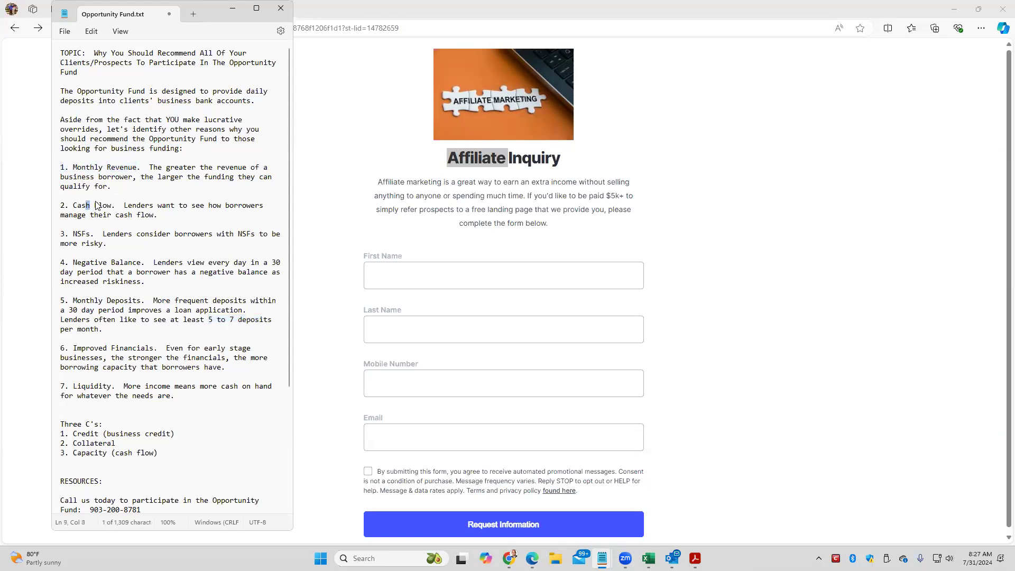
double_click(89, 262)
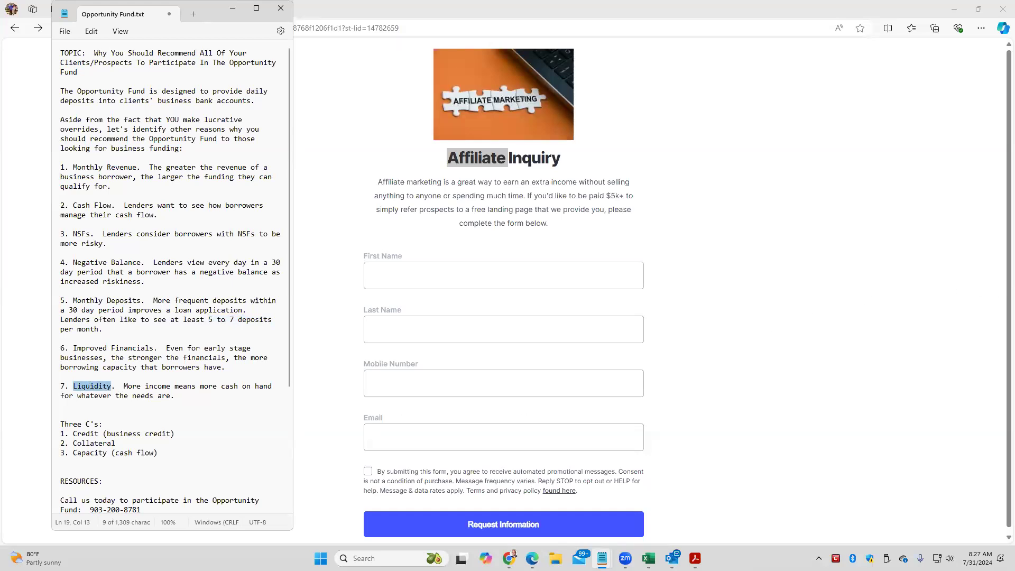
mouse_move(893, 374)
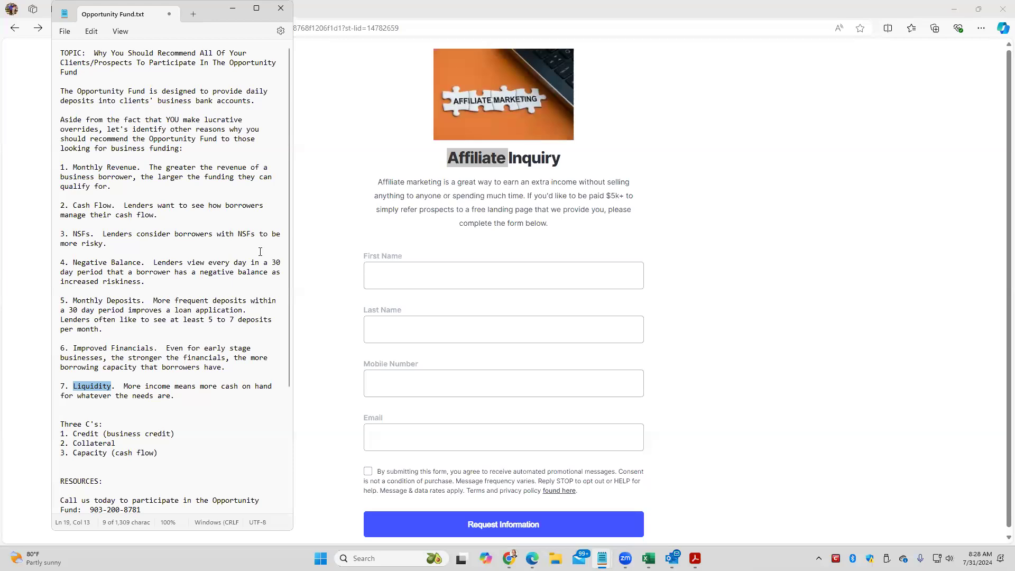
mouse_move(140, 330)
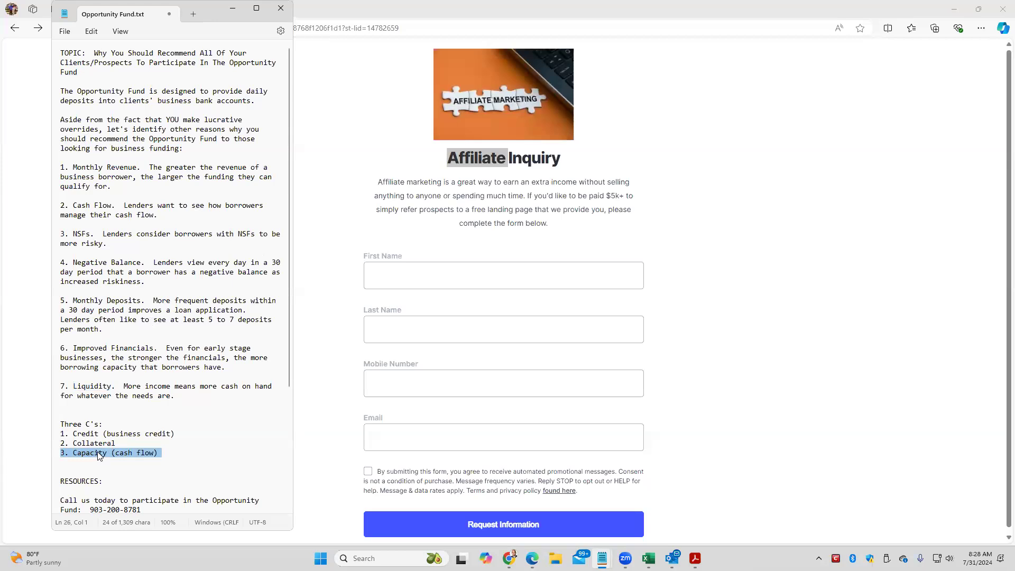
mouse_move(199, 94)
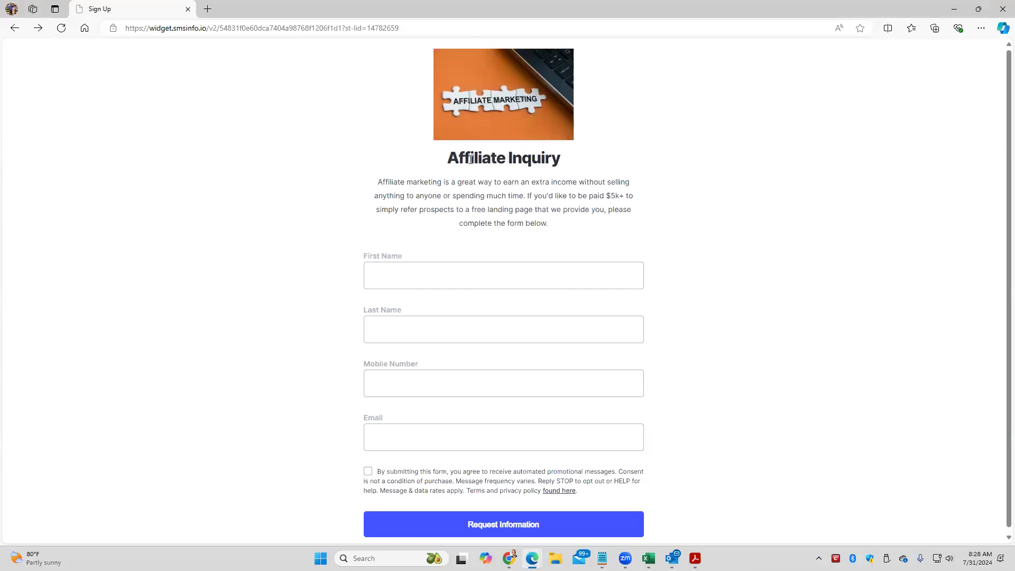
mouse_move(571, 173)
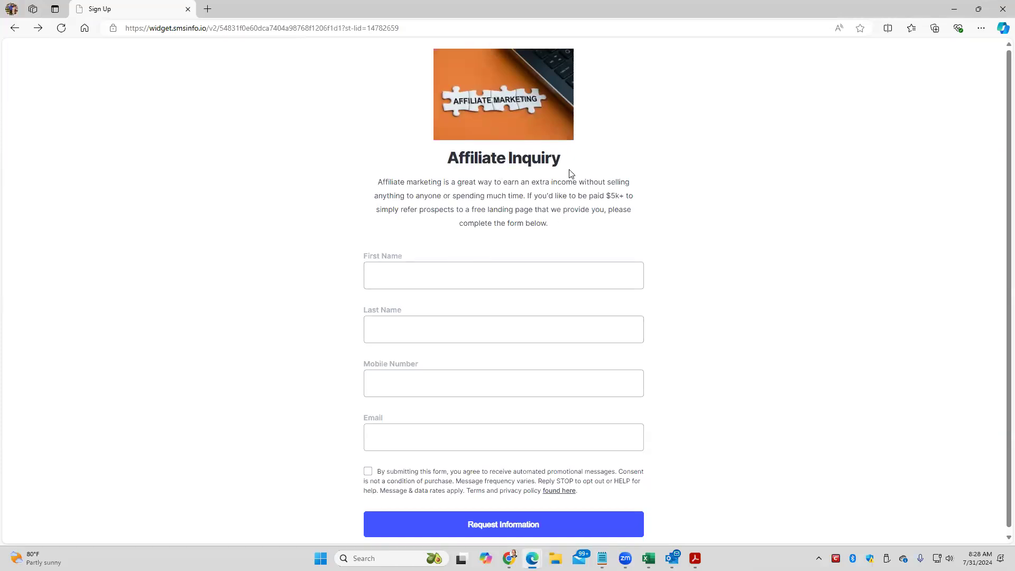
mouse_move(595, 249)
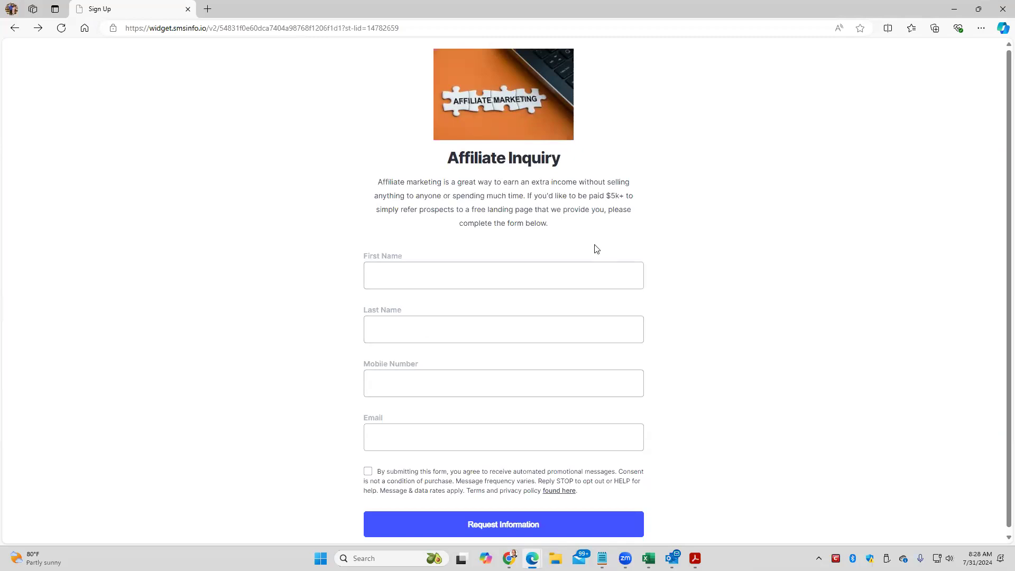
mouse_move(599, 524)
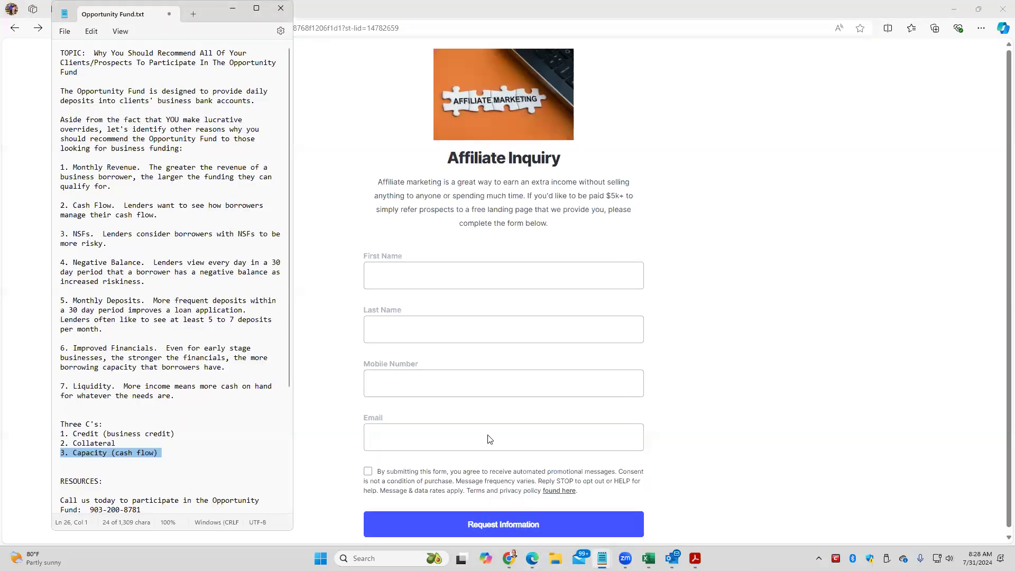
mouse_move(366, 311)
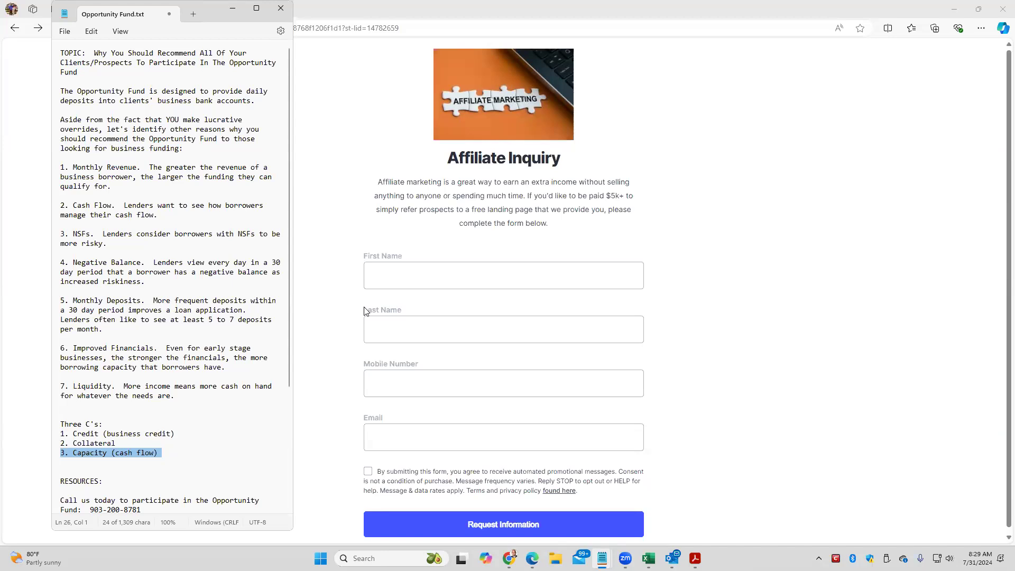
mouse_move(542, 215)
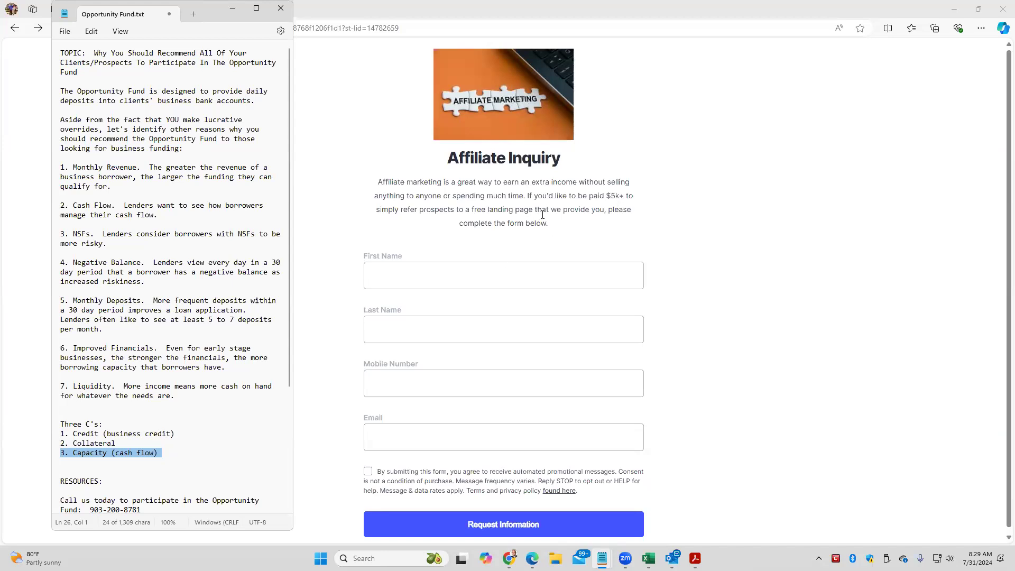
mouse_move(511, 192)
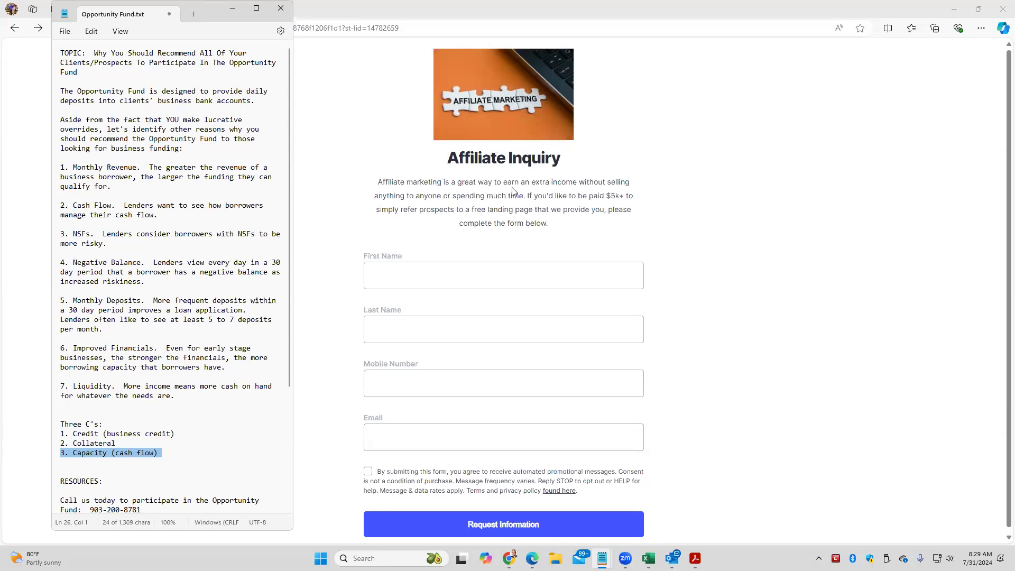
mouse_move(203, 484)
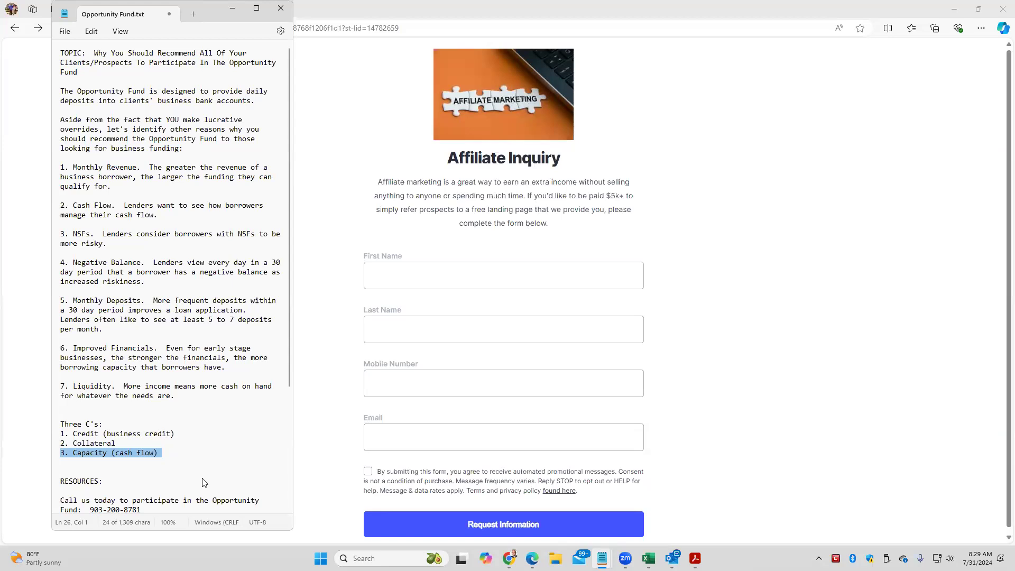
mouse_move(153, 530)
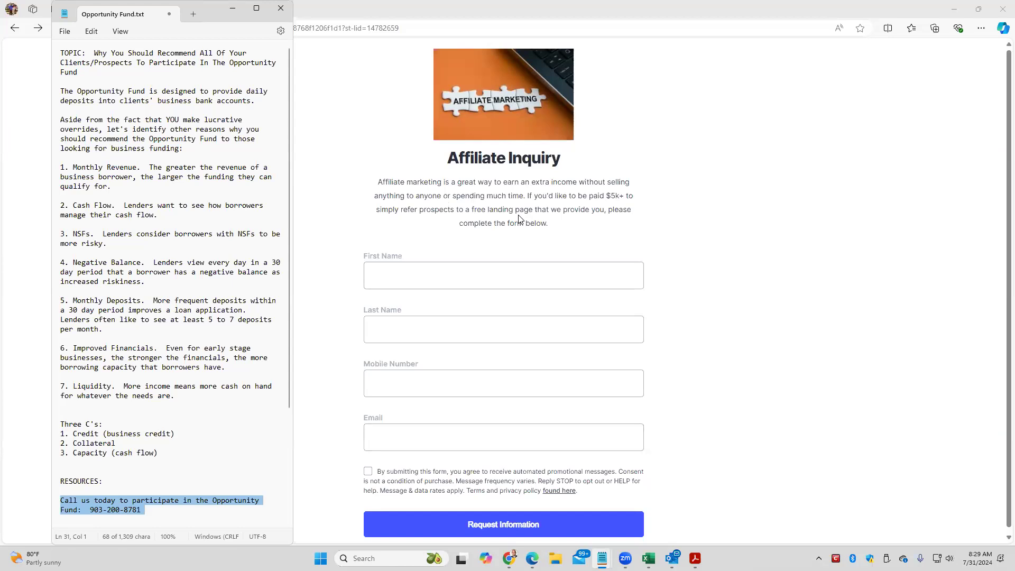
mouse_move(572, 195)
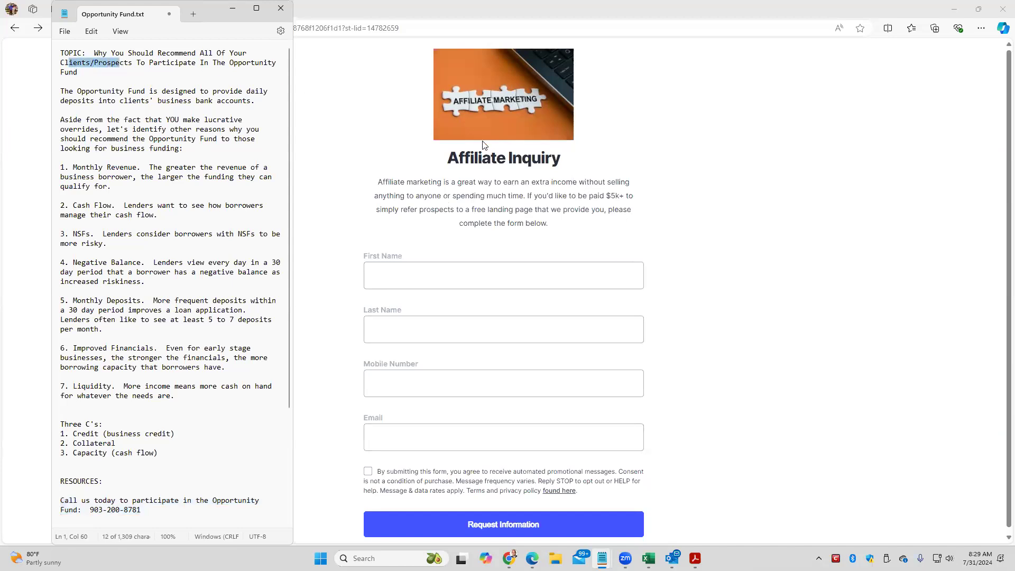
mouse_move(492, 161)
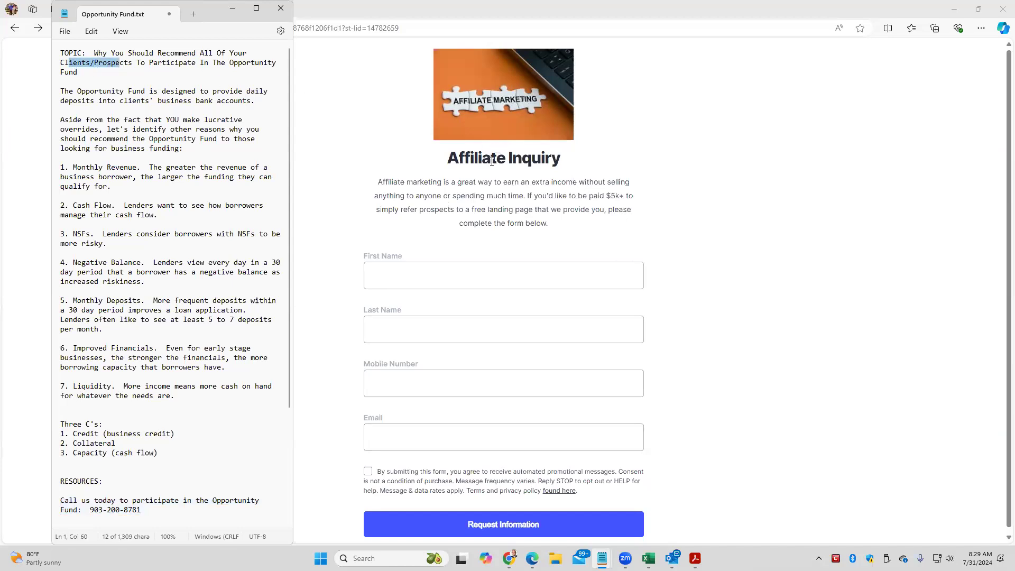
mouse_move(198, 216)
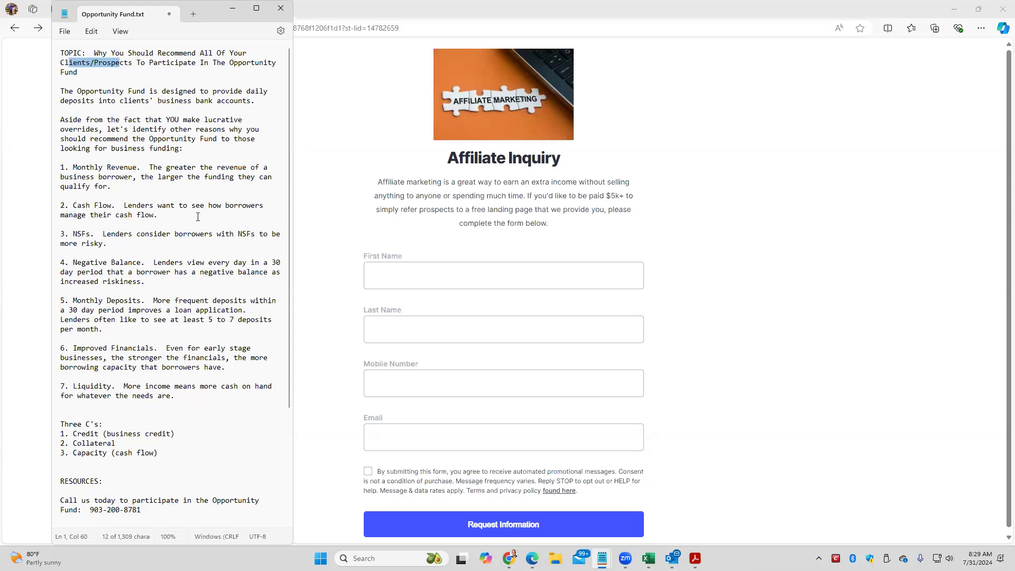
mouse_move(61, 166)
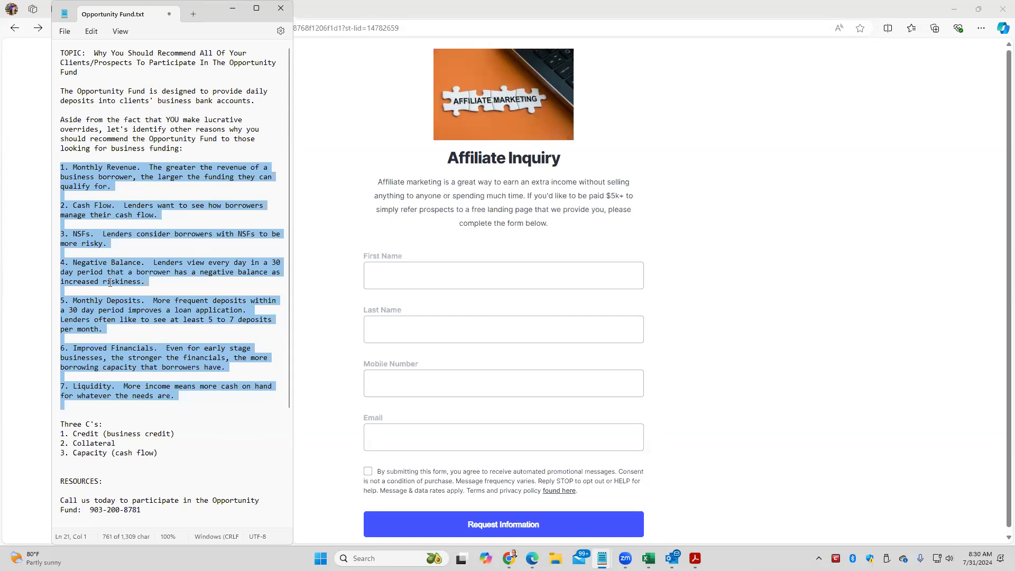
mouse_move(136, 273)
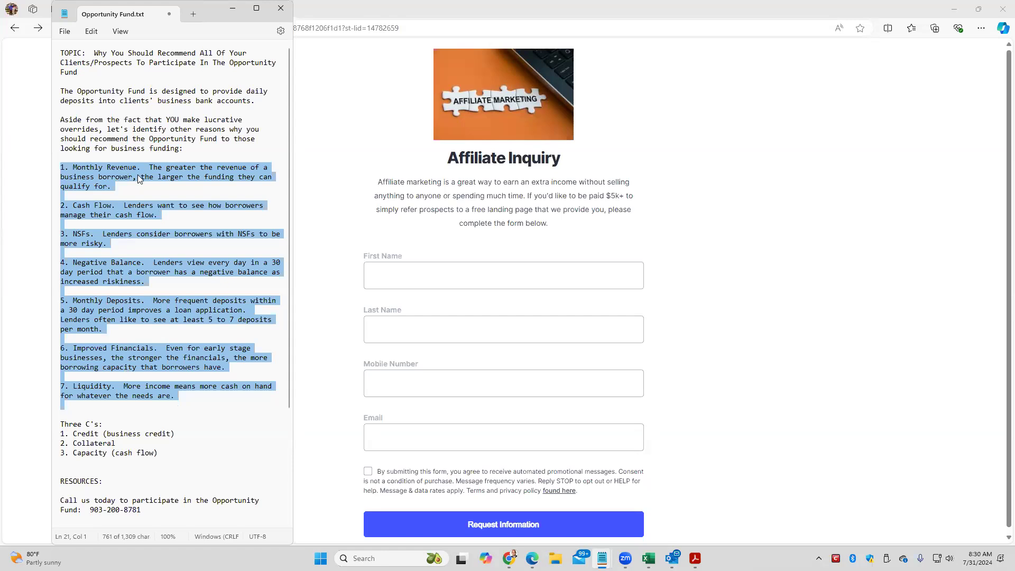
mouse_move(123, 279)
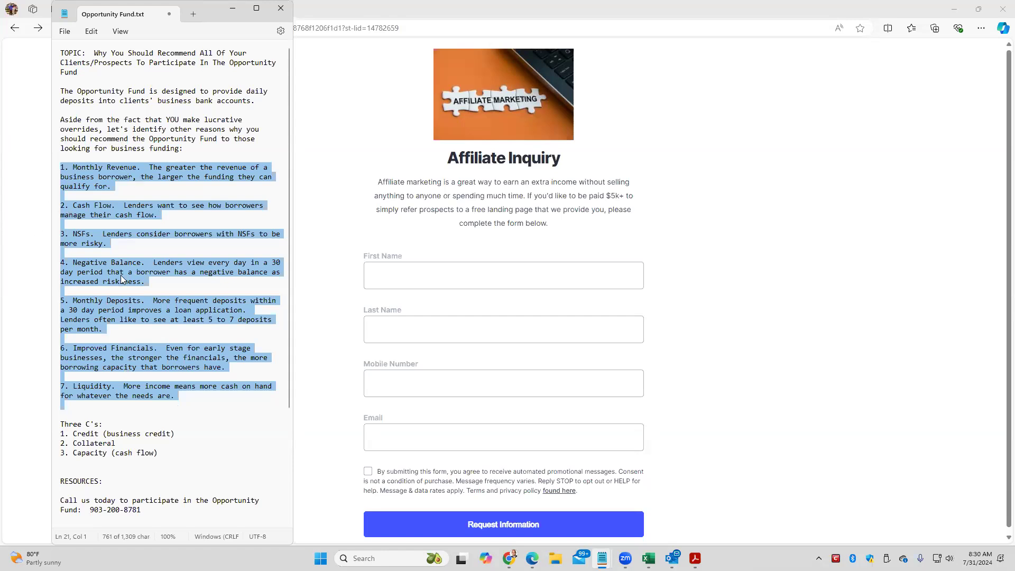
Step: Clear the highlight on the seven numbered reasons
click(143, 510)
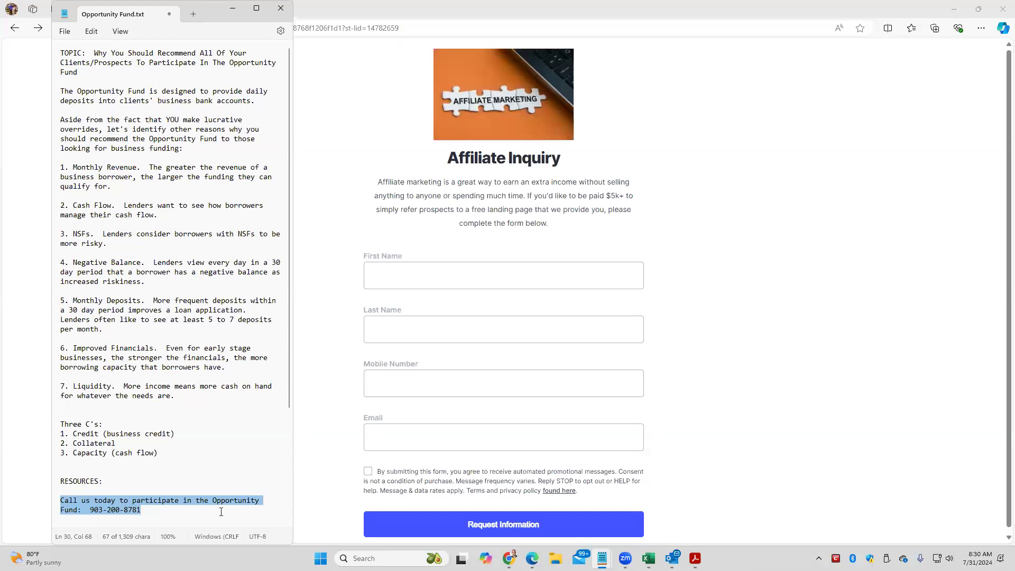
mouse_move(179, 402)
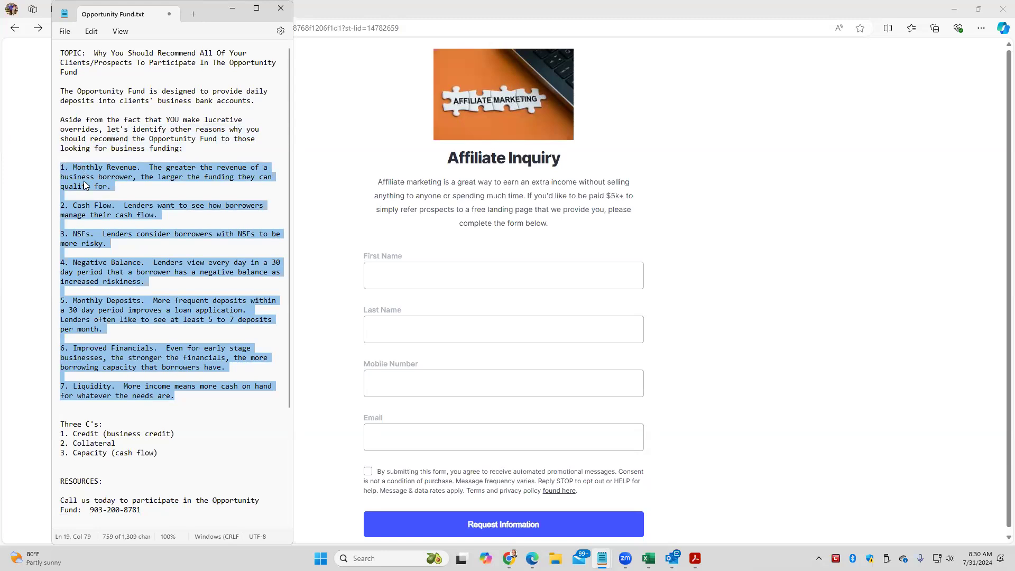
mouse_move(101, 178)
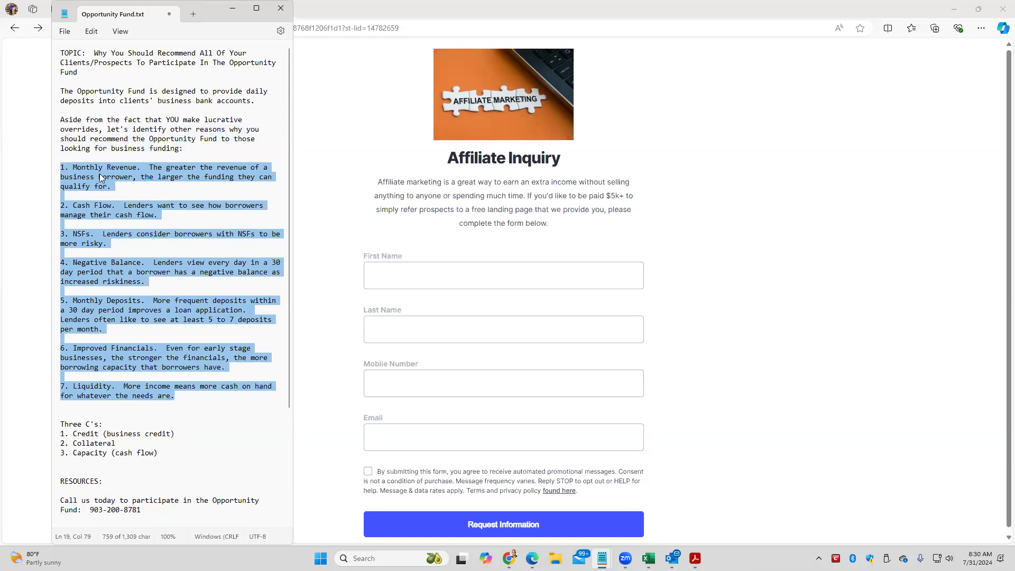